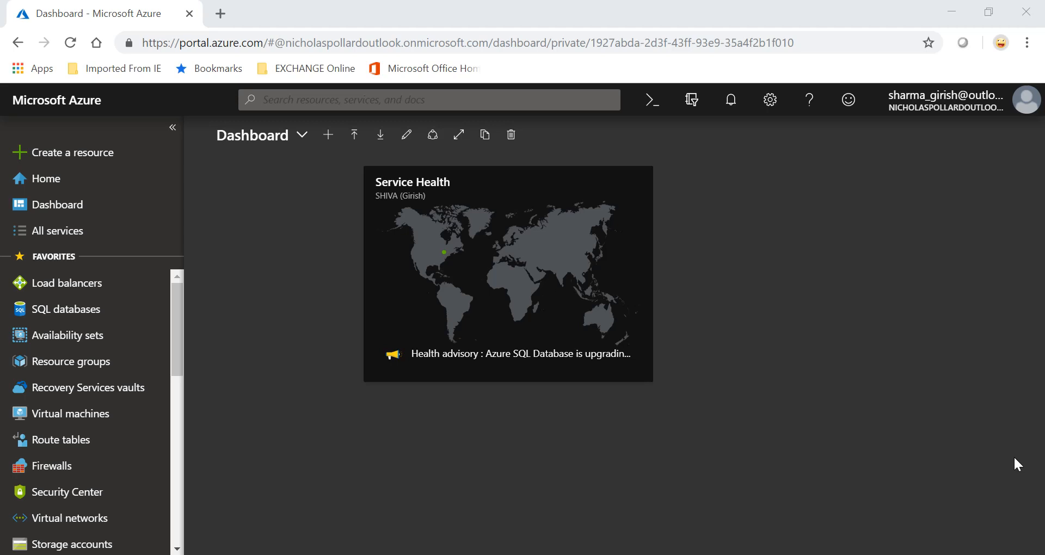
mouse_move(818, 483)
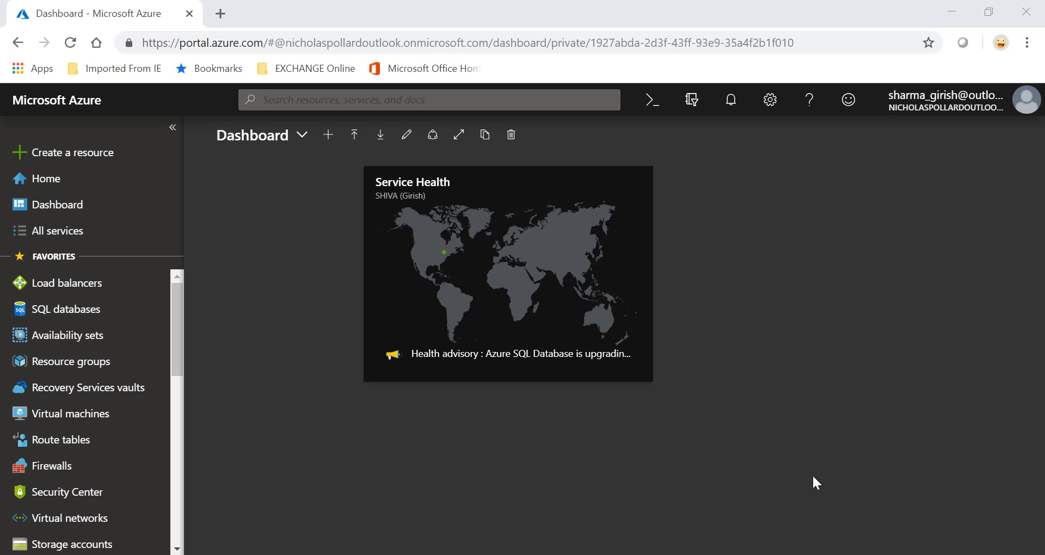
- Start a new SQL database named DB1 from the SQL databases list
click(66, 308)
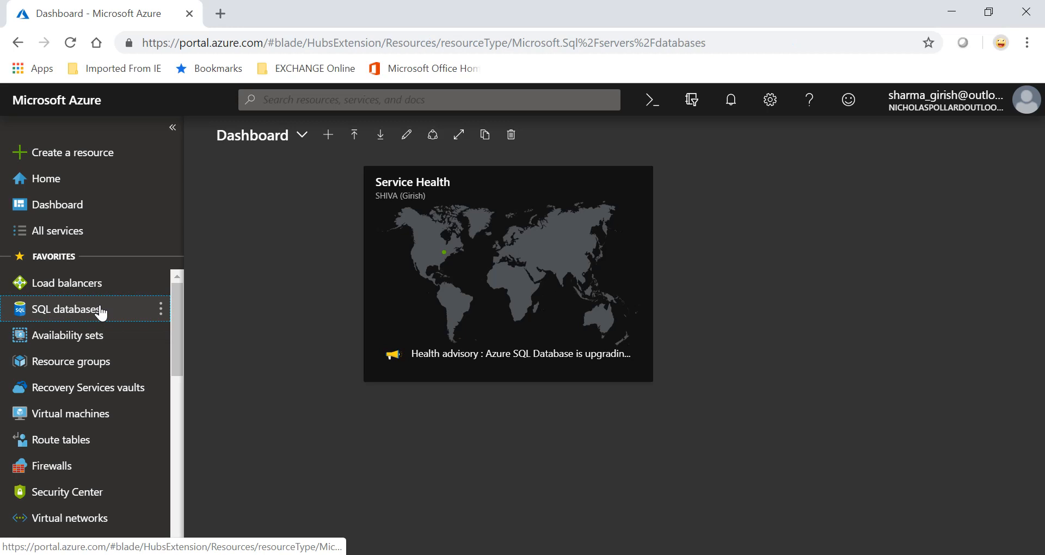
click(65, 309)
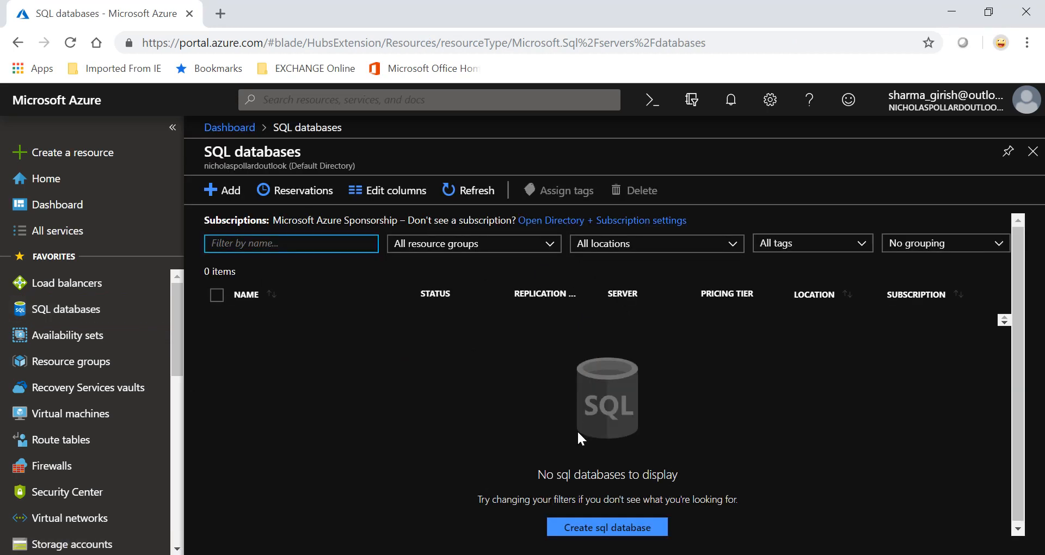
click(607, 527)
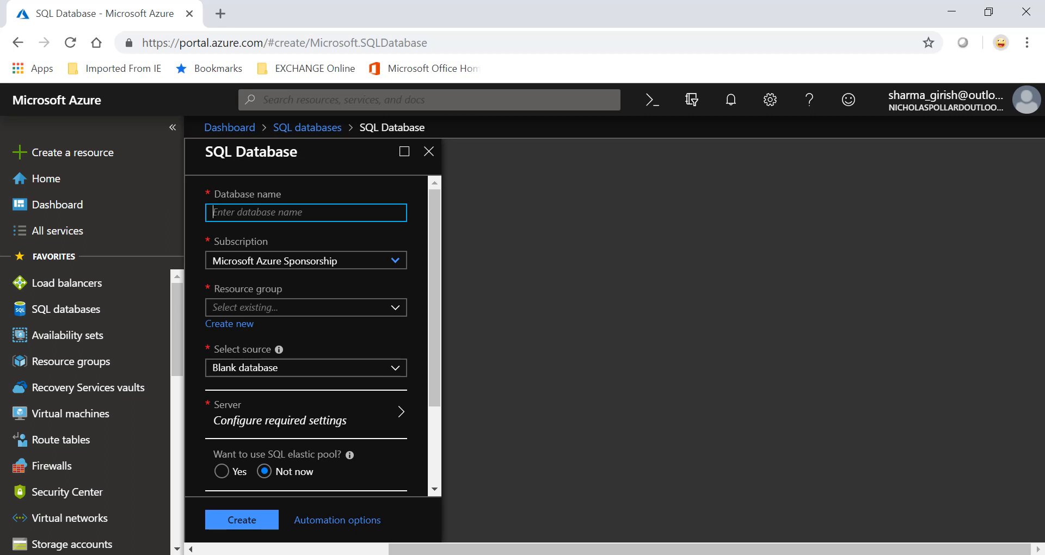
text(DB1)
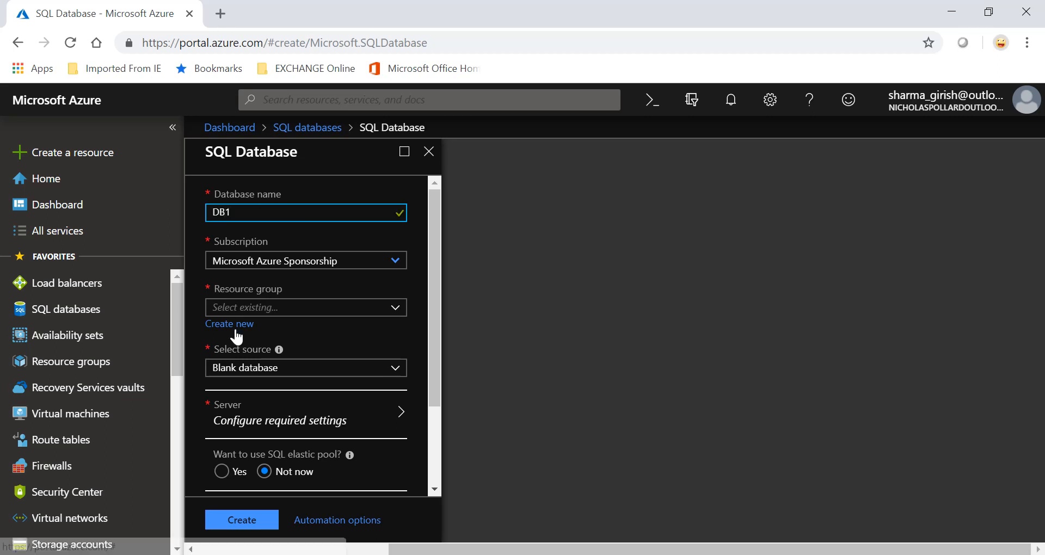
- Create a new resource group DBrg for the database
click(229, 323)
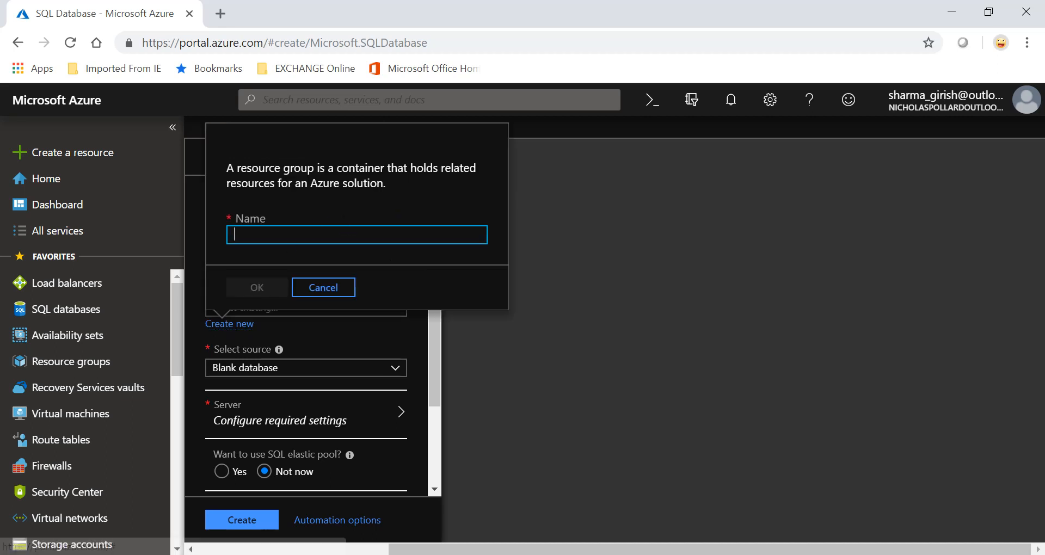
text(DBrg)
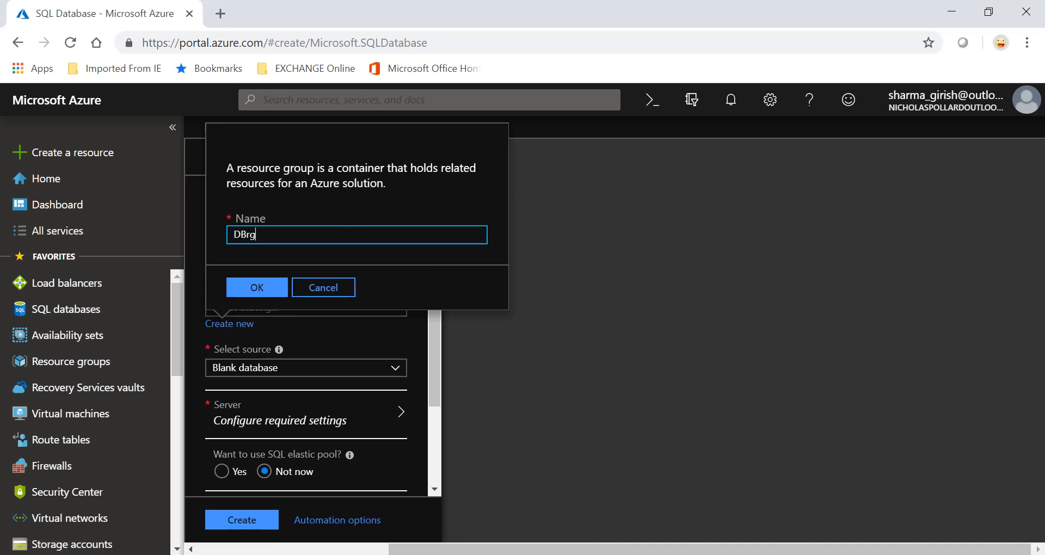
click(256, 288)
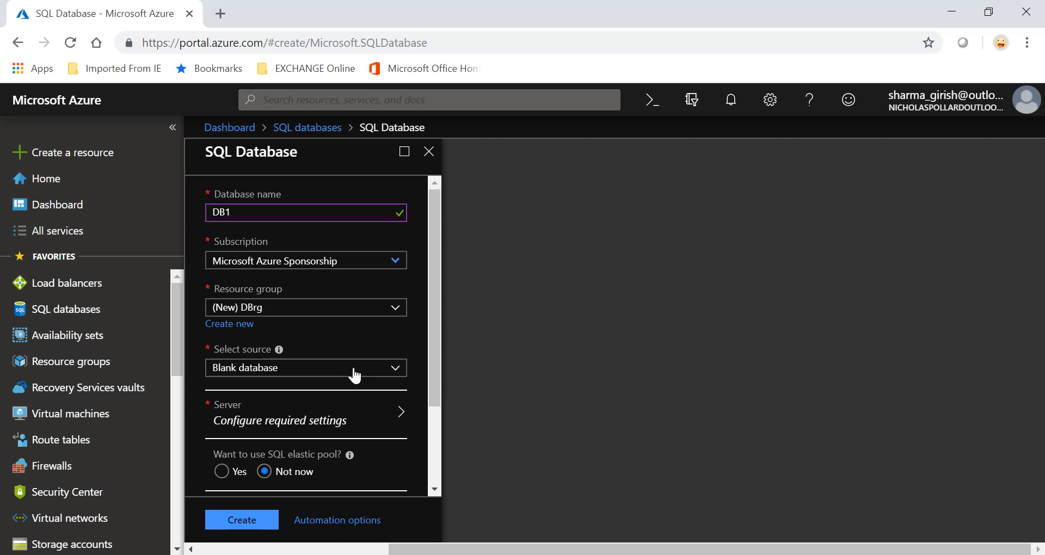
scroll(down, 3)
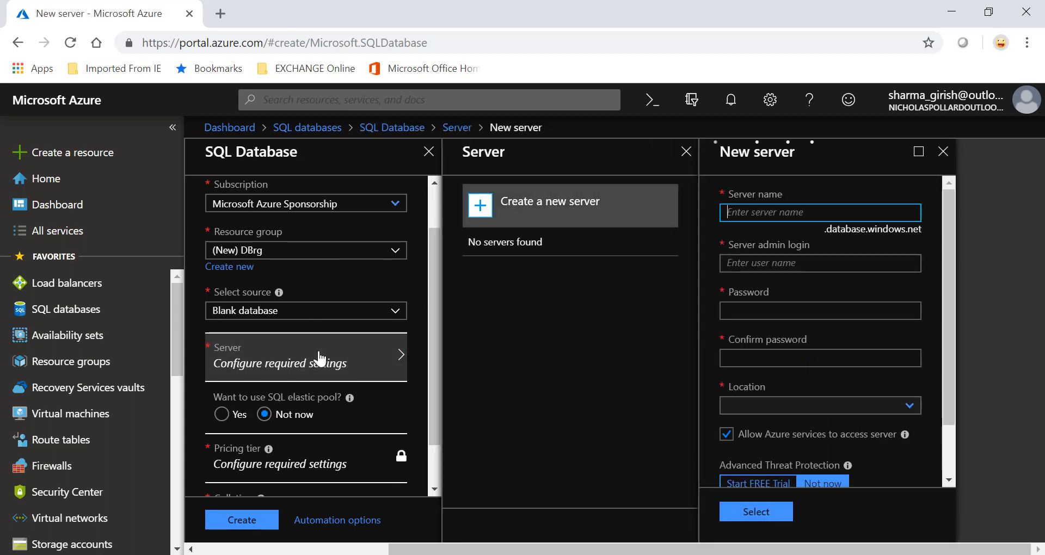
- Create new server itsimplified in Canada Central with admin login Giri and password, and select it
click(820, 406)
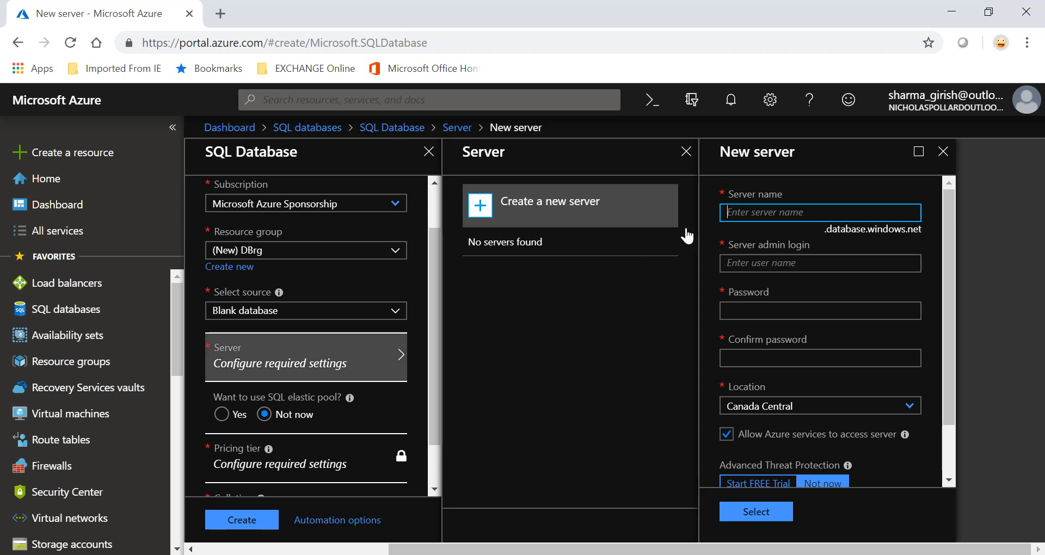
text(itsimplified)
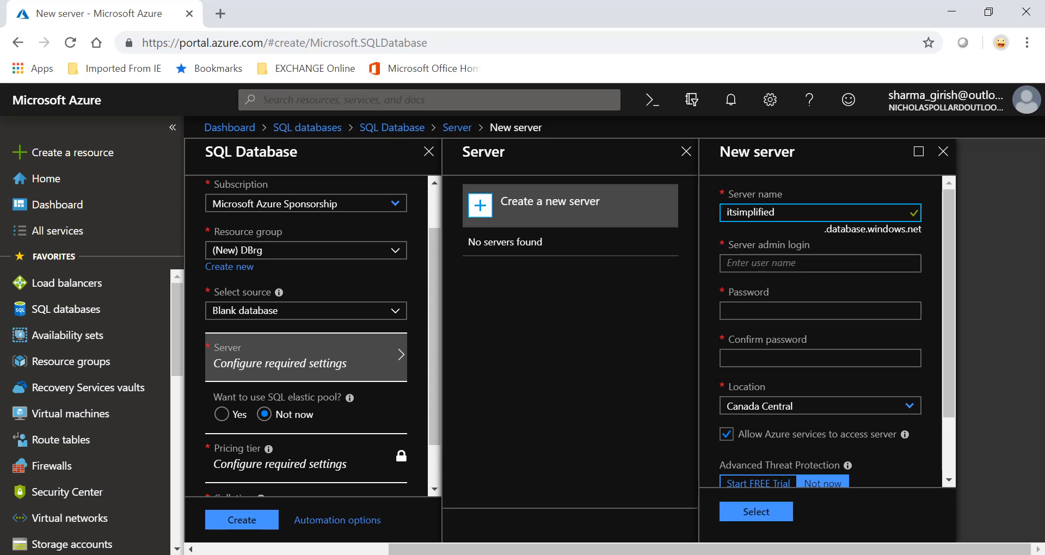
text(Girish)
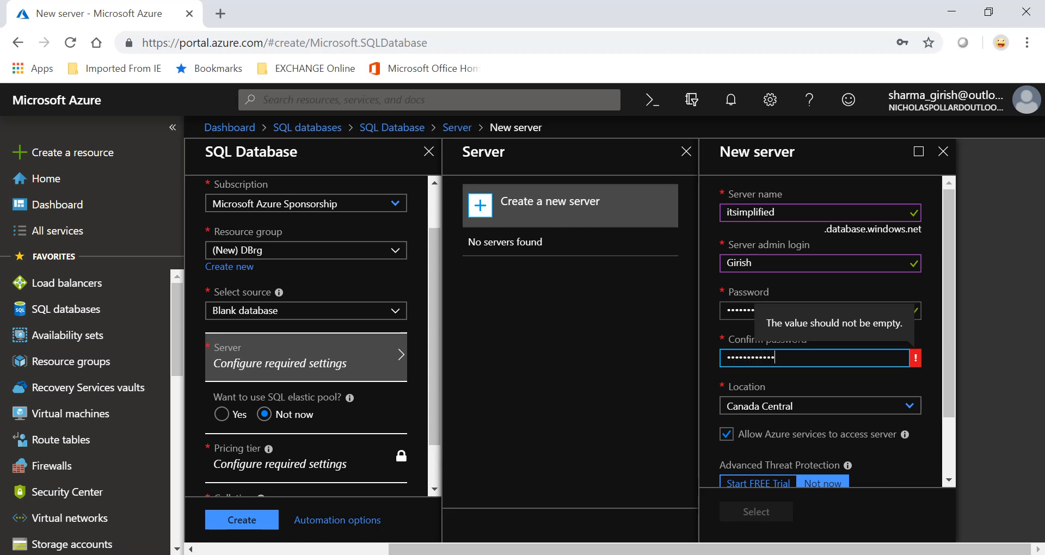
scroll(down, 3)
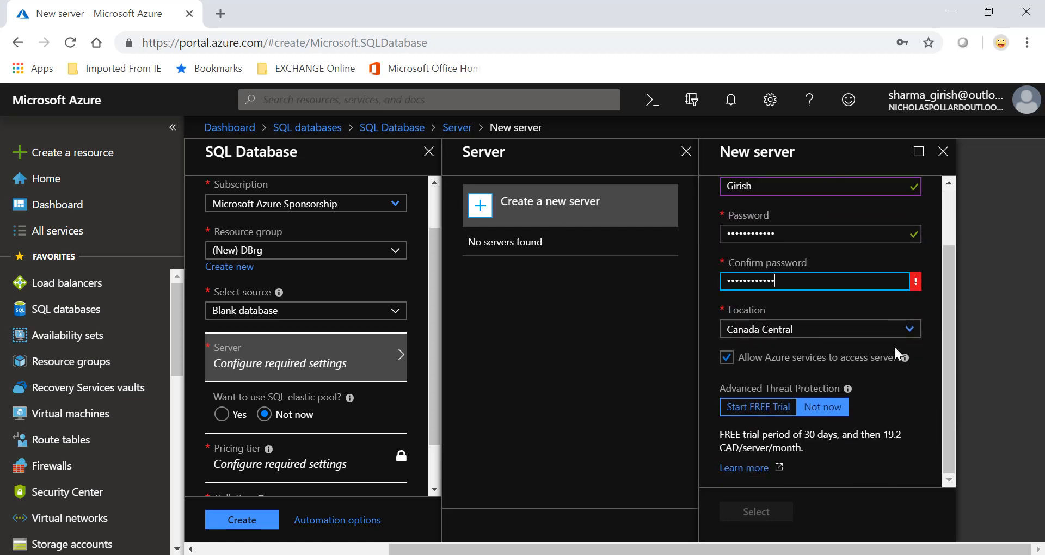
mouse_move(887, 385)
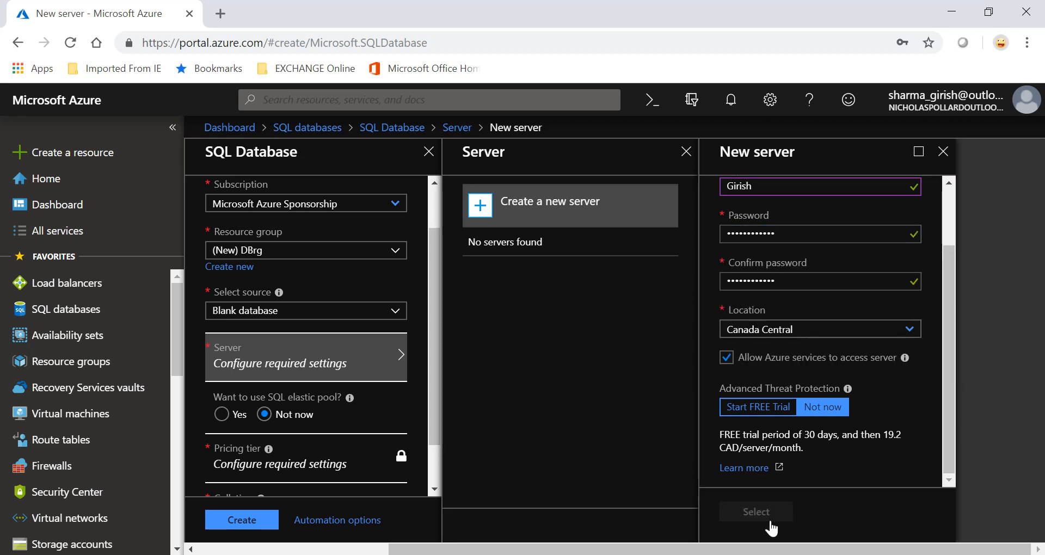
click(756, 512)
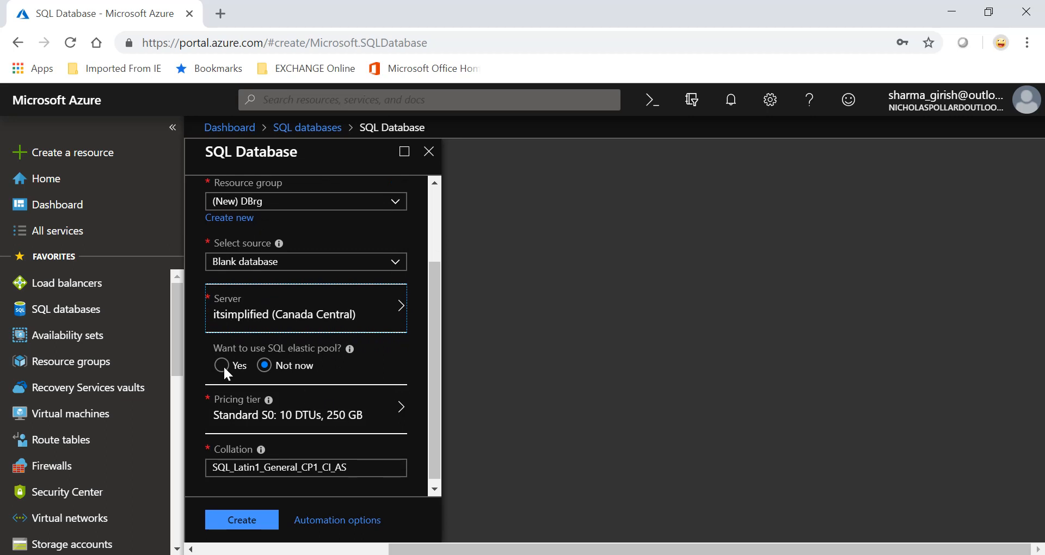
- Set the database to join a new elastic pool named EP and show its pricing configuration
click(221, 366)
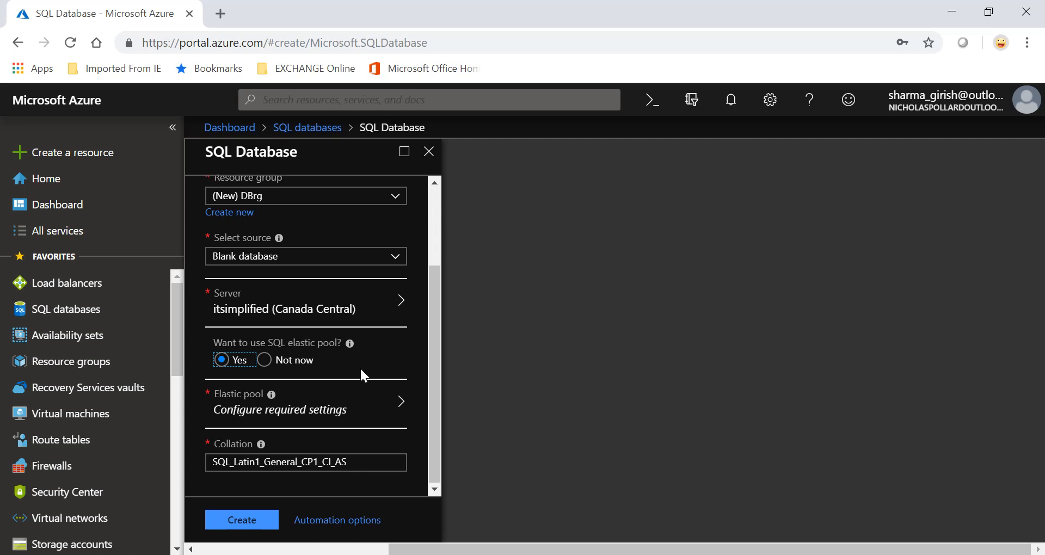
click(305, 405)
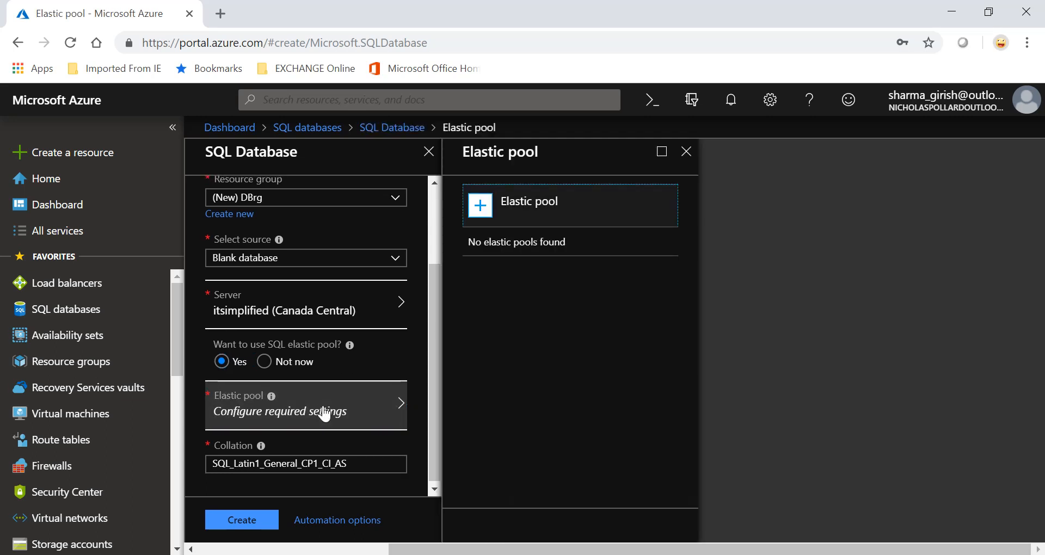
mouse_move(505, 220)
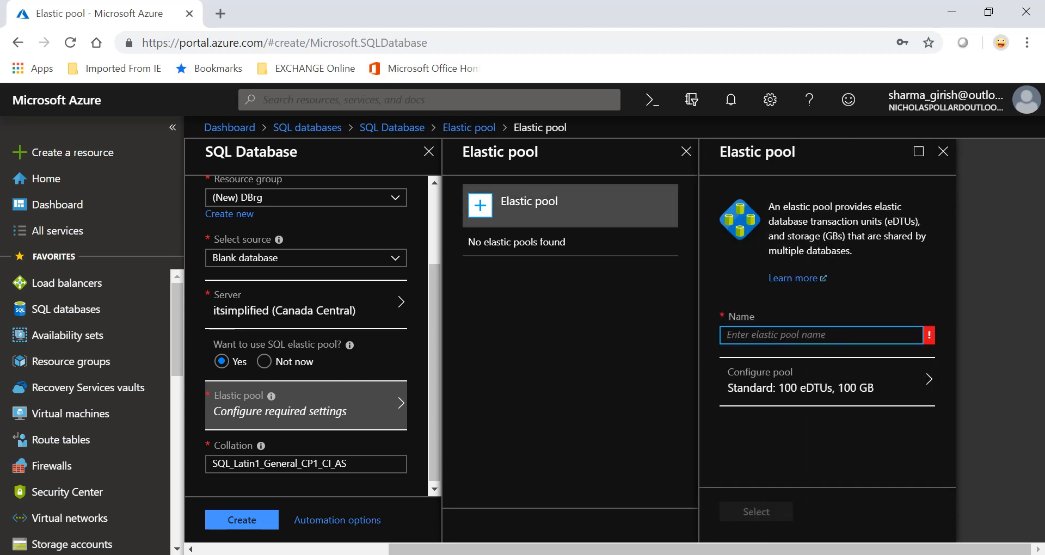
text(EP)
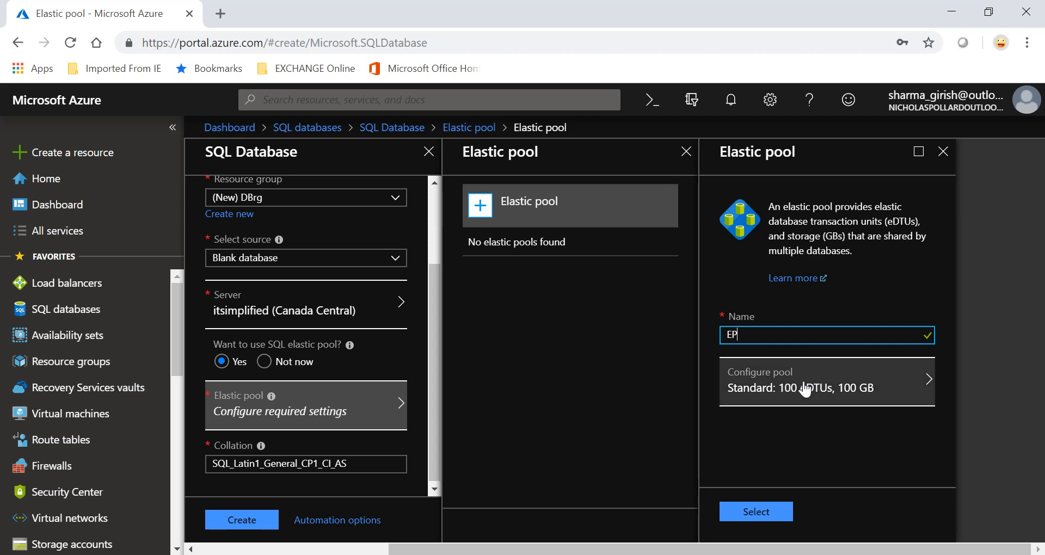
click(827, 381)
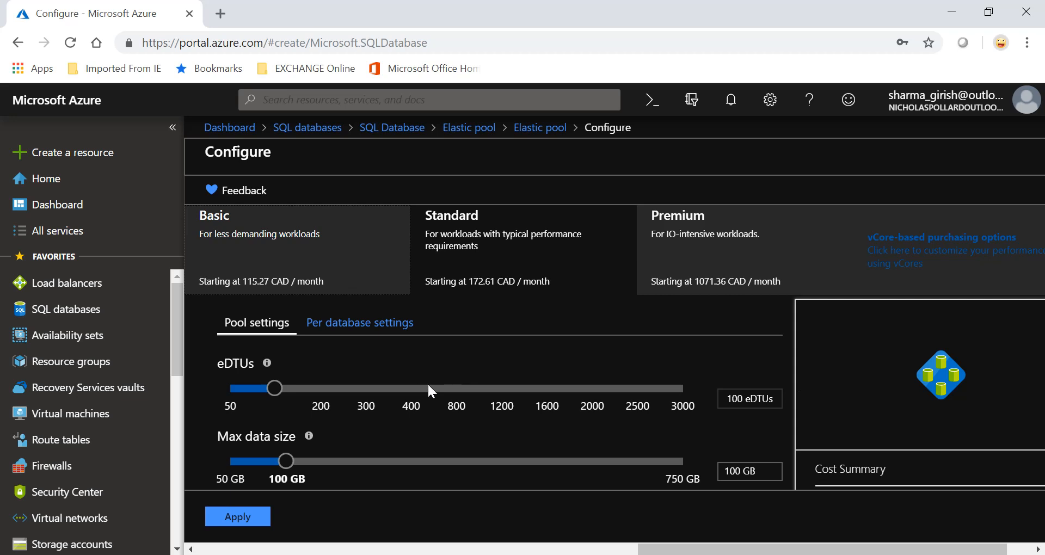
mouse_move(507, 375)
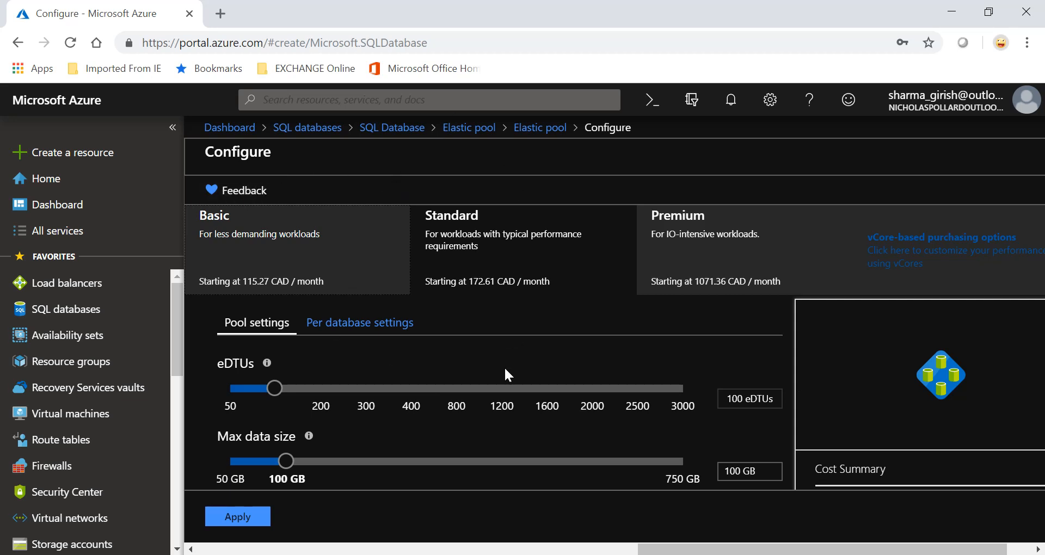
mouse_move(884, 284)
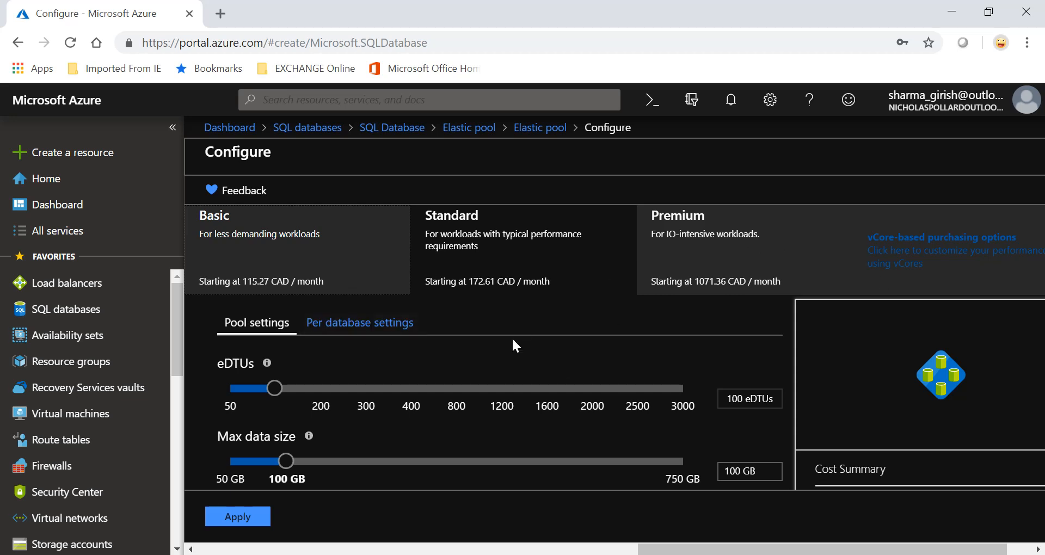
mouse_move(364, 378)
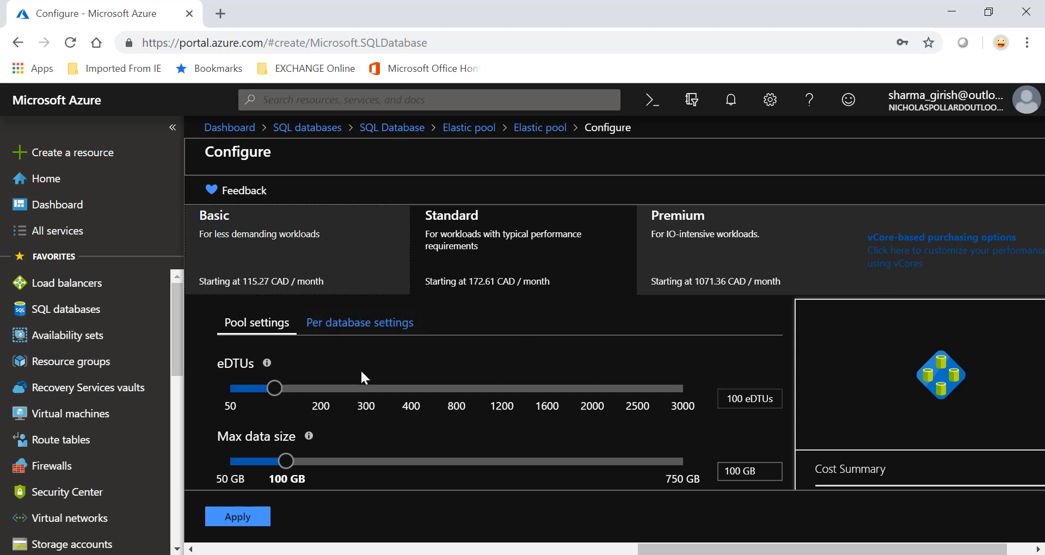
mouse_move(337, 278)
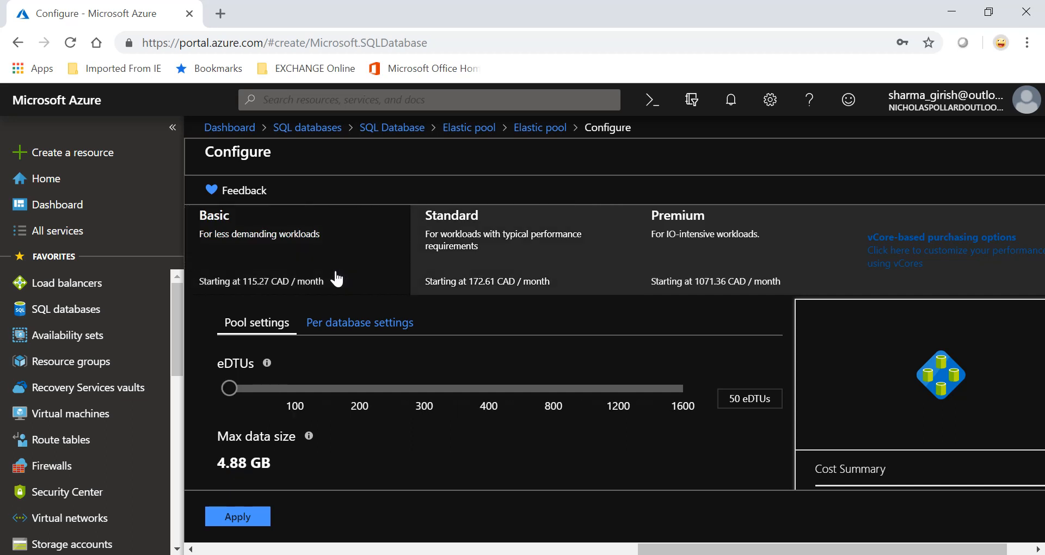
mouse_move(459, 254)
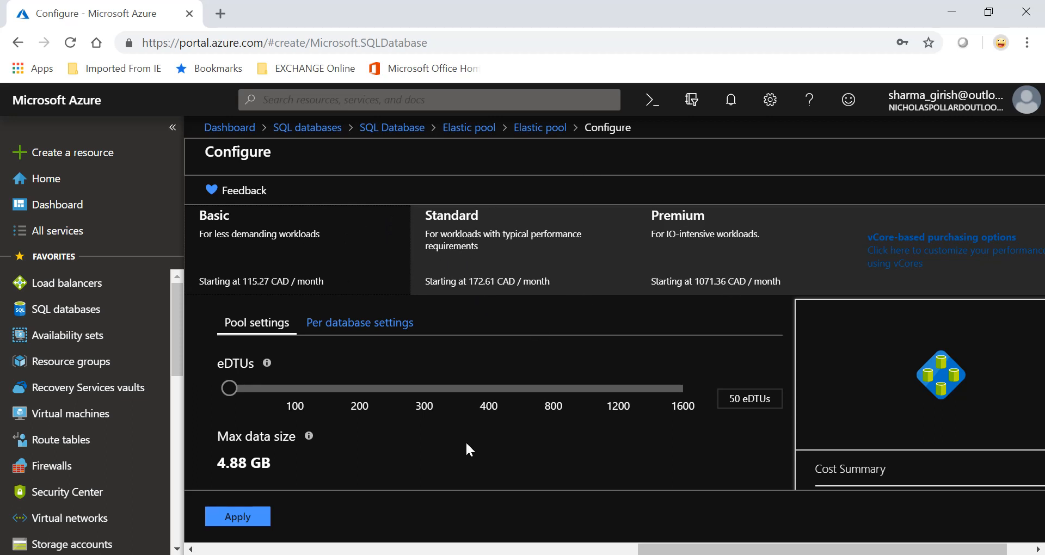
- Drag the Basic pool's eDTU slider through 300, 1200, 1600 and 200, ending back at 50 eDTUs
drag(229, 388, 423, 387)
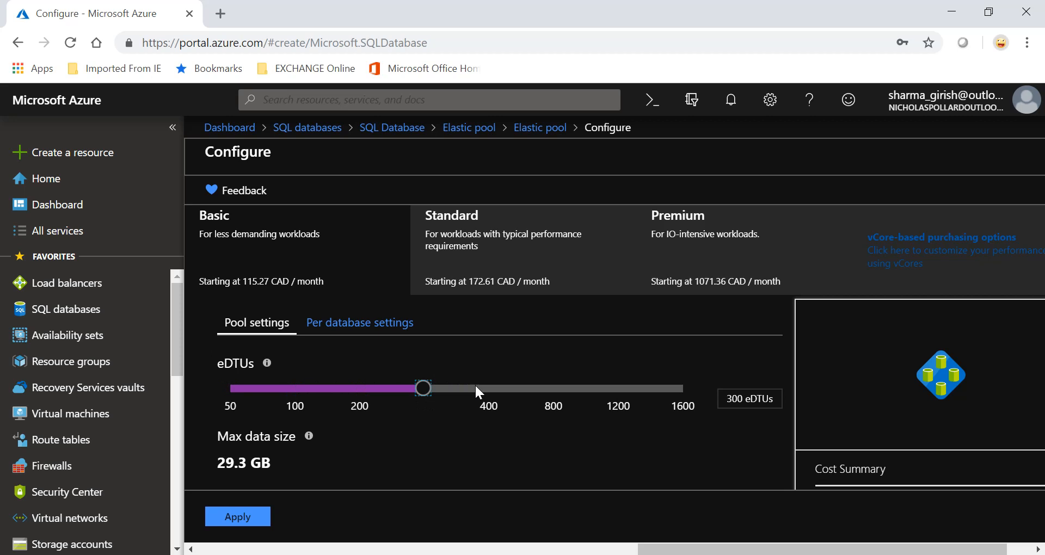
drag(423, 387, 230, 387)
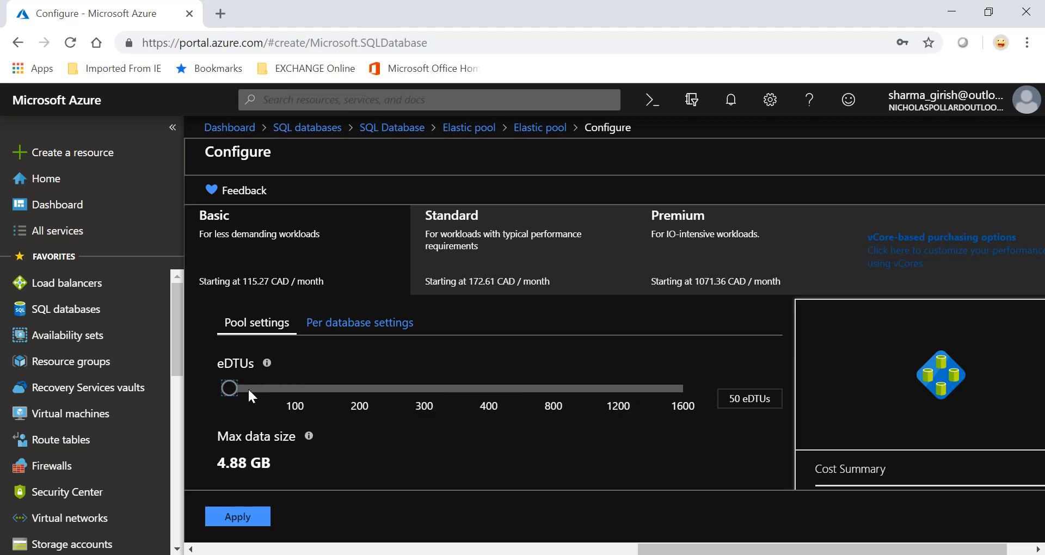
drag(229, 388, 616, 388)
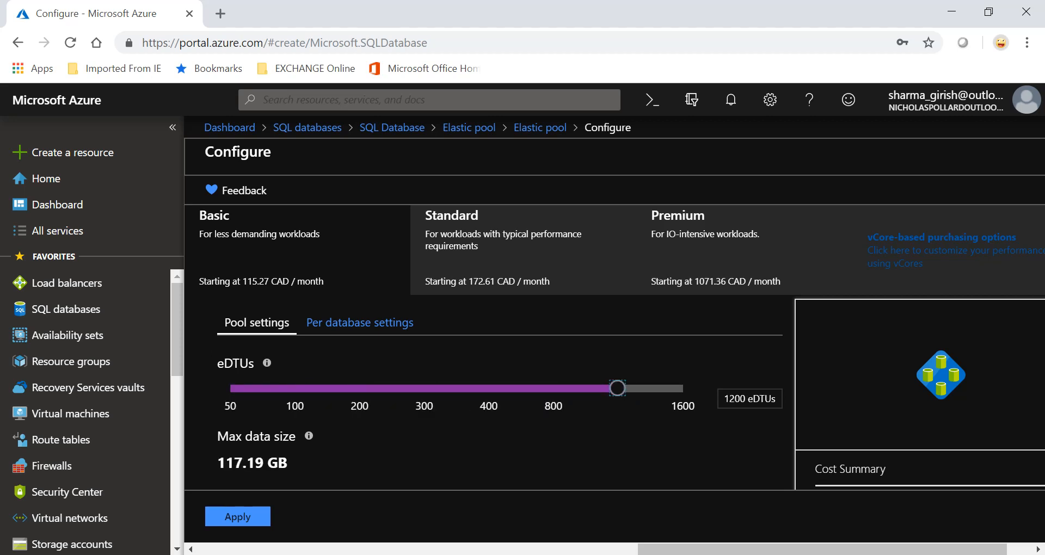
drag(616, 388, 683, 388)
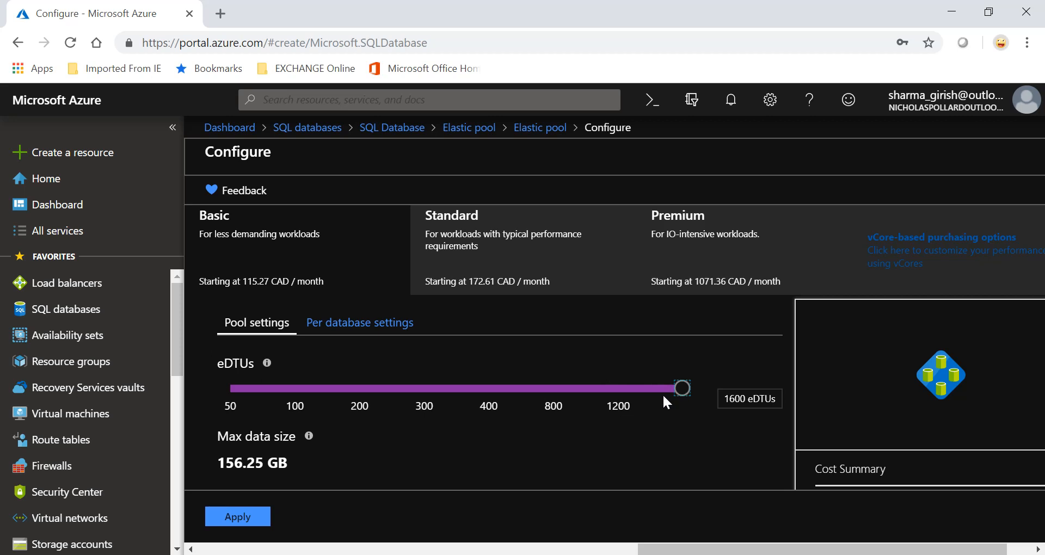
drag(682, 388, 358, 387)
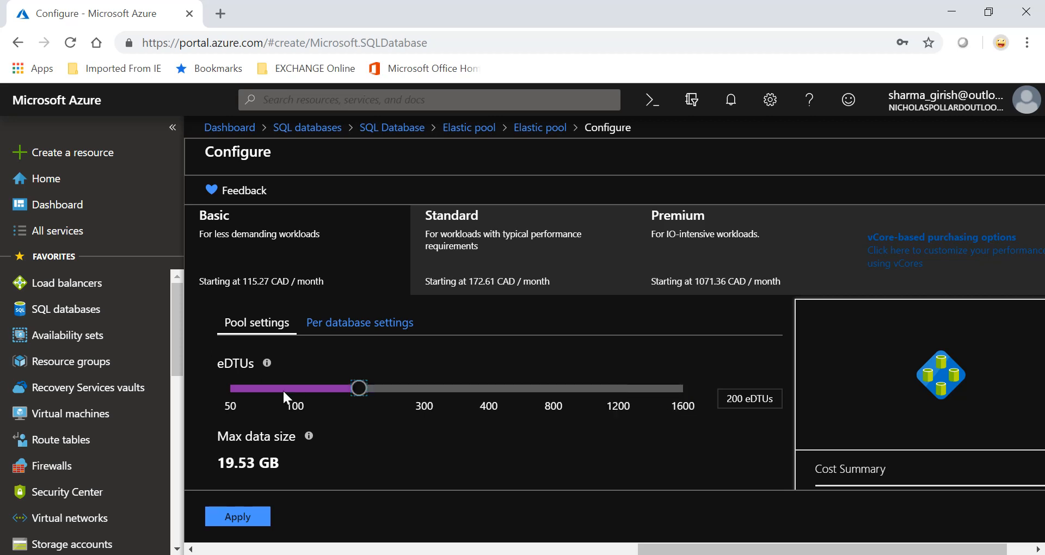
drag(359, 387, 228, 388)
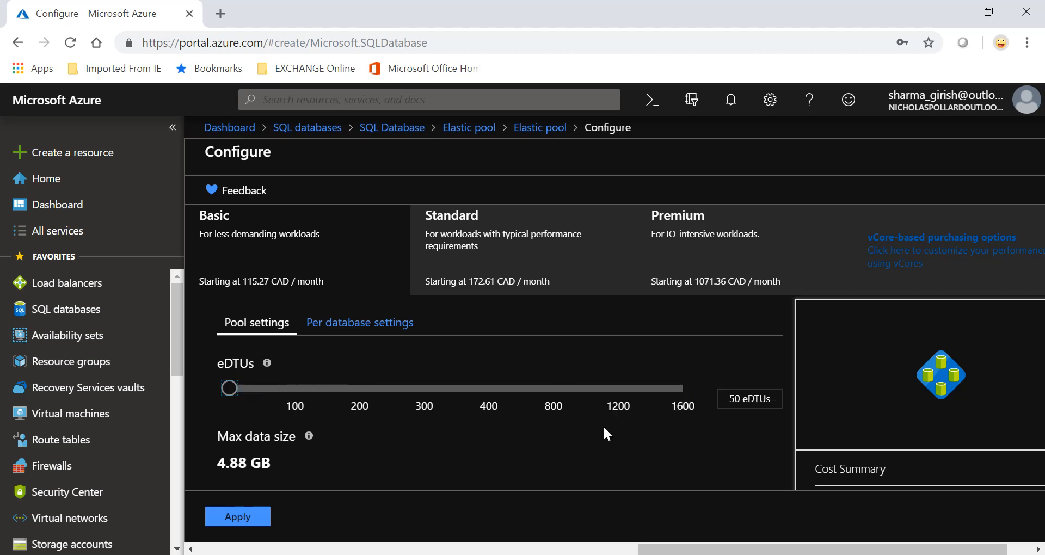
mouse_move(238, 516)
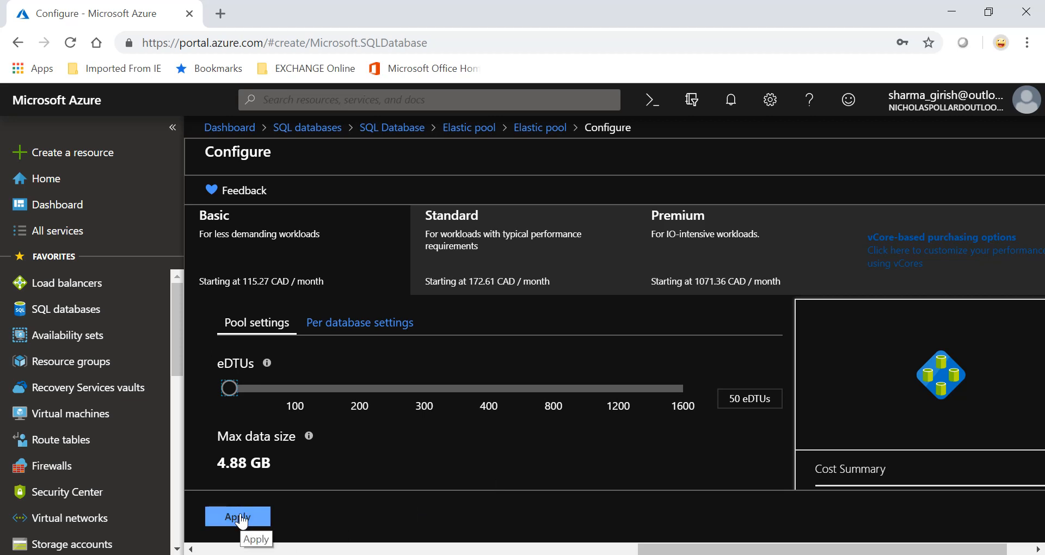
- Apply the 50 eDTU configuration, select pool EP and create database DB1
click(237, 517)
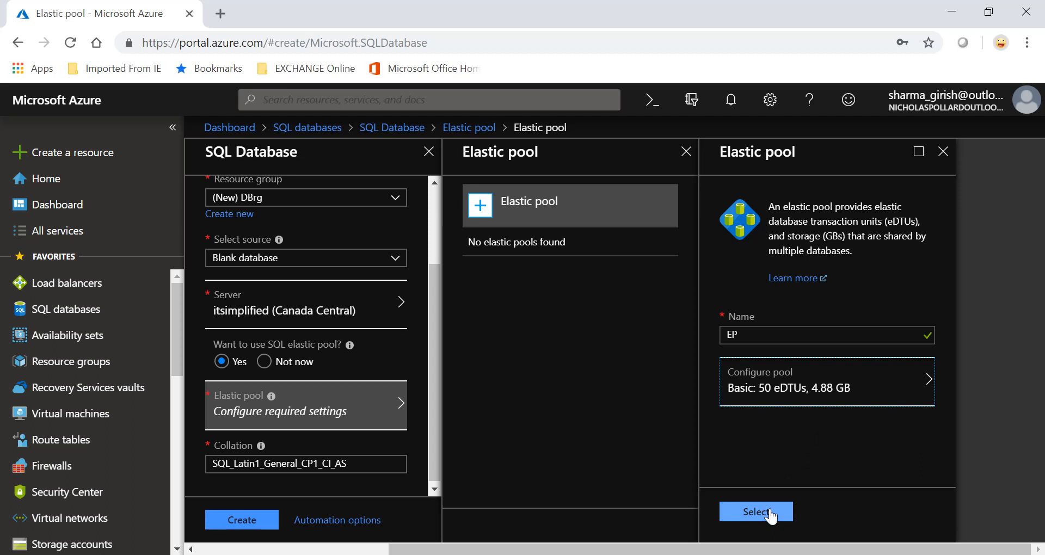
mouse_move(756, 512)
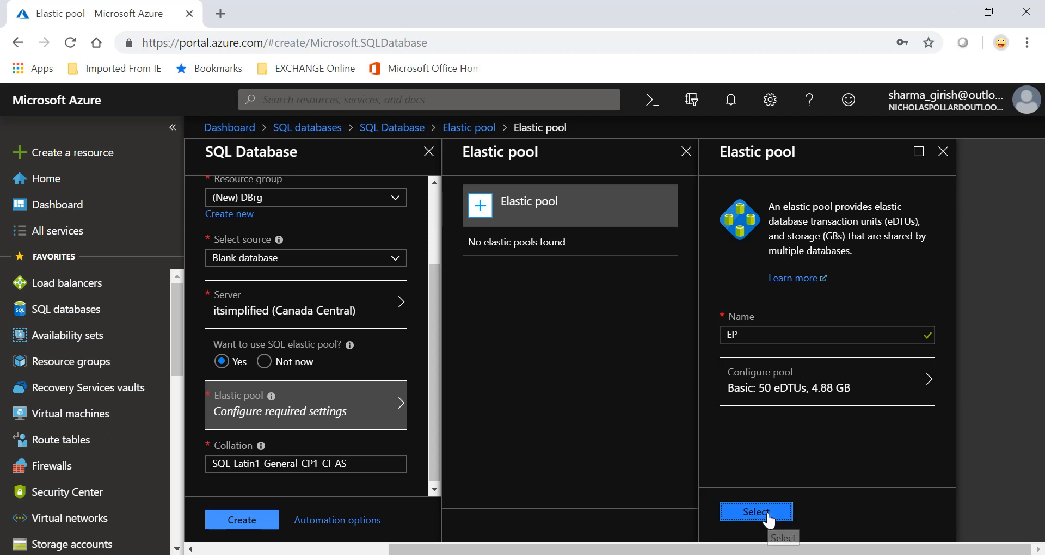
click(756, 512)
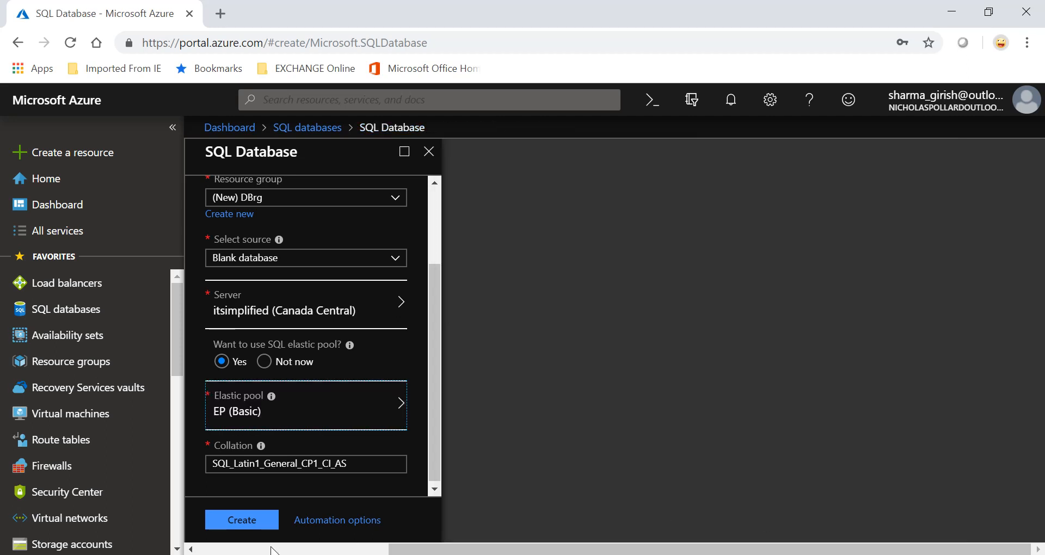
click(241, 520)
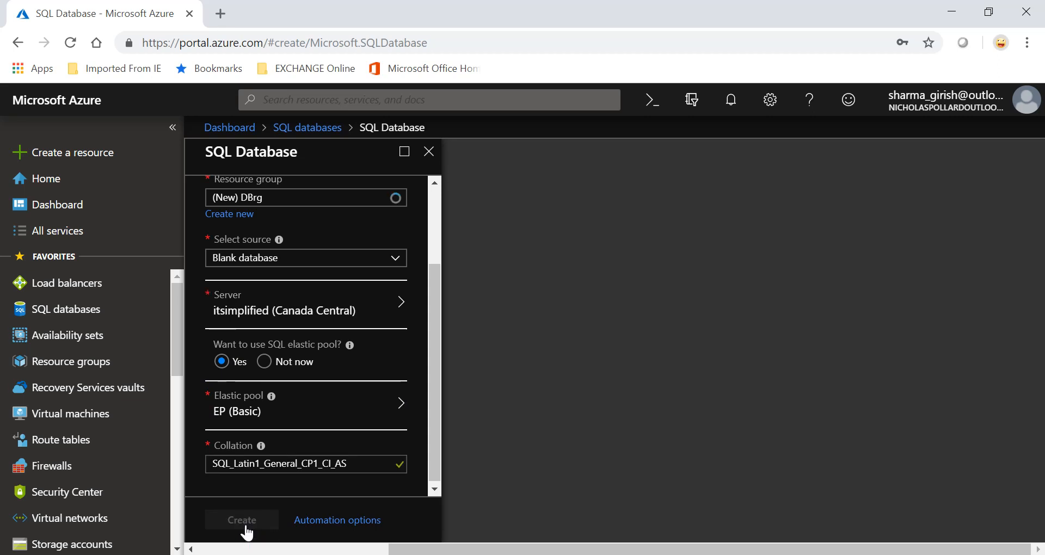
click(241, 520)
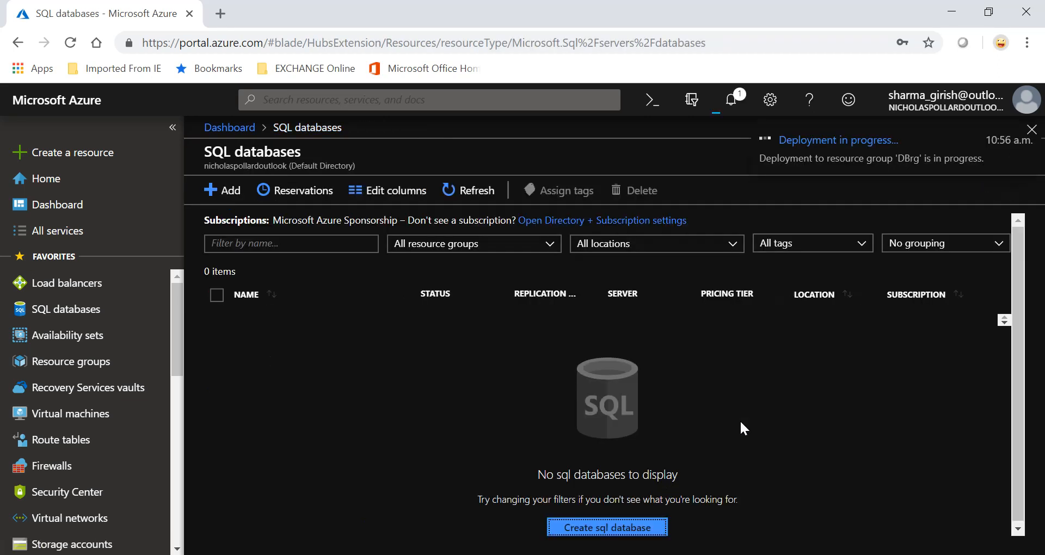
mouse_move(731, 100)
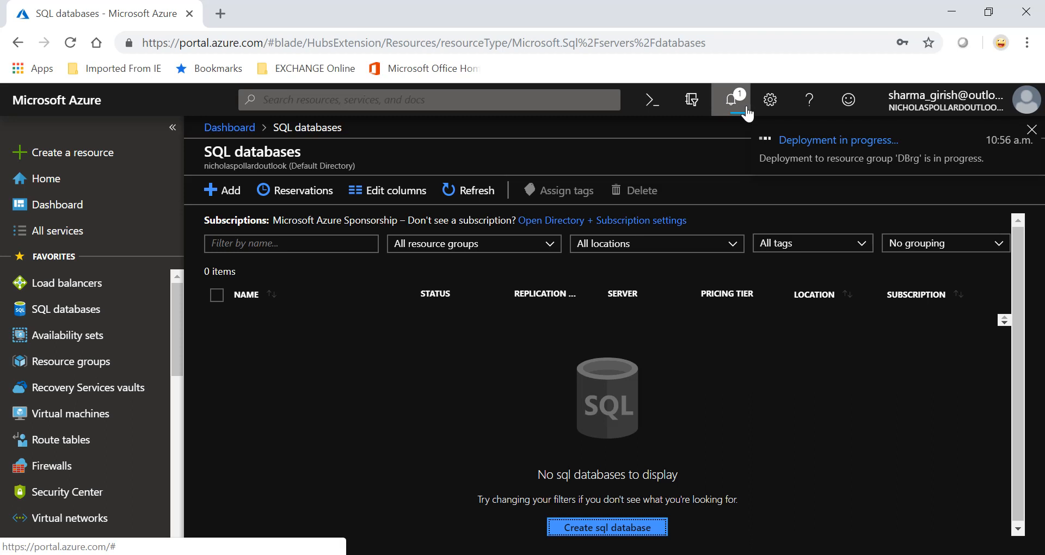
- Check the deployment progress in Notifications, then dismiss them
click(730, 99)
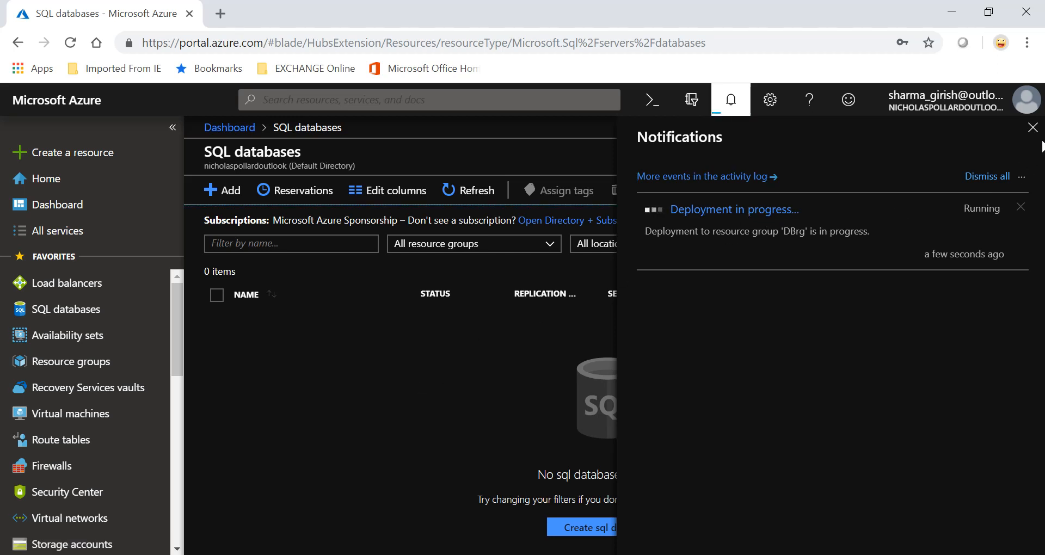
click(1032, 127)
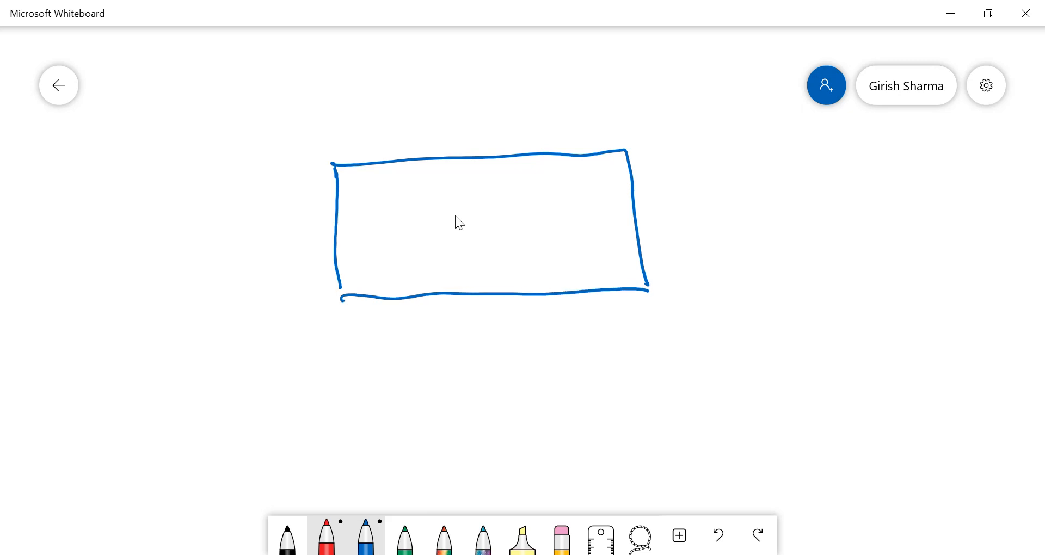
- Sketch an ISV box with two rows of databases and CPU, RAM, Storage notes beside it
drag(716, 197, 707, 229)
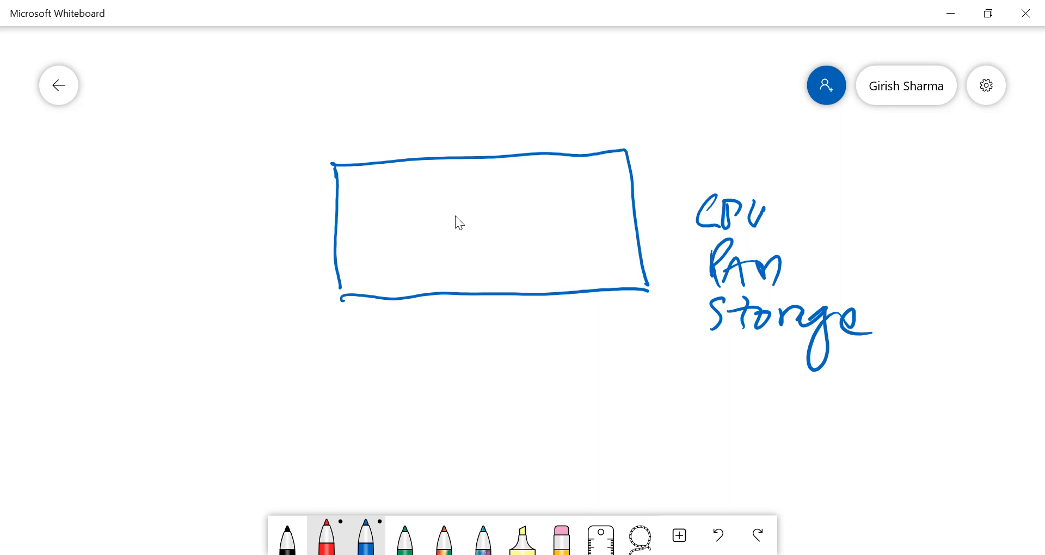
drag(418, 107, 453, 126)
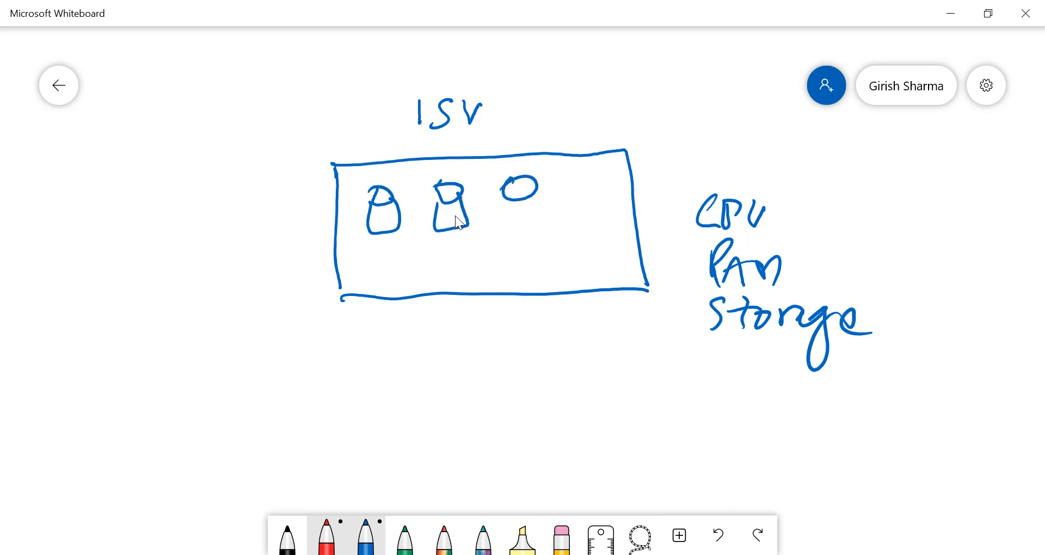
drag(518, 186, 590, 227)
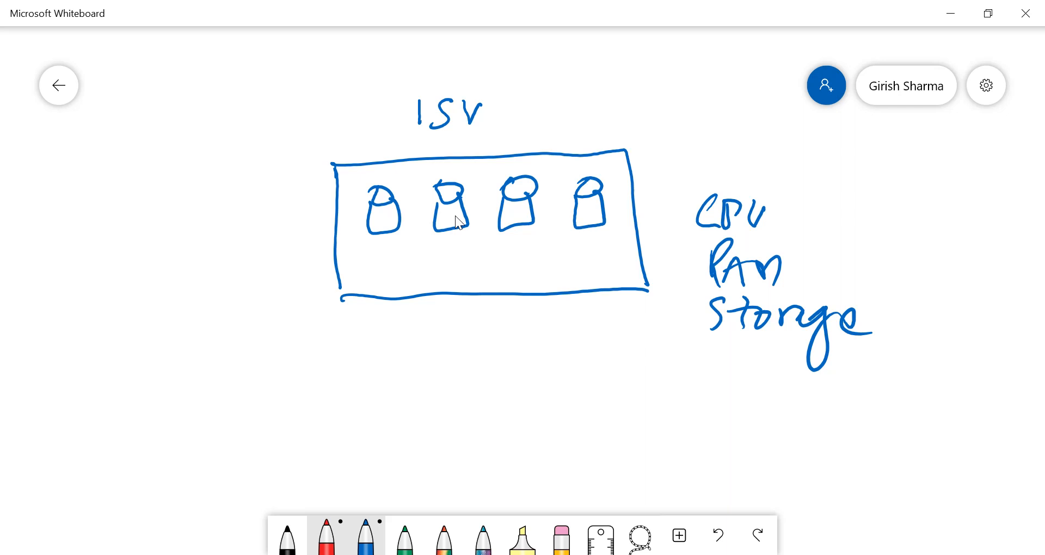
drag(766, 222, 804, 219)
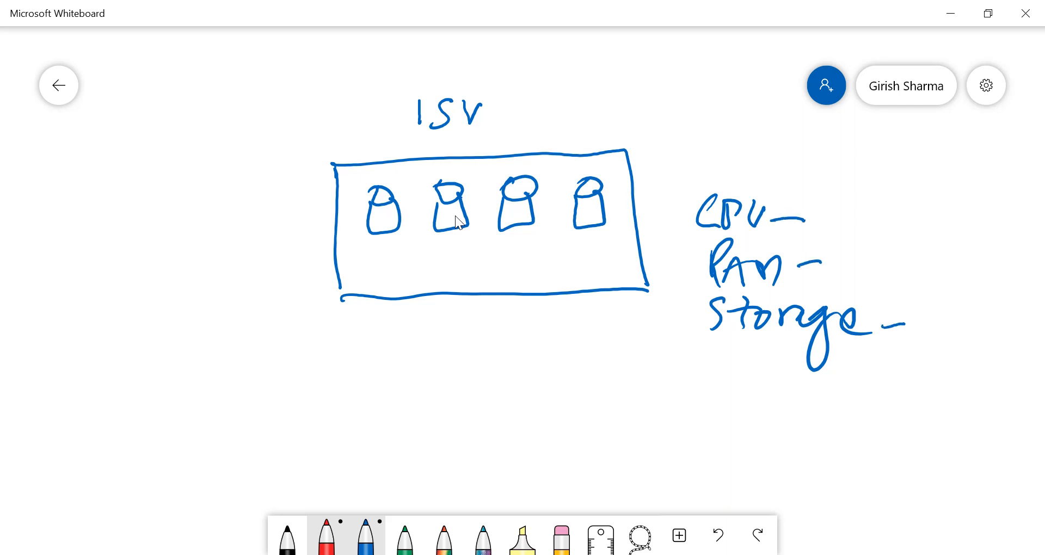
drag(374, 273, 453, 250)
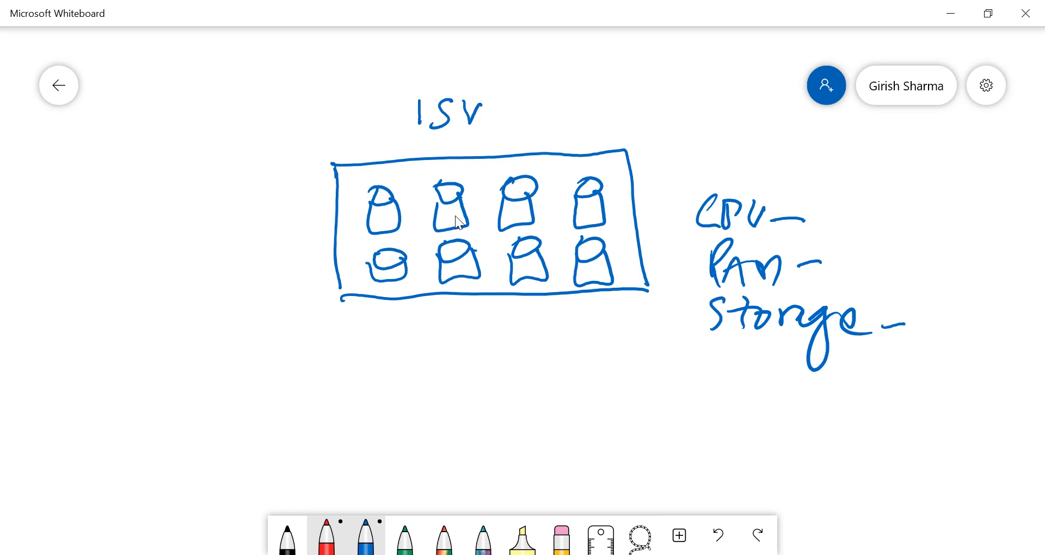
- Note the box holds eight databases, label it a pool measured in eDTU, and jot the pricing tiers
drag(657, 297, 723, 353)
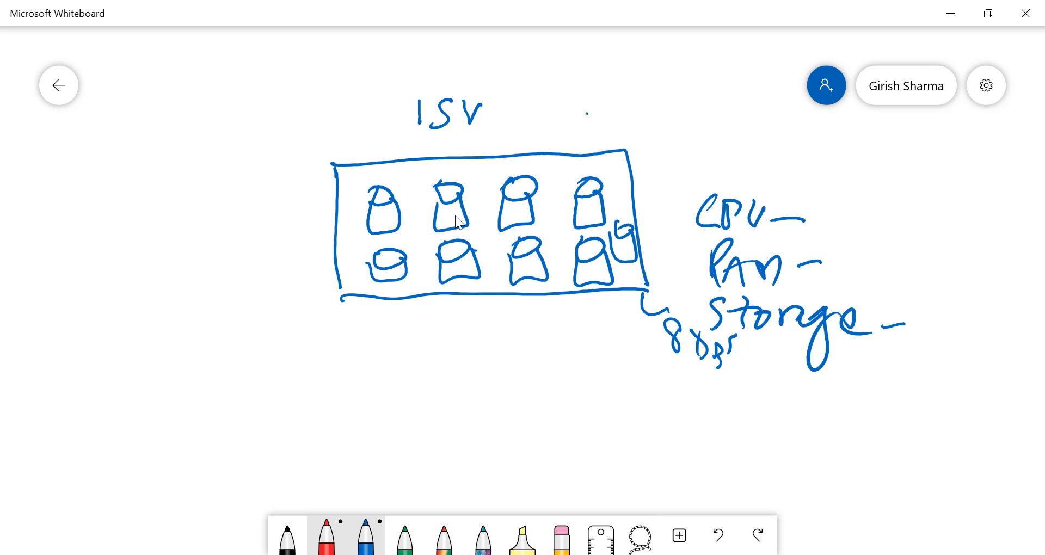
drag(587, 119, 680, 133)
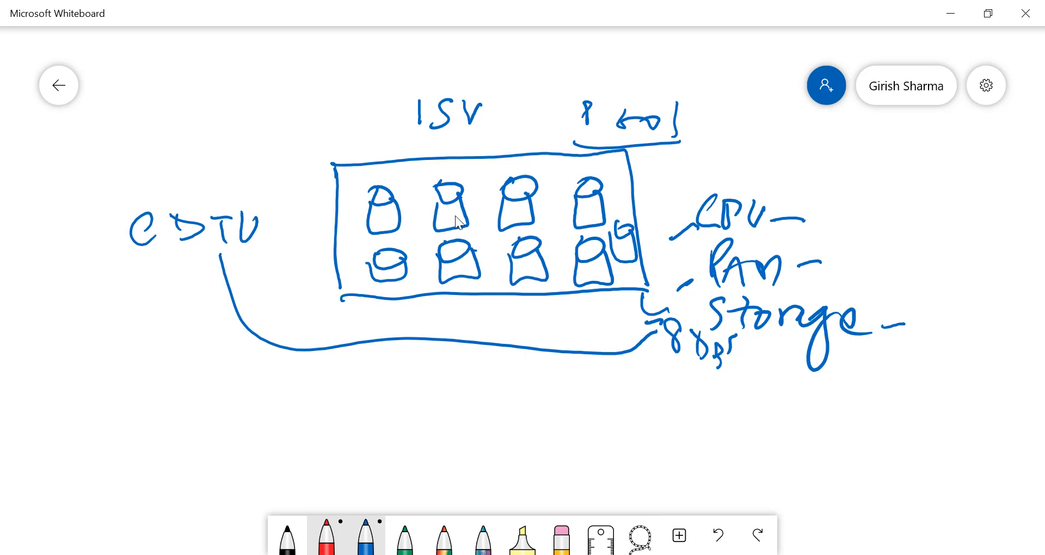
drag(939, 307, 946, 333)
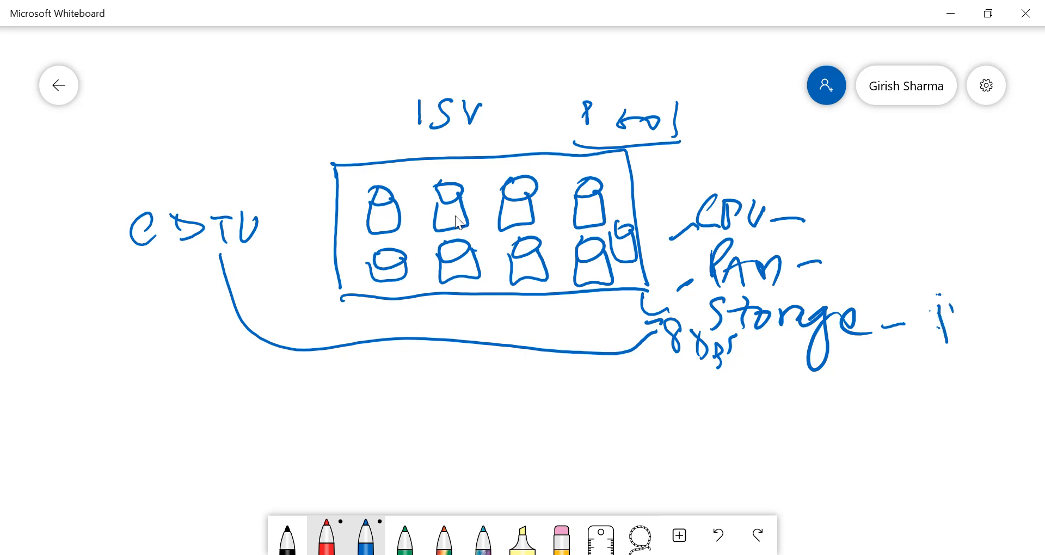
drag(933, 307, 993, 340)
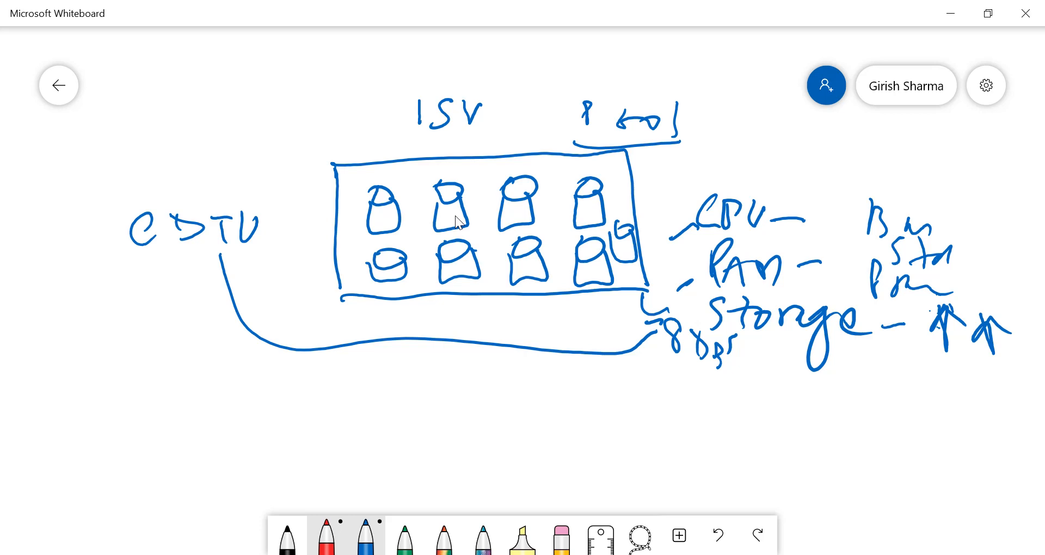
mouse_move(504, 476)
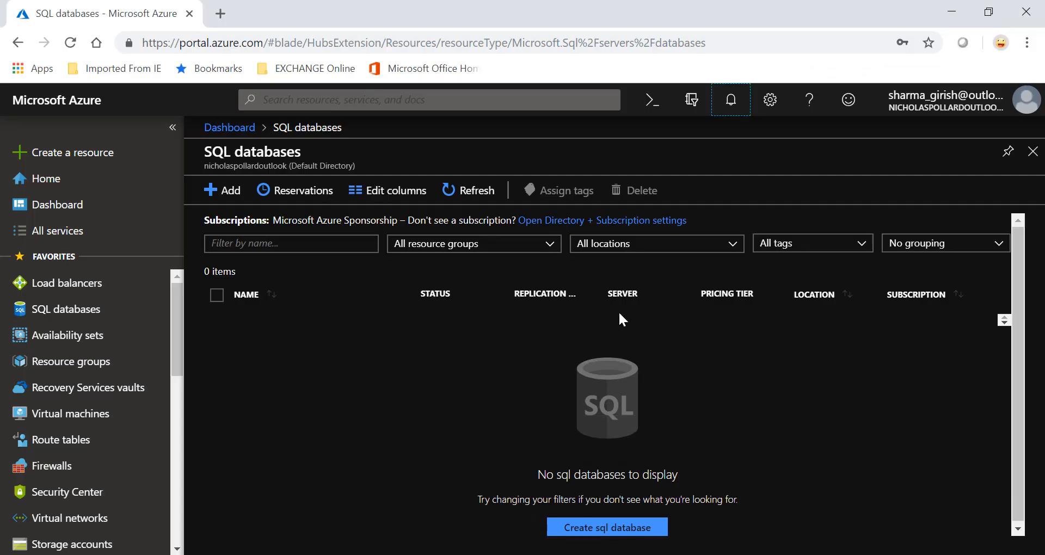
- Refresh SQL databases, open resource group DBrg and its itsimplified SQL server
click(468, 190)
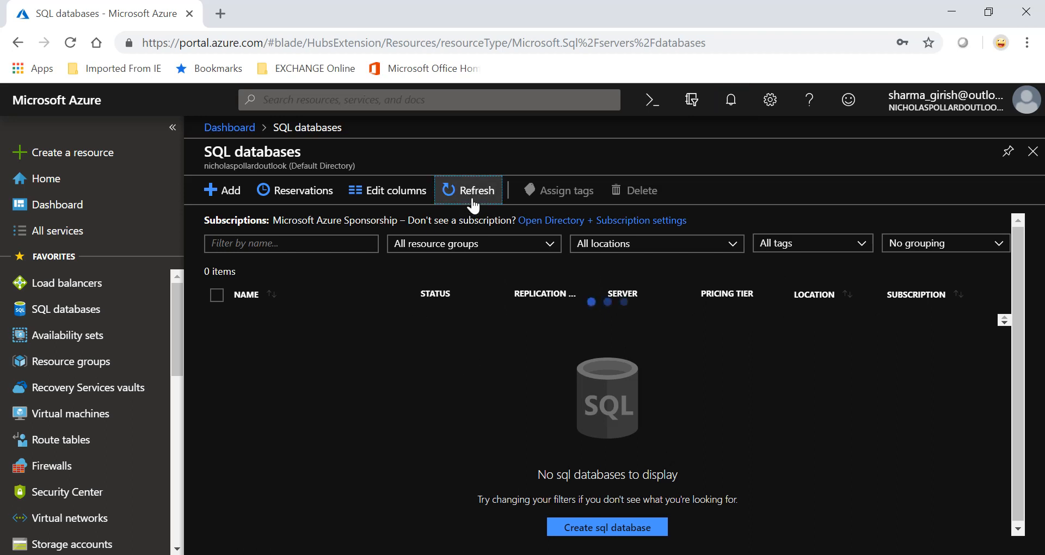
click(469, 189)
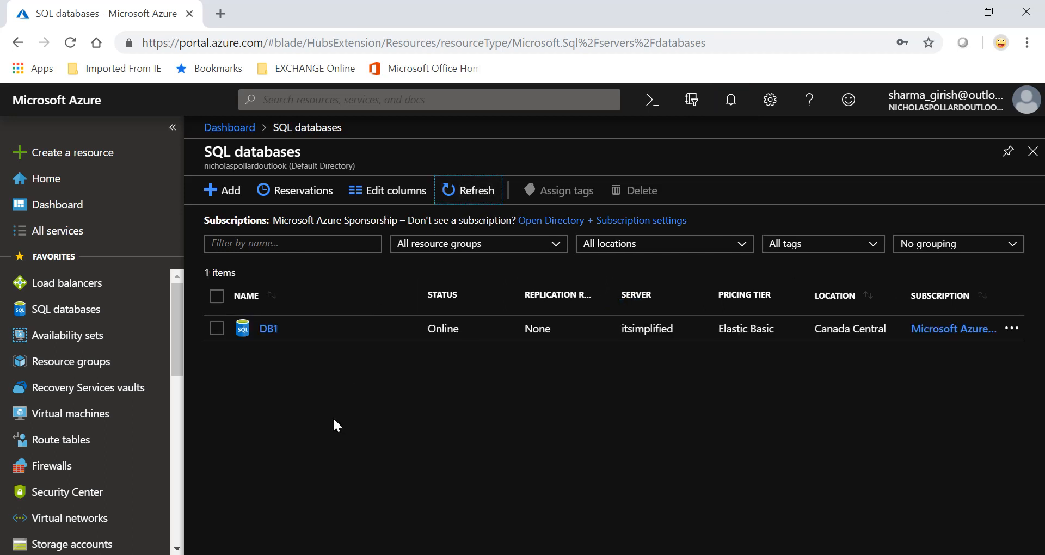
click(69, 361)
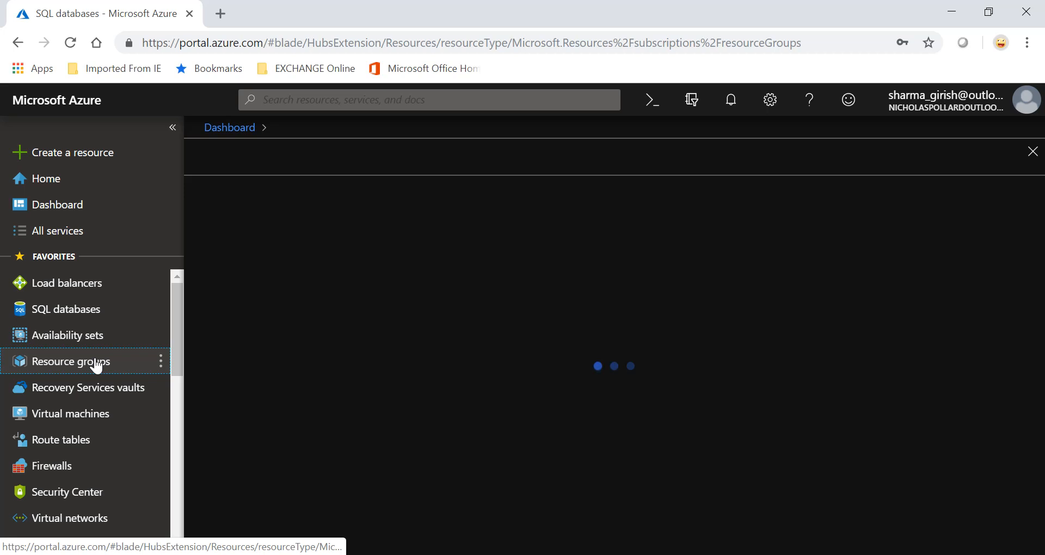
click(77, 362)
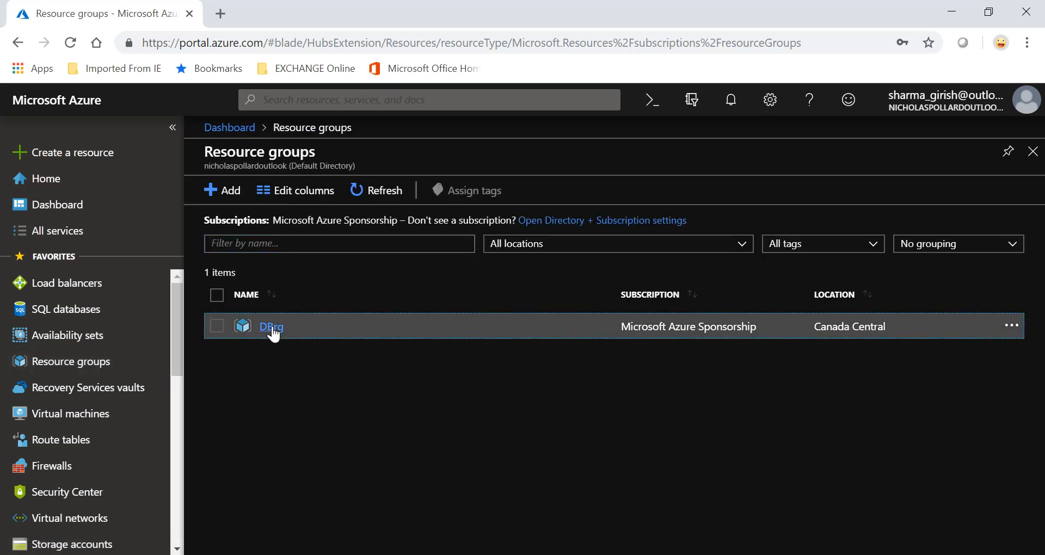
click(271, 327)
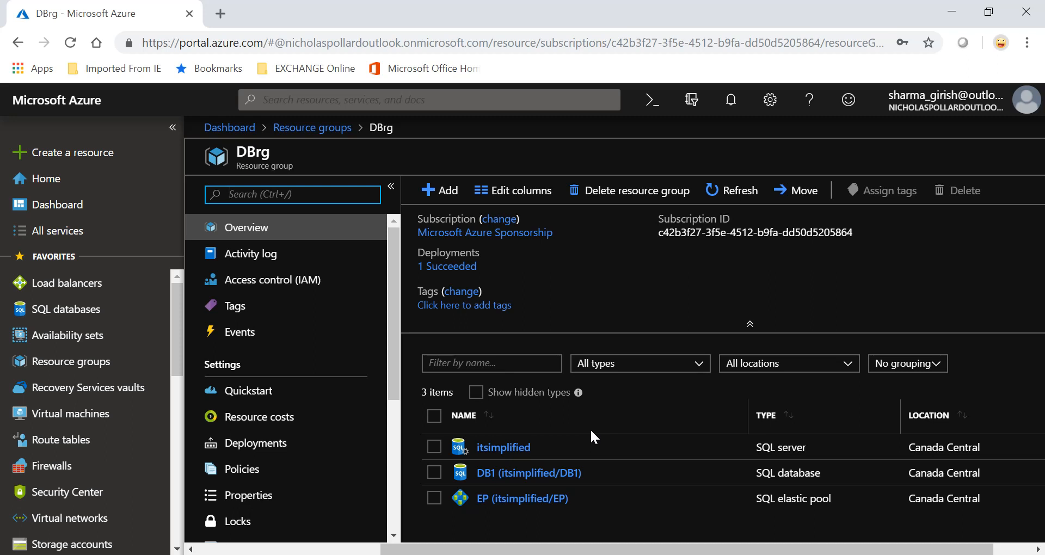
mouse_move(501, 448)
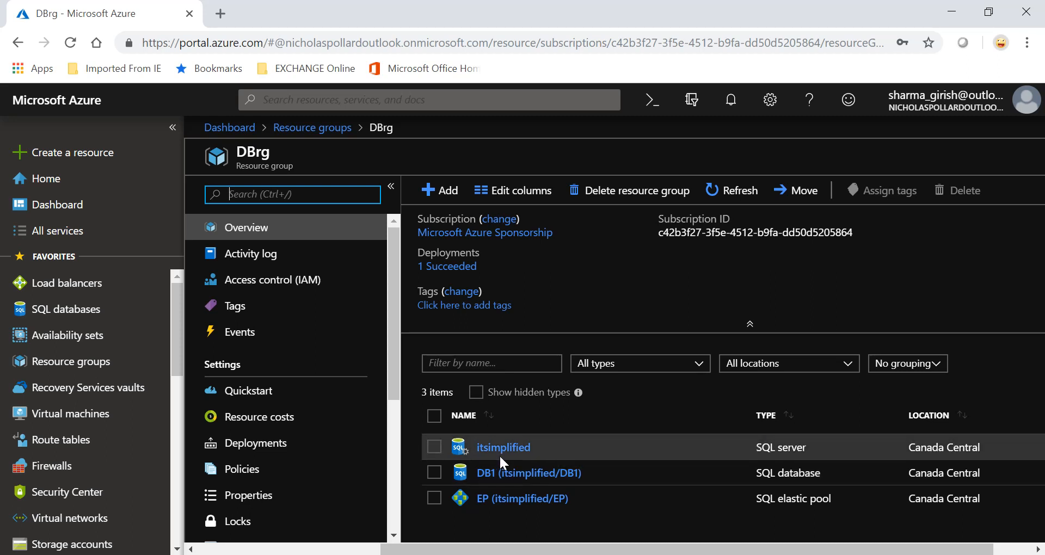
mouse_move(516, 487)
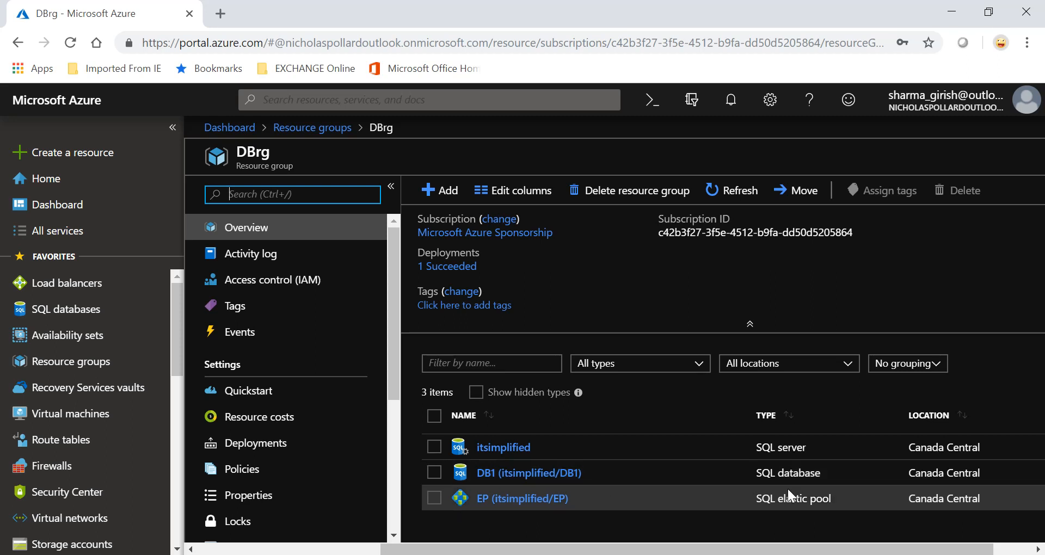
mouse_move(790, 496)
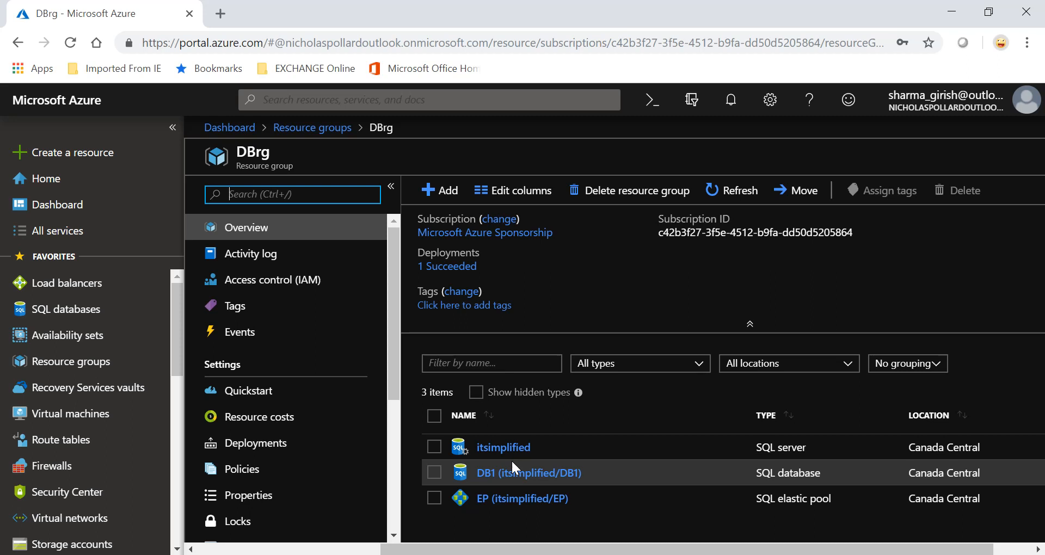
click(503, 447)
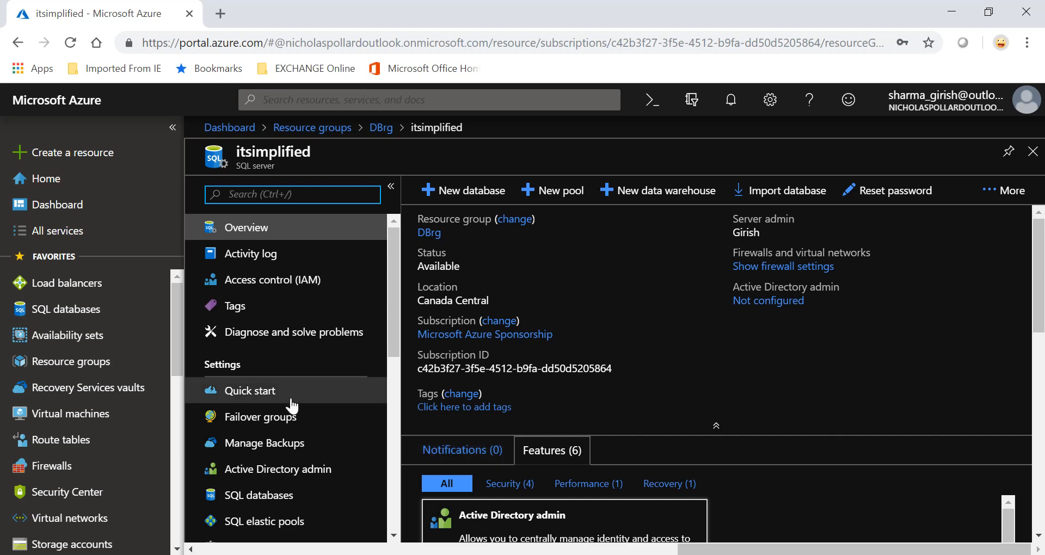
scroll(down, 3)
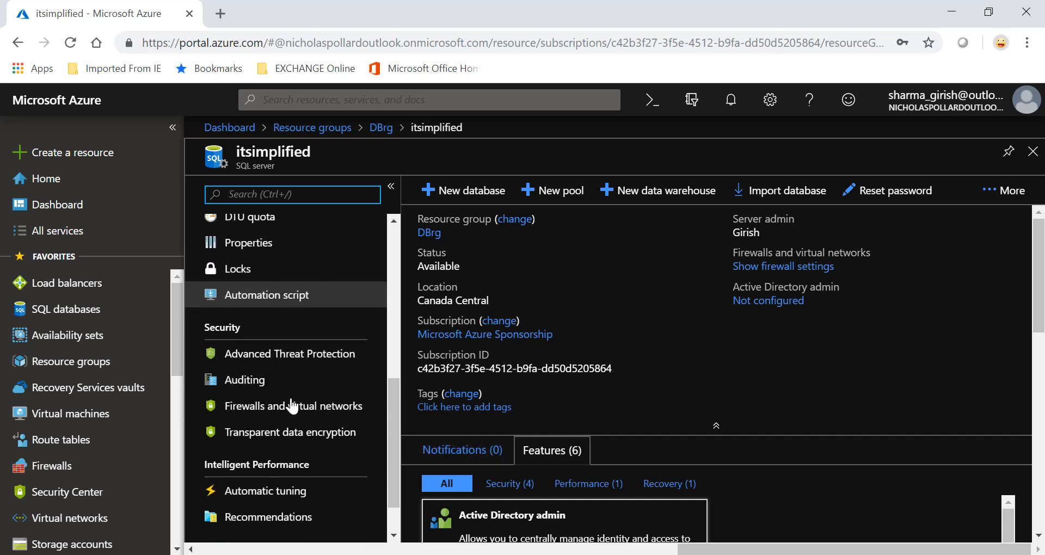
mouse_move(292, 405)
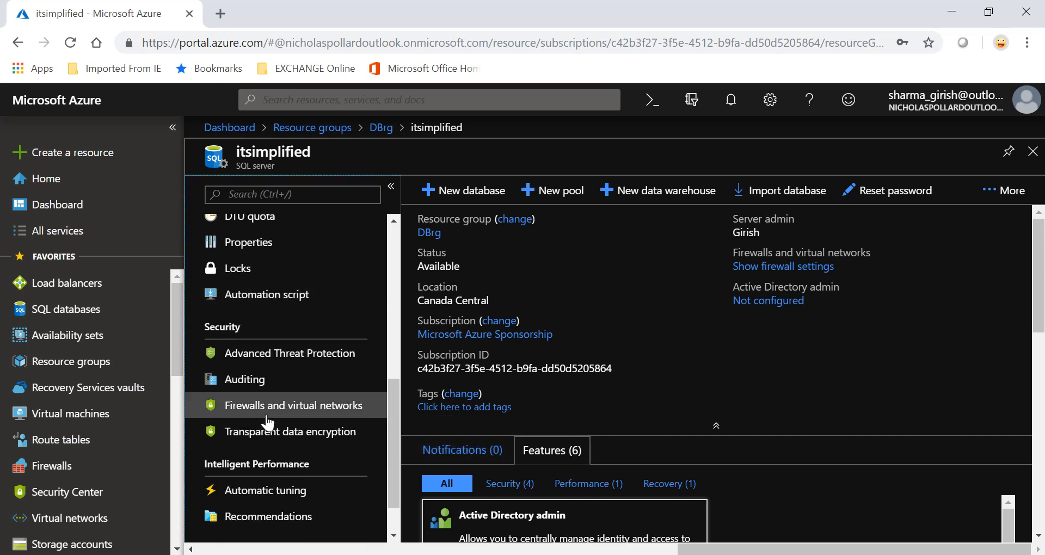
click(293, 405)
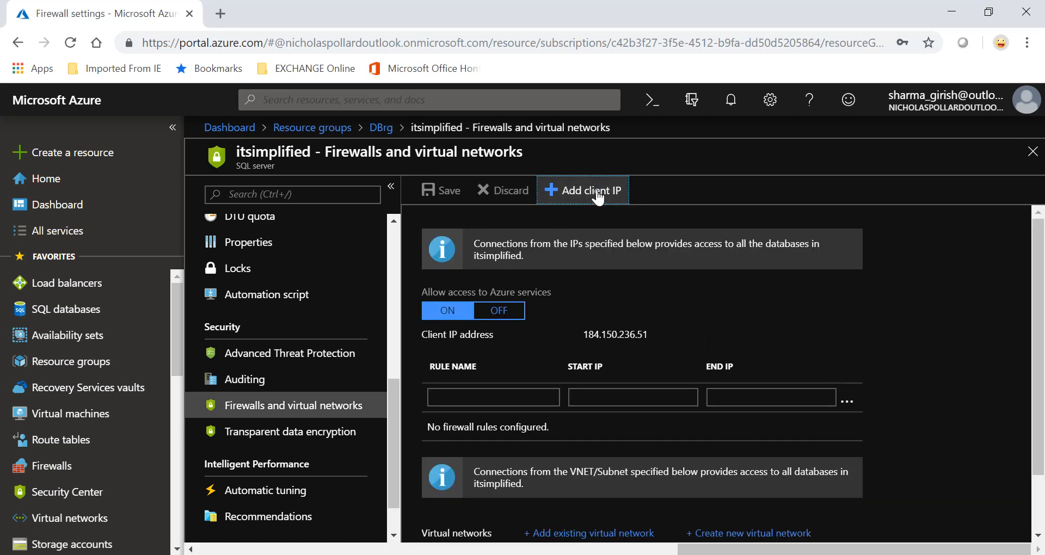
click(581, 190)
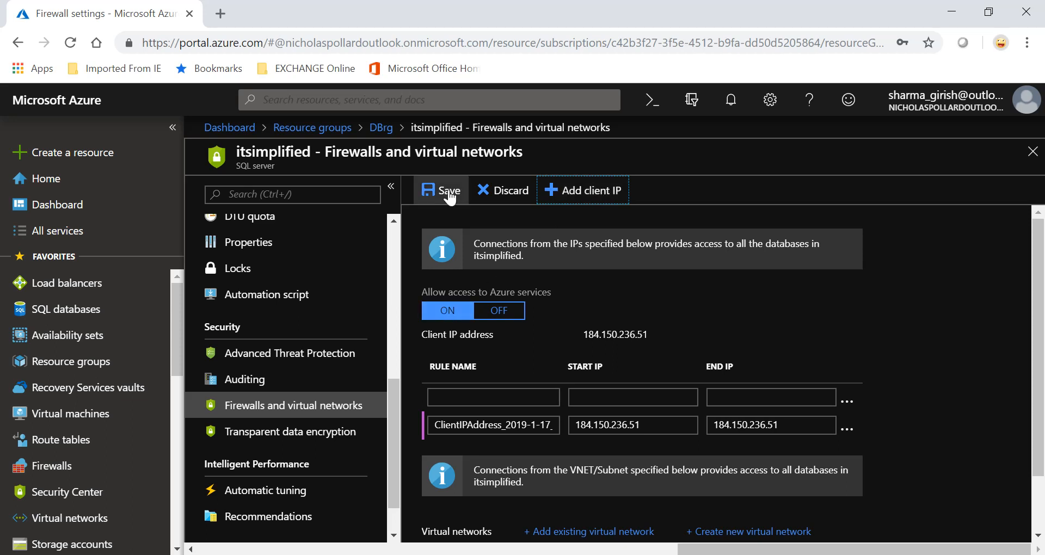
click(441, 190)
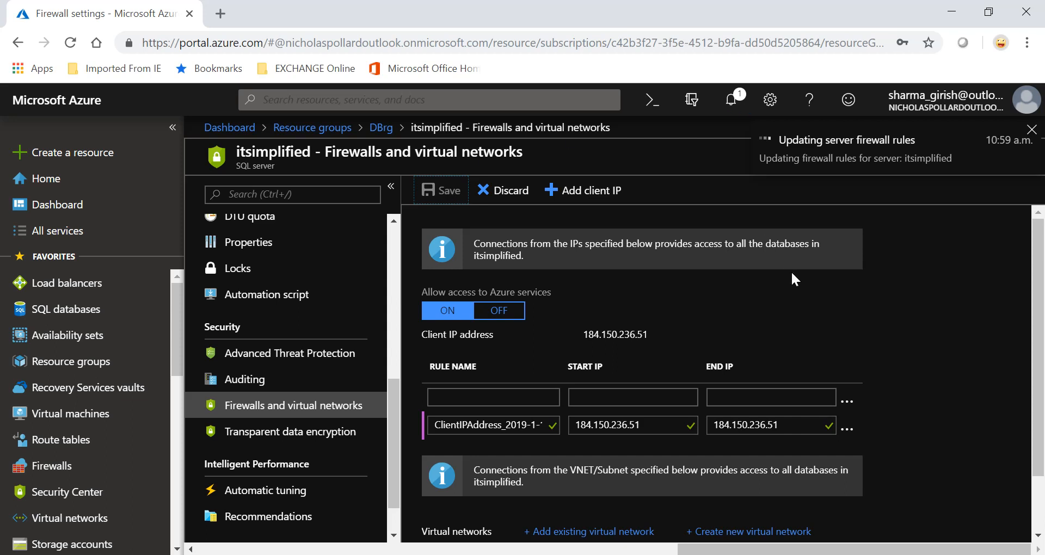
click(440, 189)
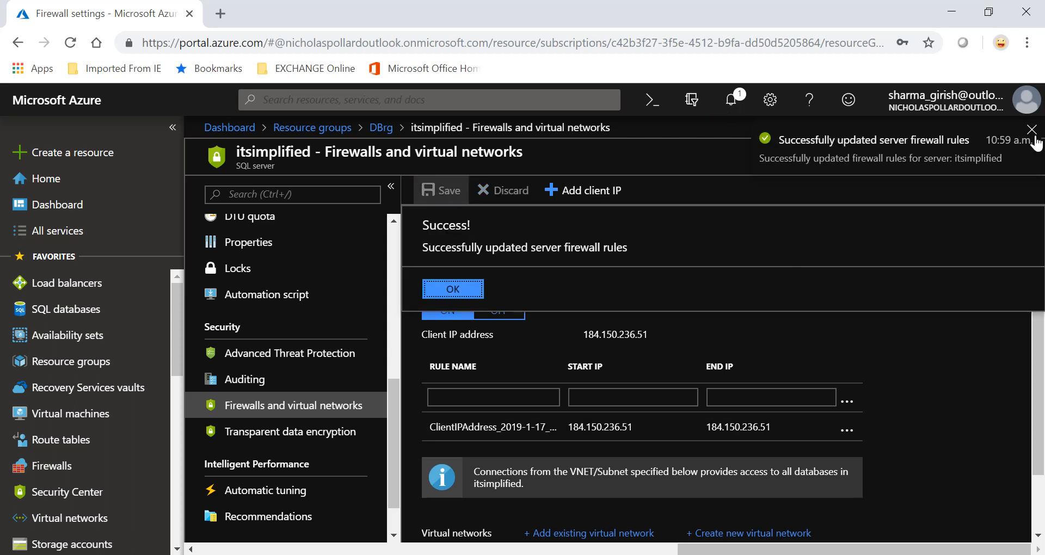
- Dismiss the success message and notification, returning to resource group DBrg
click(453, 289)
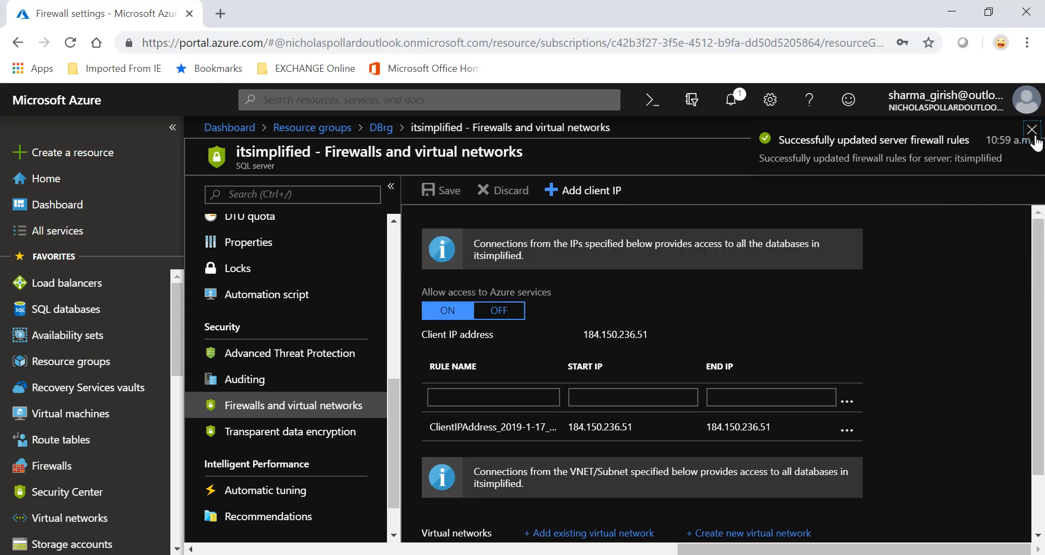
click(1032, 129)
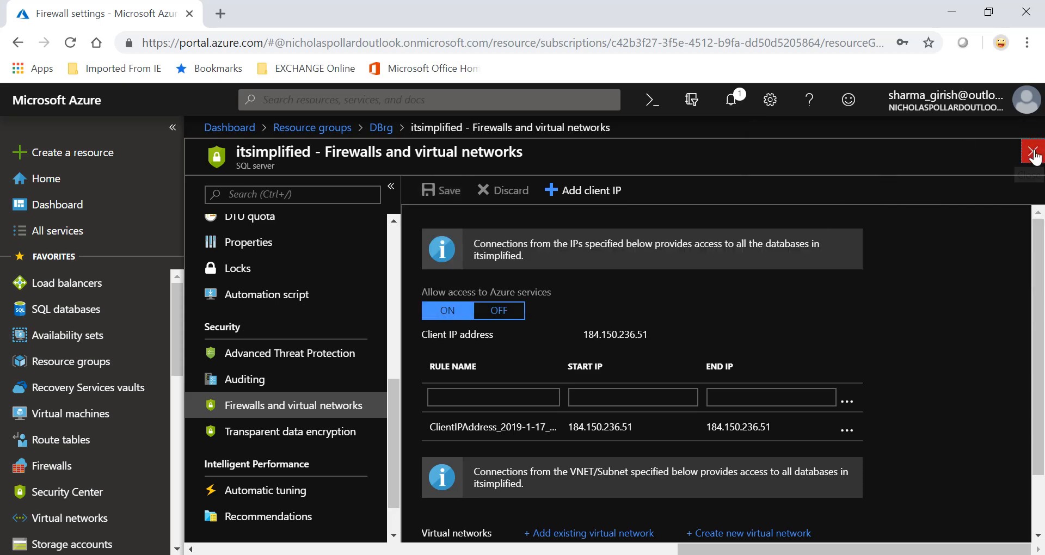
click(1032, 152)
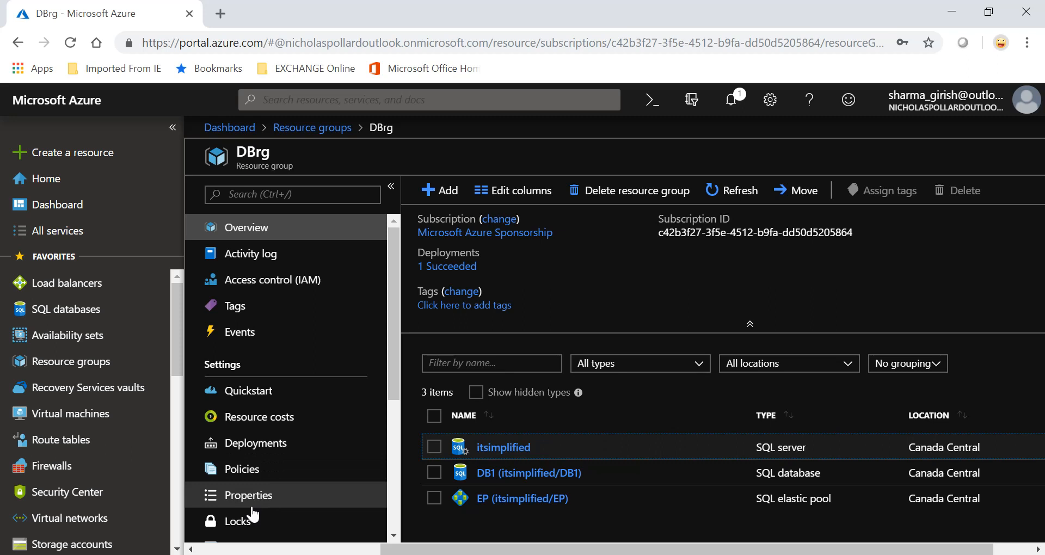
- Review the DBrg resource group's properties, reopening the group once
click(248, 494)
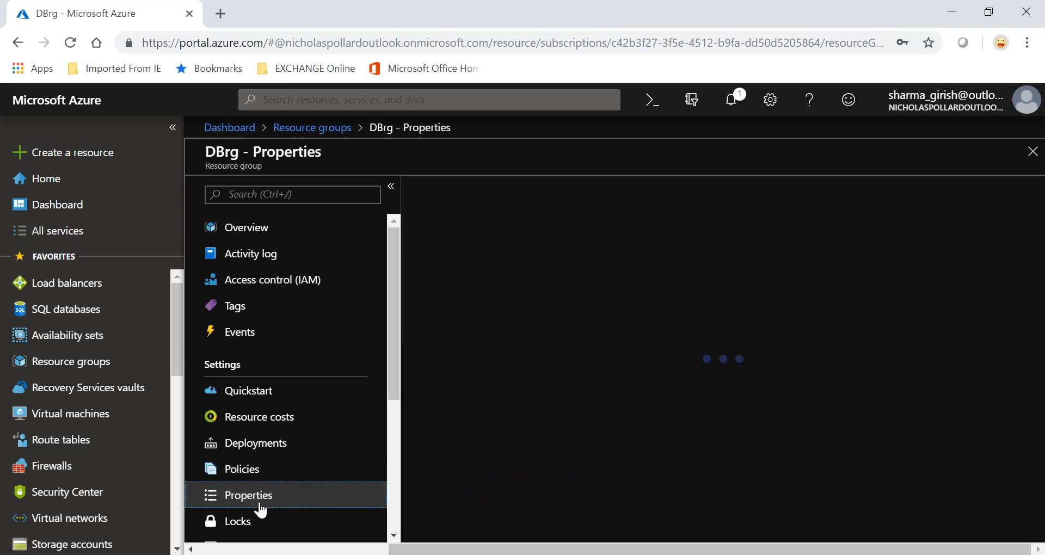
click(248, 494)
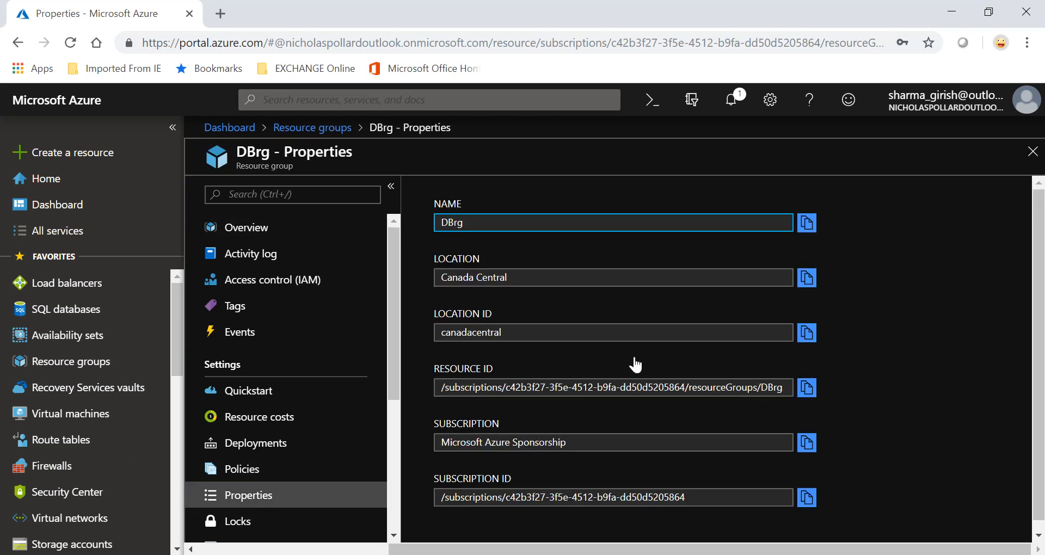
mouse_move(1036, 151)
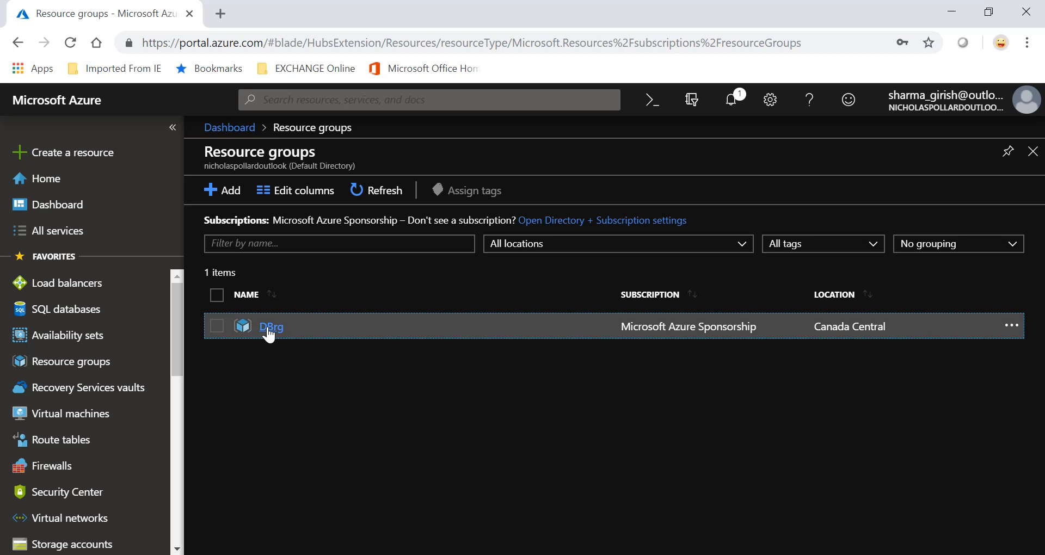
click(270, 327)
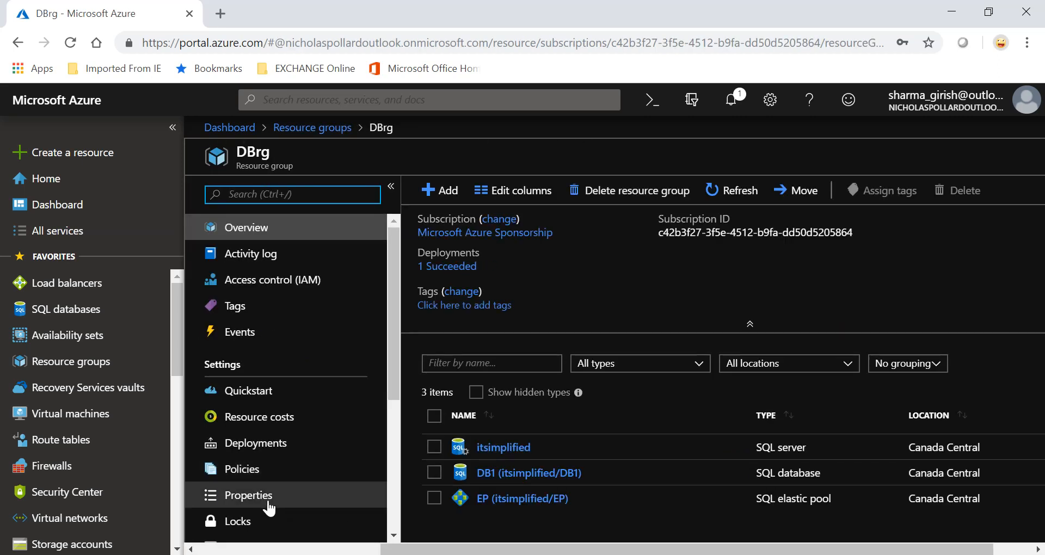
click(248, 496)
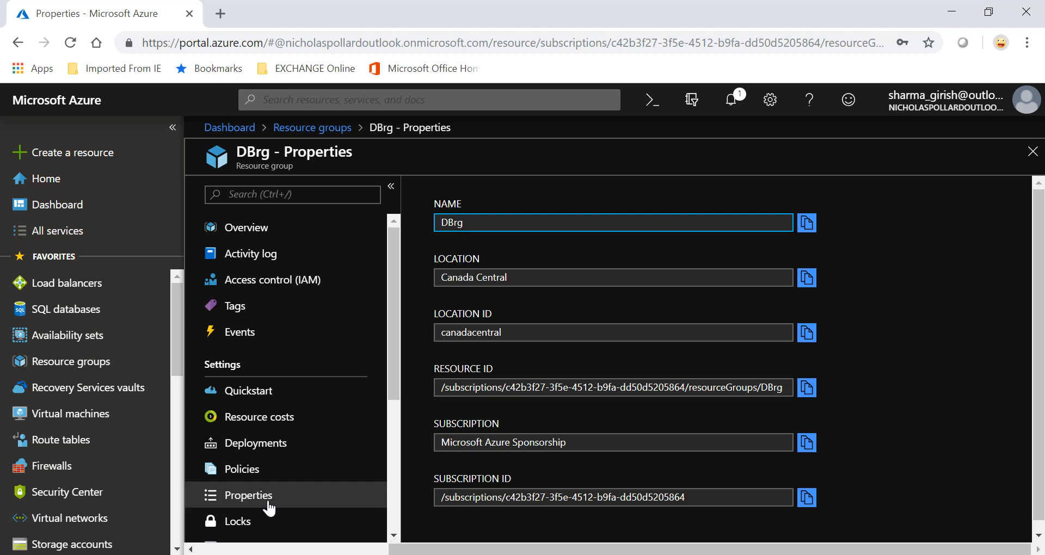
click(1032, 151)
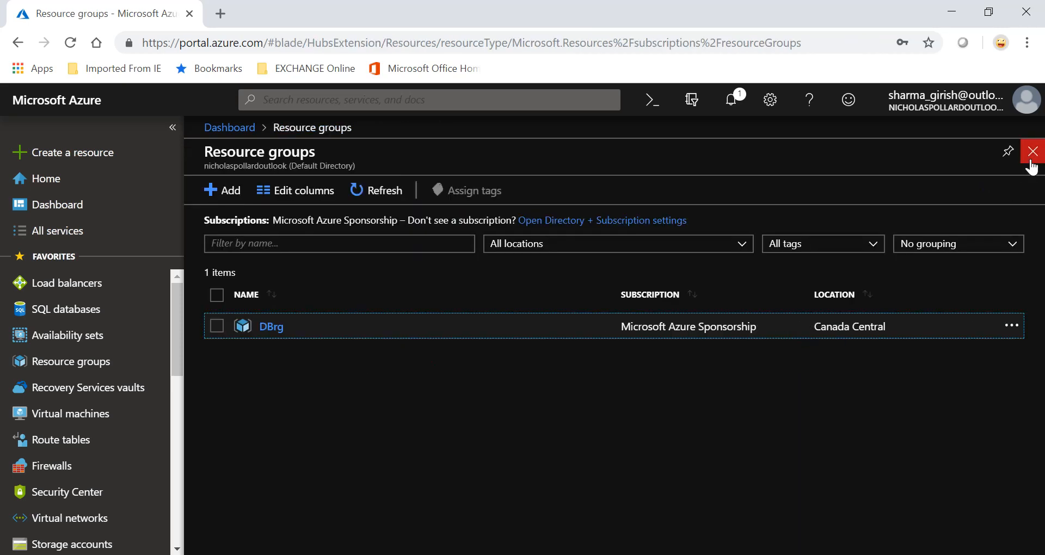
- Reopen server itsimplified and view its properties
click(272, 327)
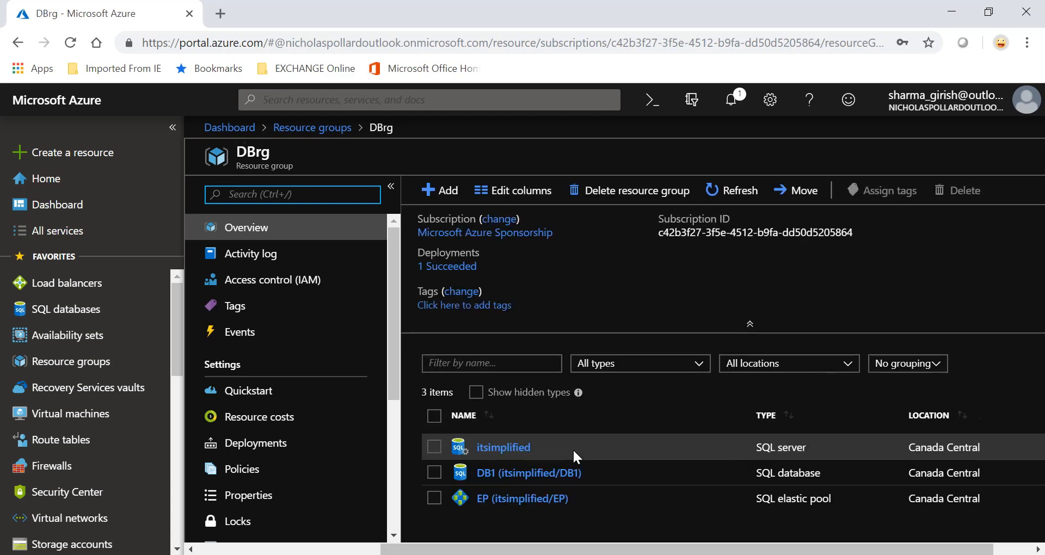
click(504, 448)
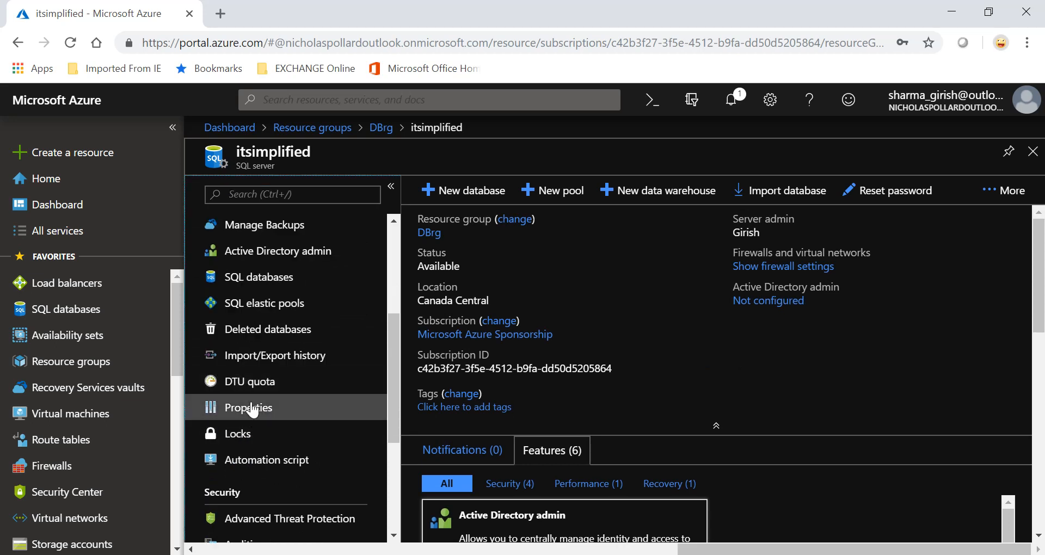
click(249, 407)
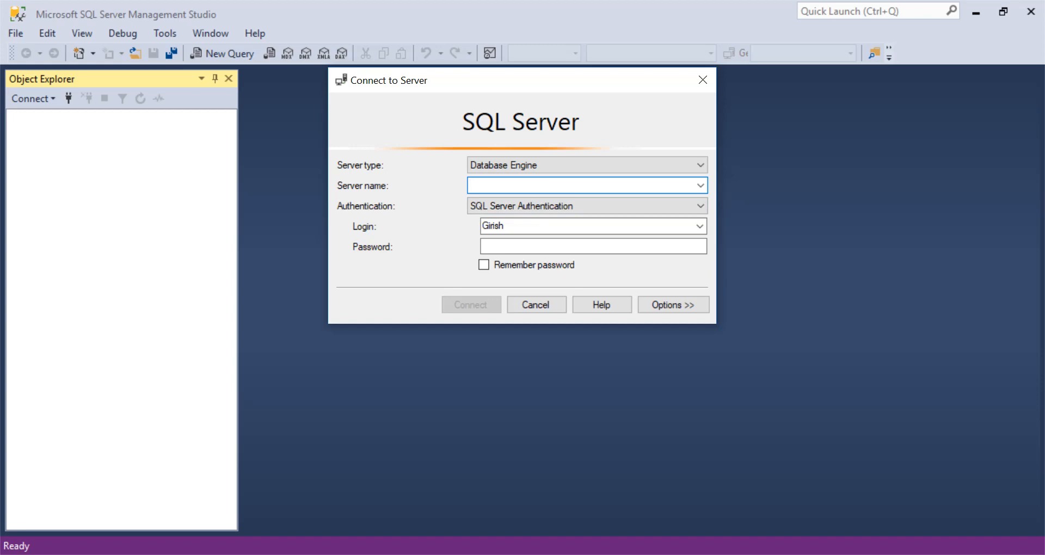
- Connect SSMS to itsimplified.database.windows.net with the SQL login's password
text(itsimplified.database.windows.net)
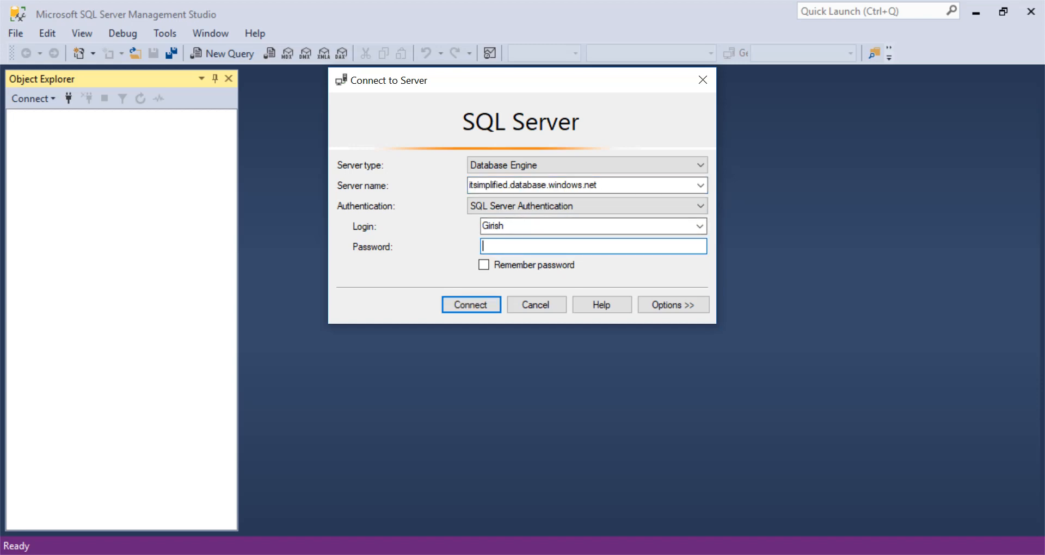
text(••••••)
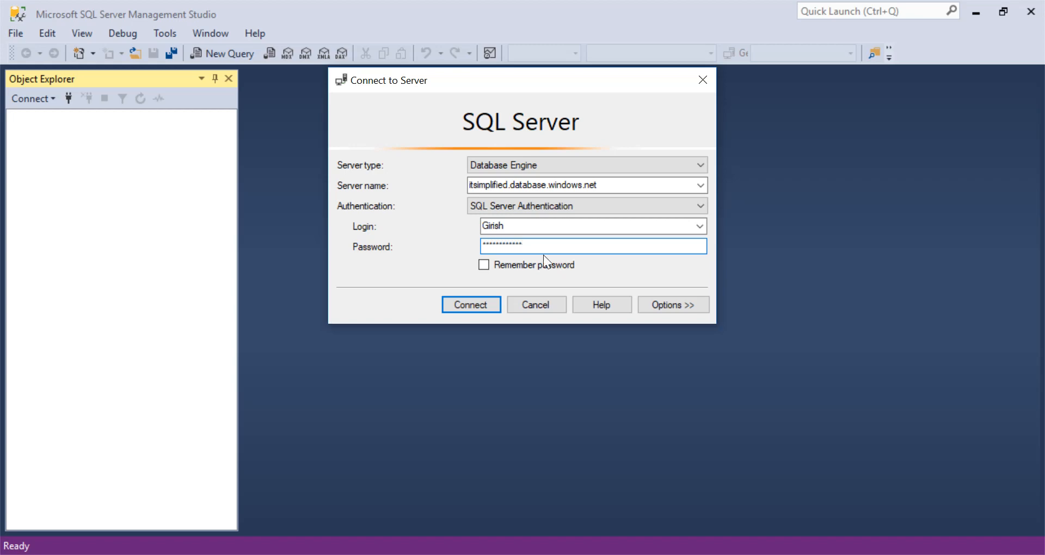
click(470, 305)
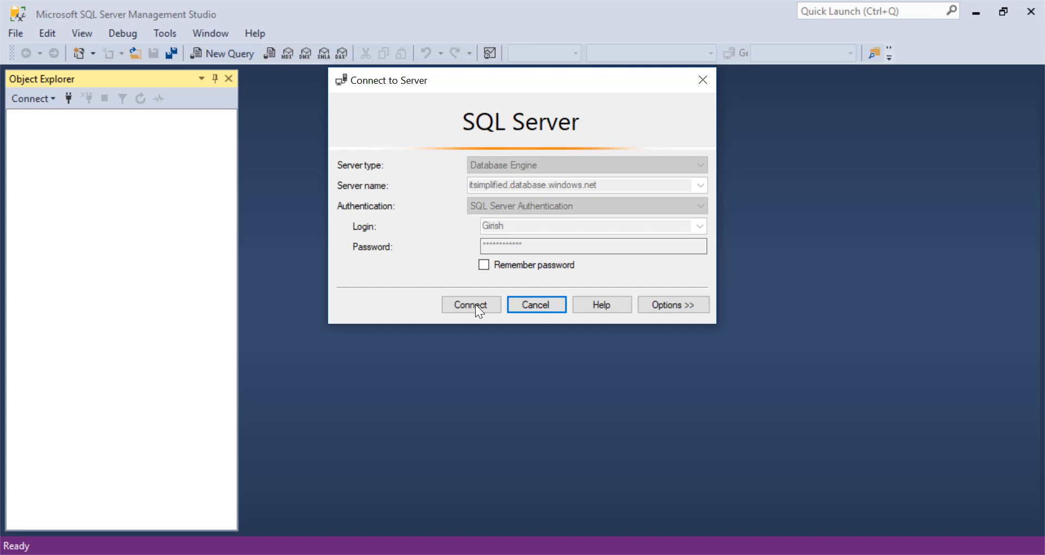
click(470, 305)
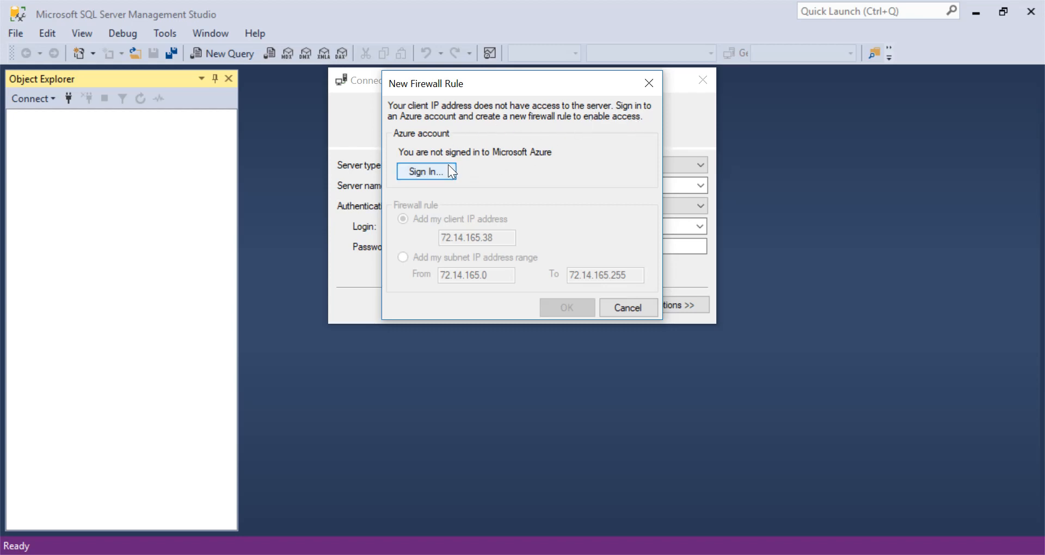
- Sign in with the Microsoft account and add a firewall rule for client IP 72.14.165.38
click(427, 171)
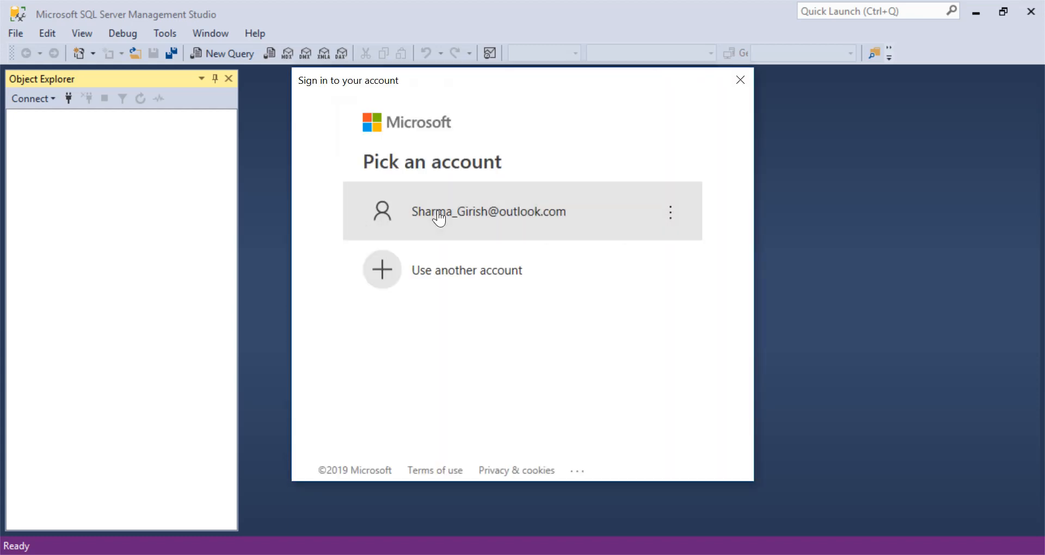
click(488, 212)
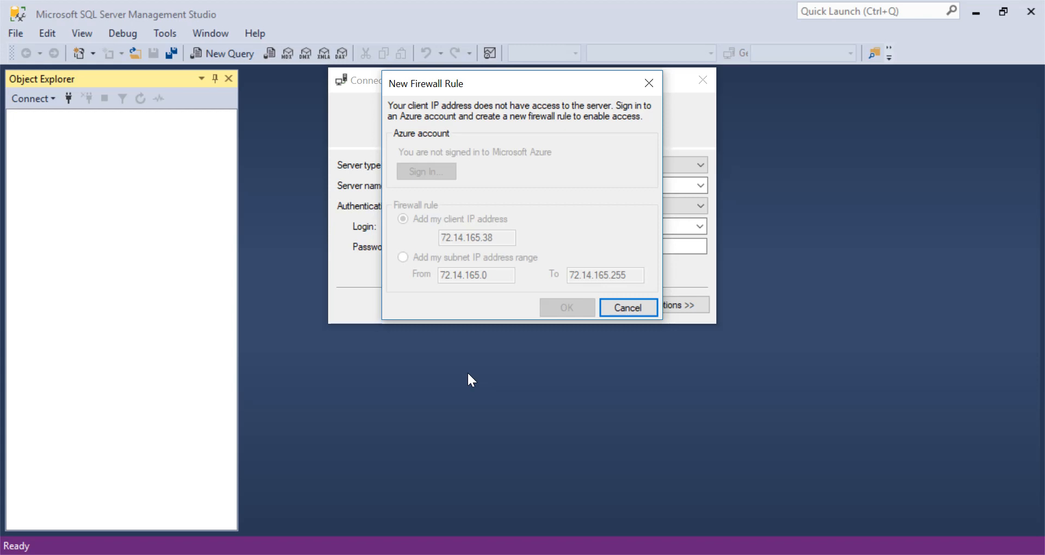
click(426, 171)
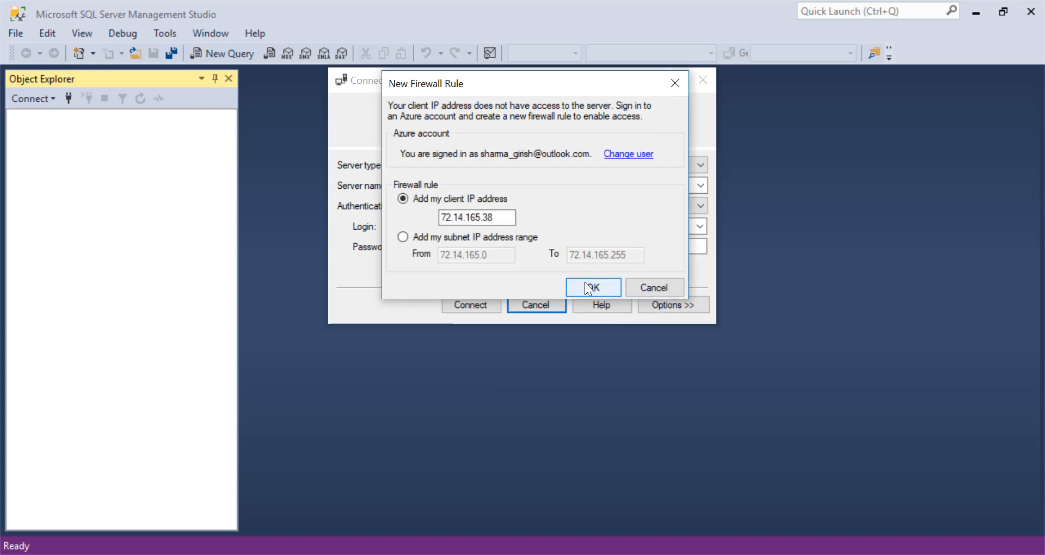
click(593, 288)
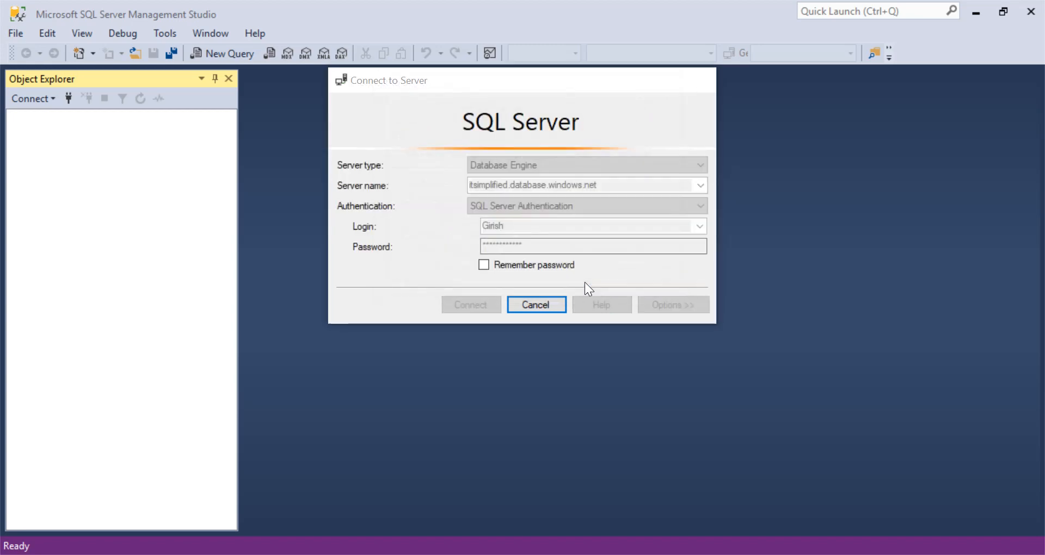
click(470, 305)
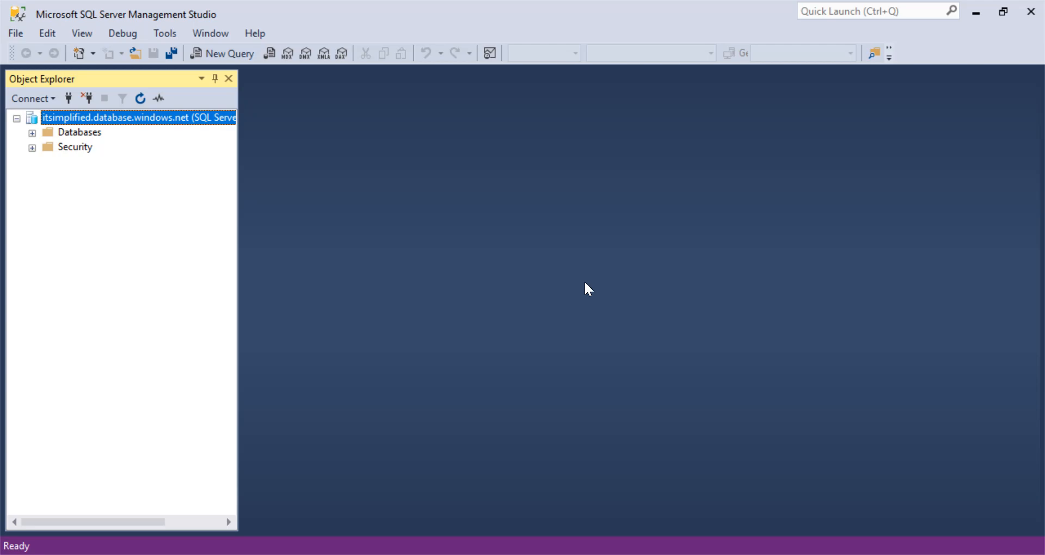
mouse_move(153, 301)
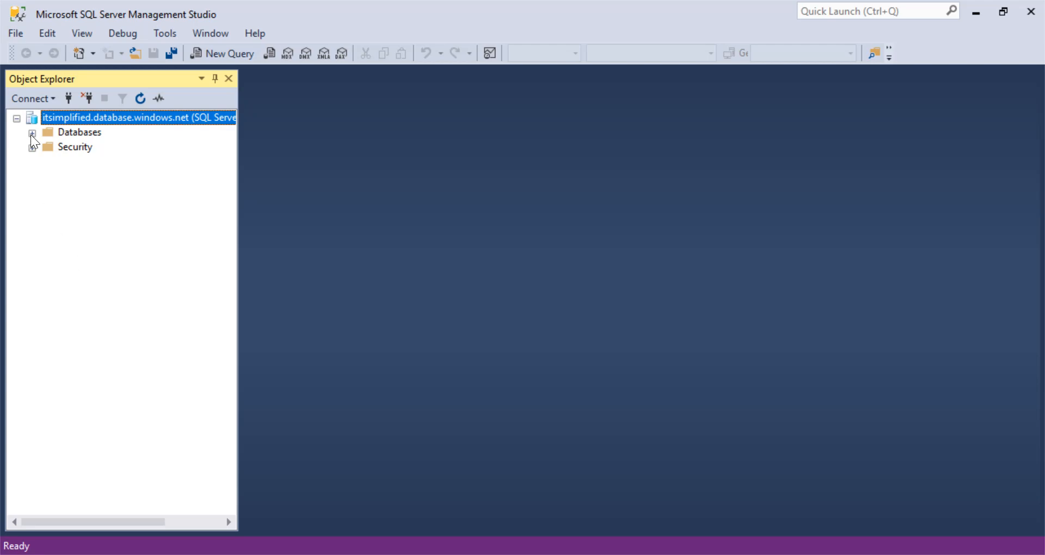
- Expand the itsimplified server's Databases folder and select DB1
click(32, 133)
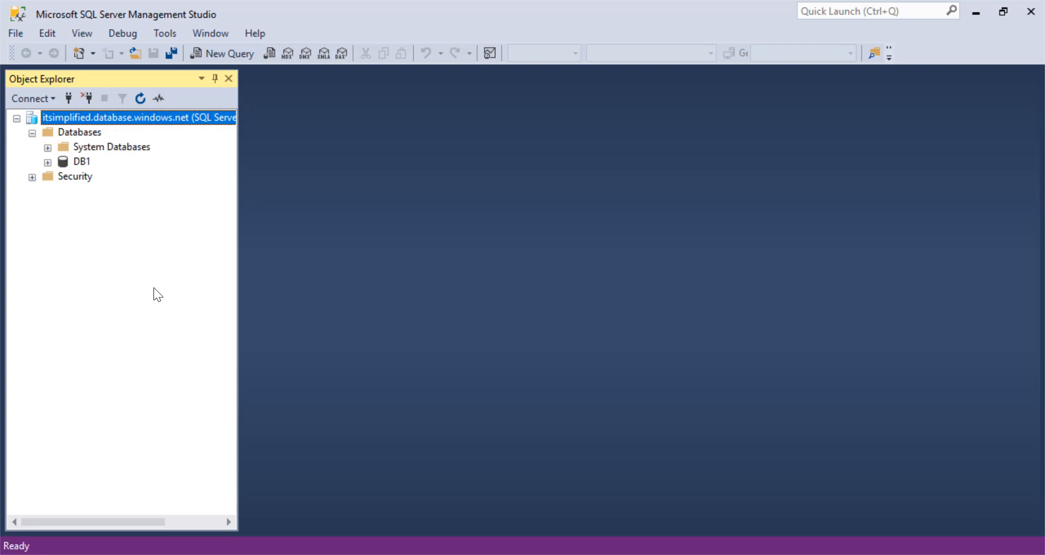
click(82, 161)
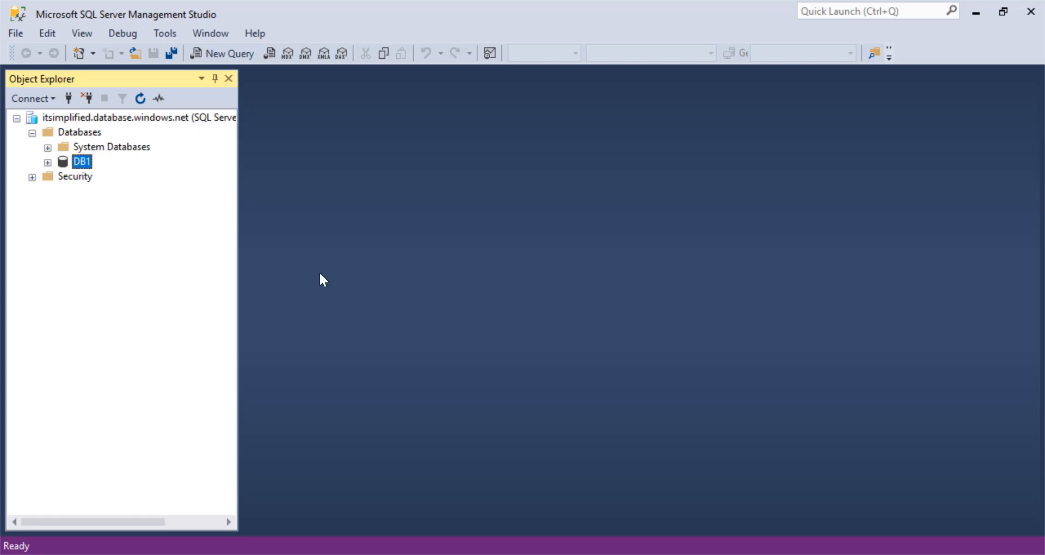
mouse_move(500, 383)
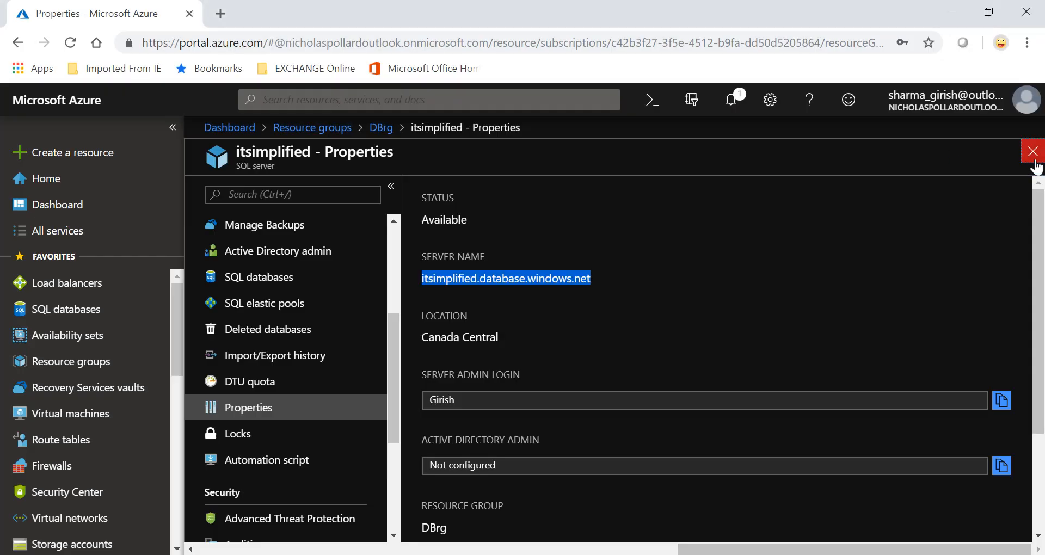
- Leave the server properties and review the EP pool overview: Basic 50 eDTUs, 1 database, 4.88 GB cap
click(1032, 151)
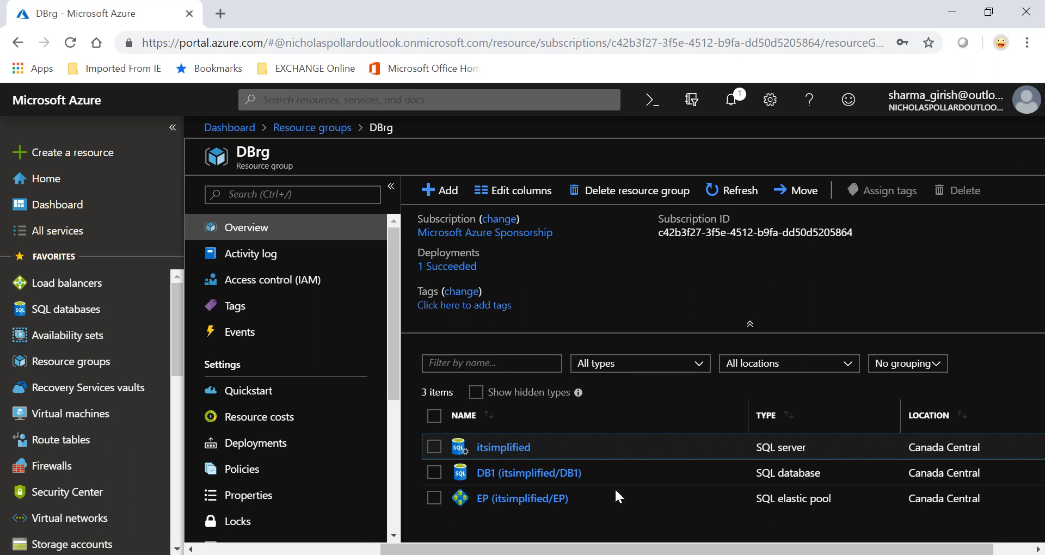
click(521, 499)
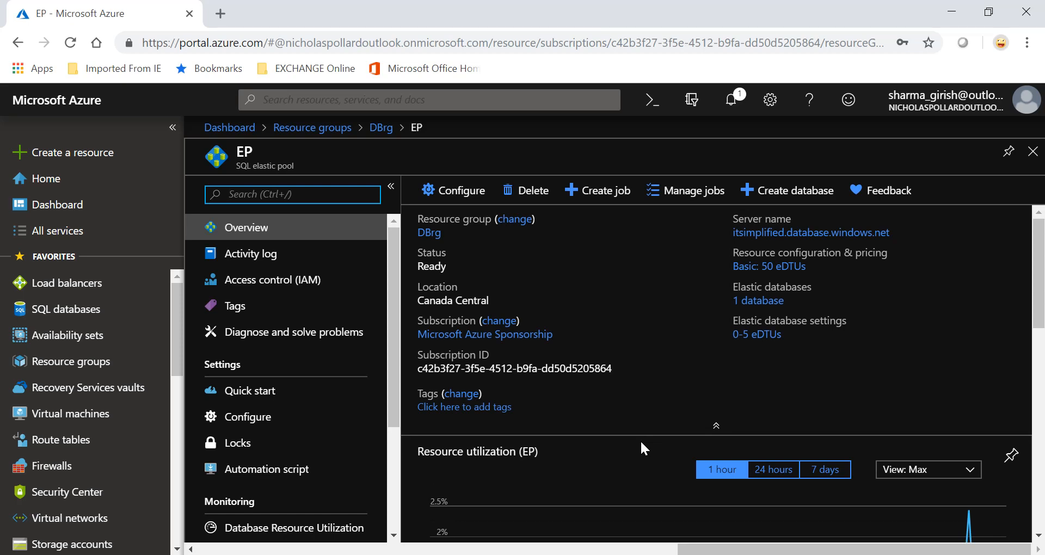
scroll(down, 3)
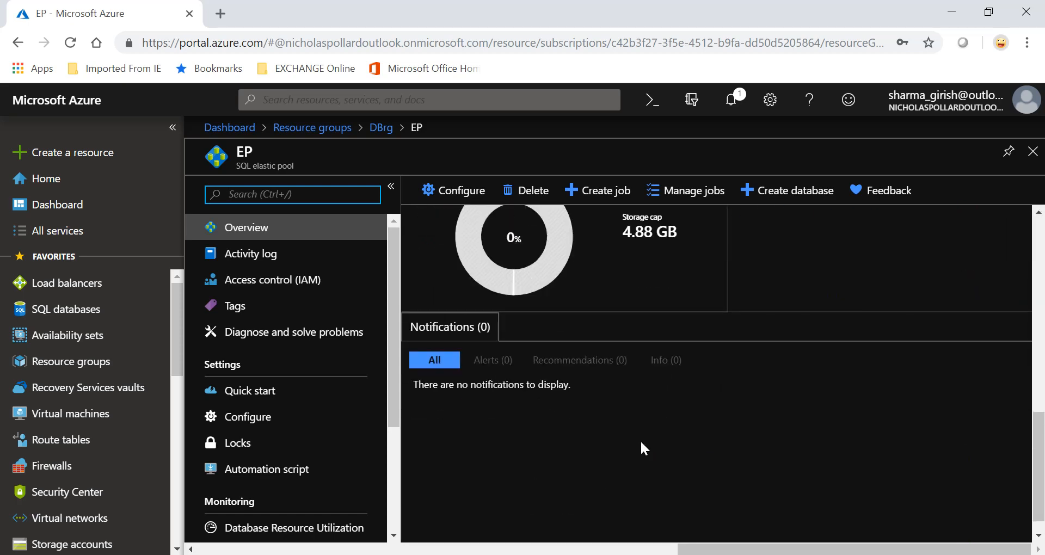
scroll(down, 3)
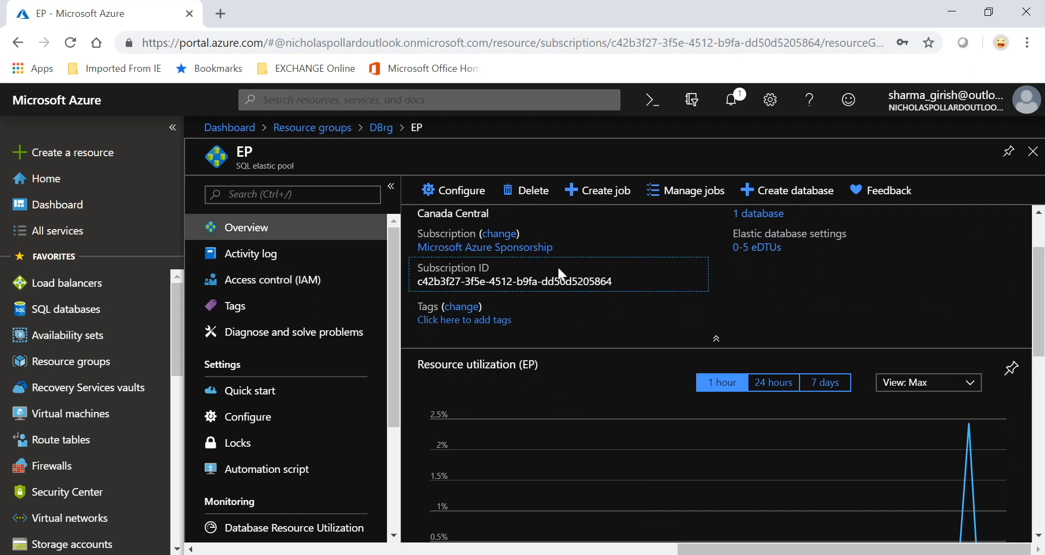
scroll(down, 3)
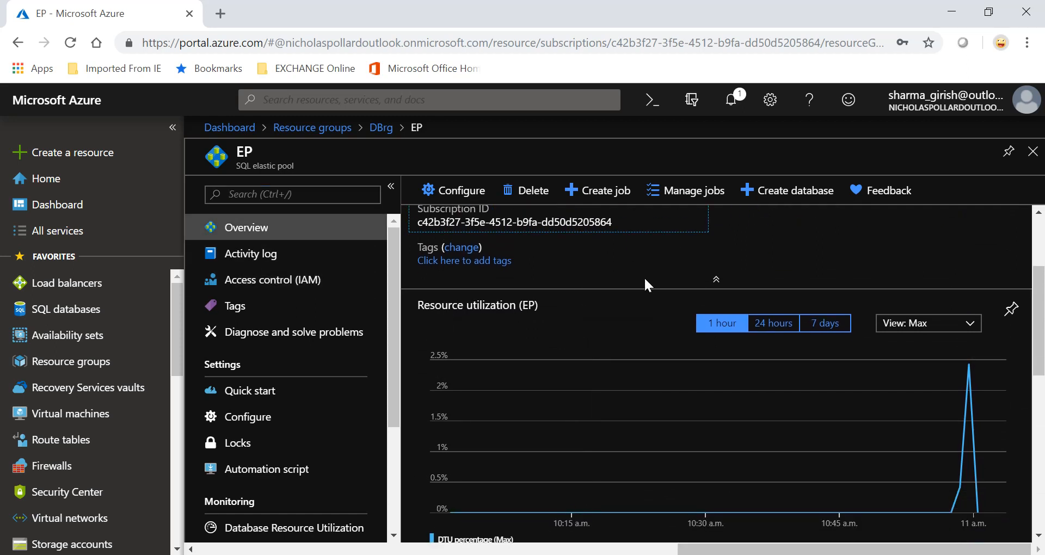
scroll(down, 3)
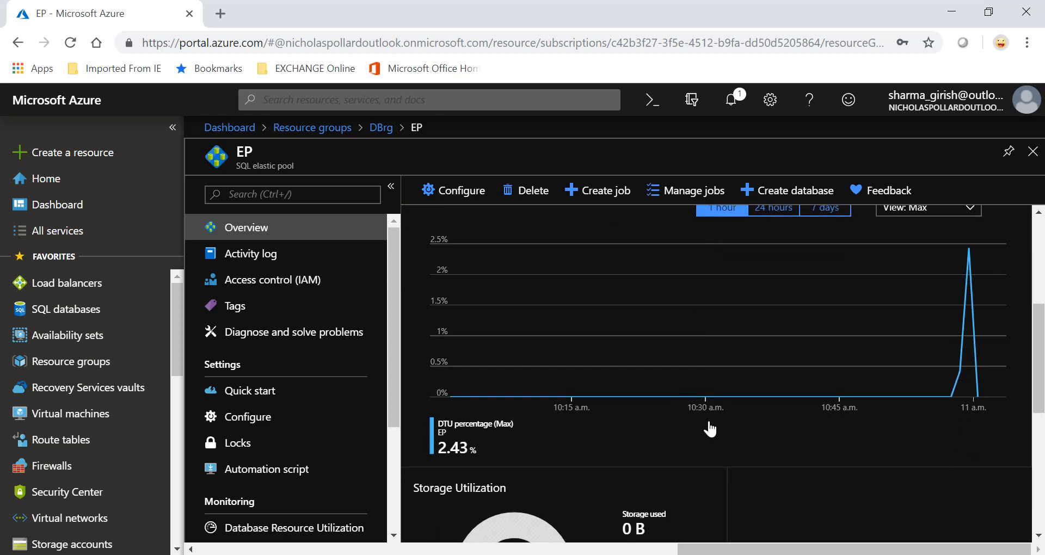
scroll(down, 3)
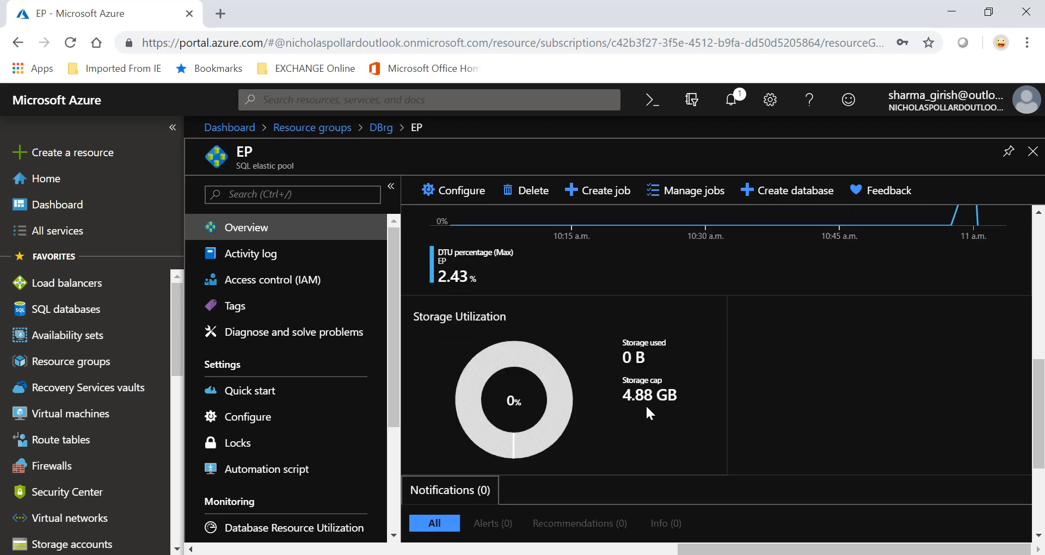
scroll(down, 3)
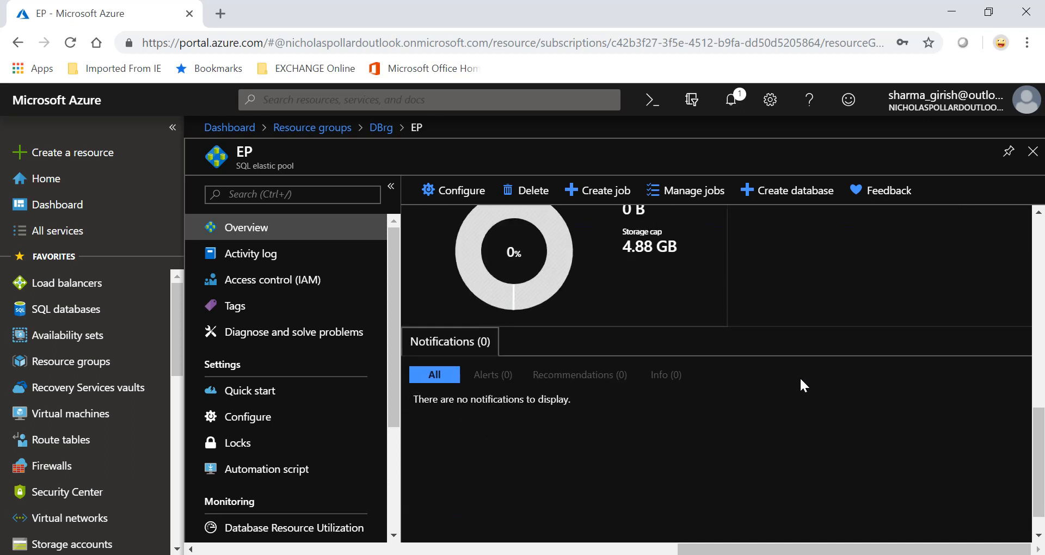
mouse_move(279, 261)
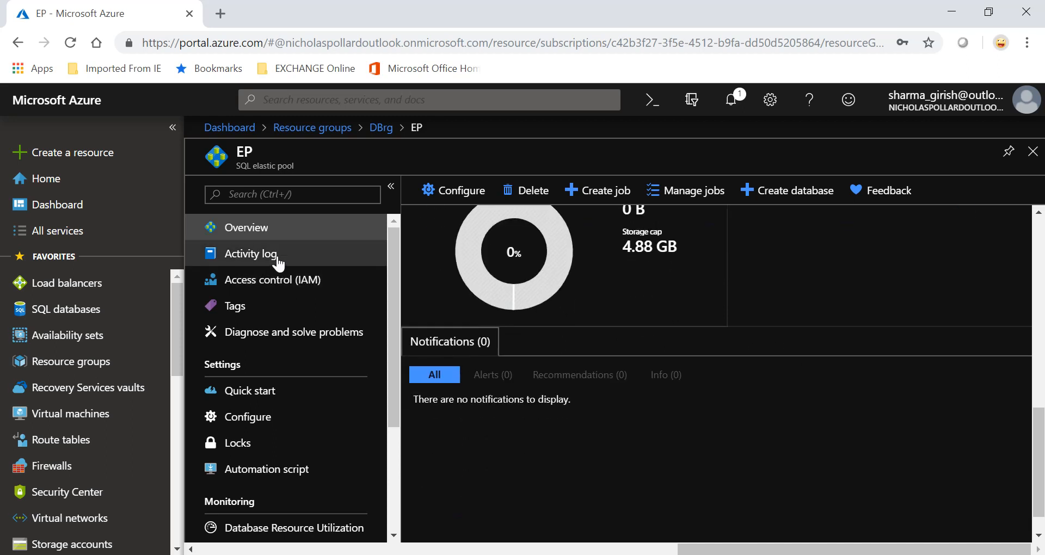
- Review EP's activity log and database resource utilization (DB1 at 0 eDTU), then return to DBrg
click(250, 254)
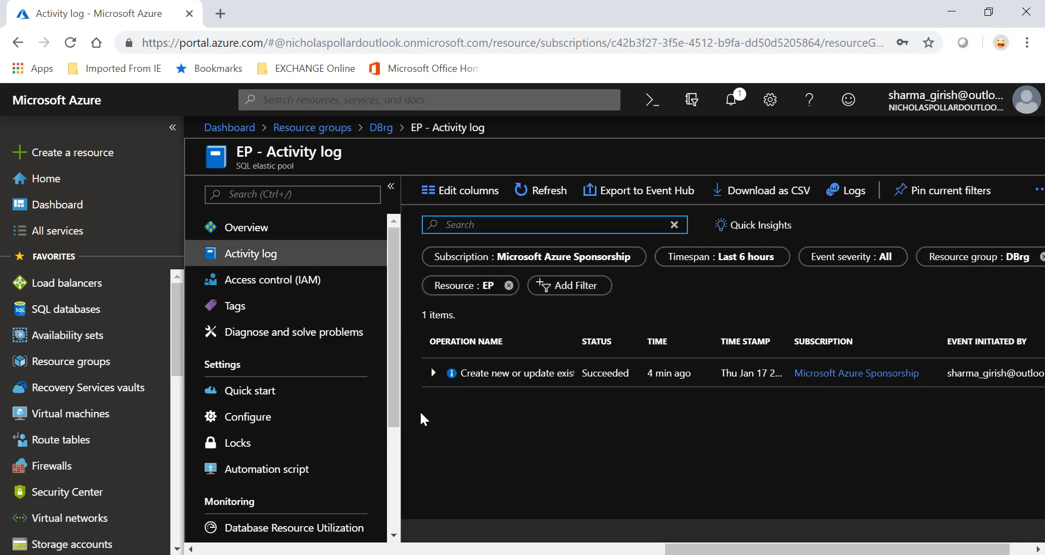
scroll(down, 3)
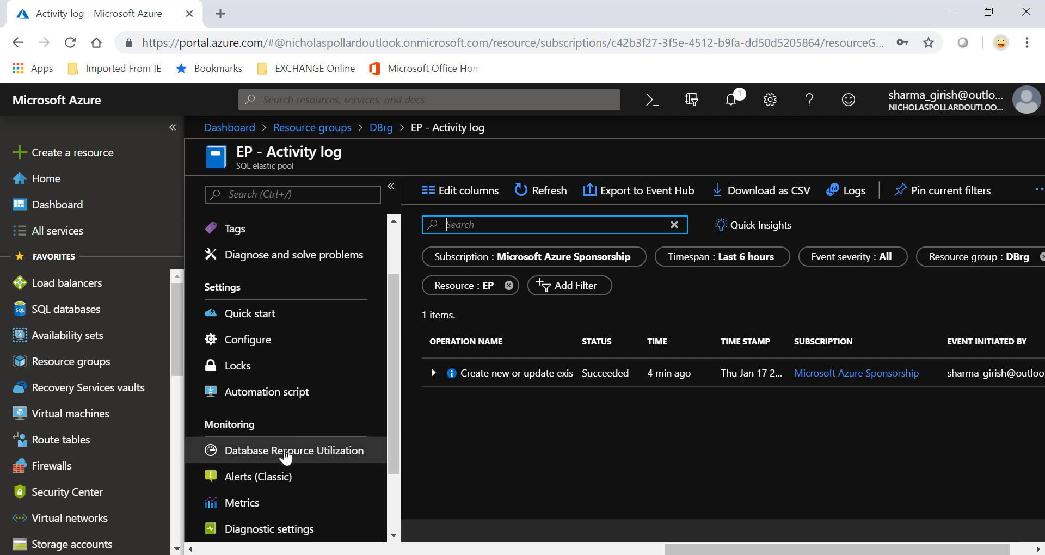
click(295, 450)
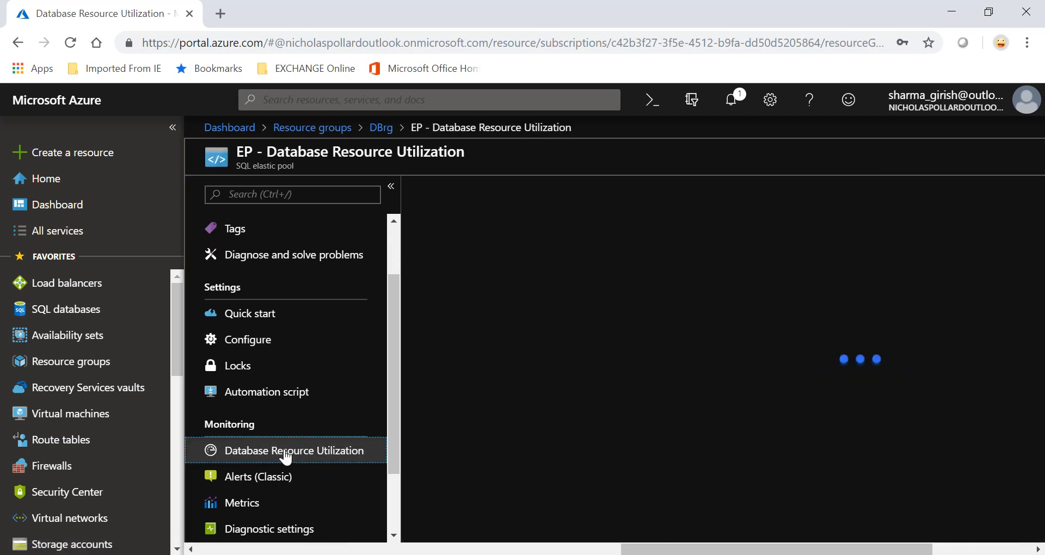
click(293, 449)
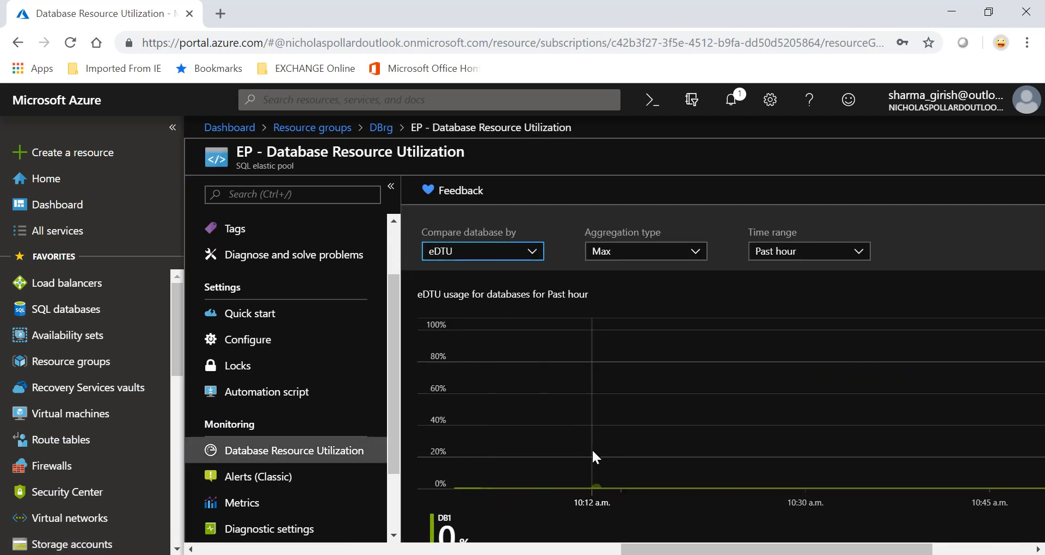
scroll(down, 3)
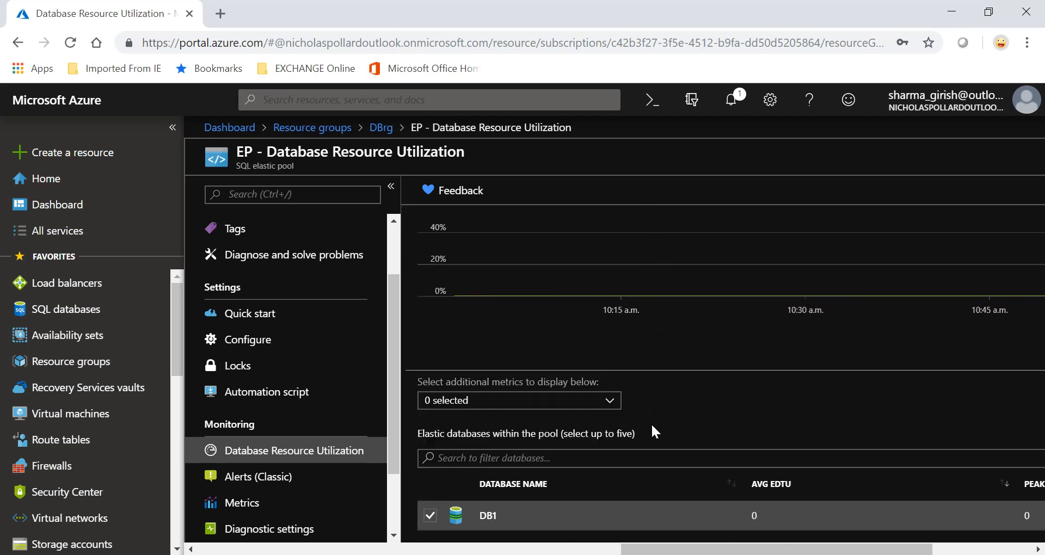
mouse_move(534, 514)
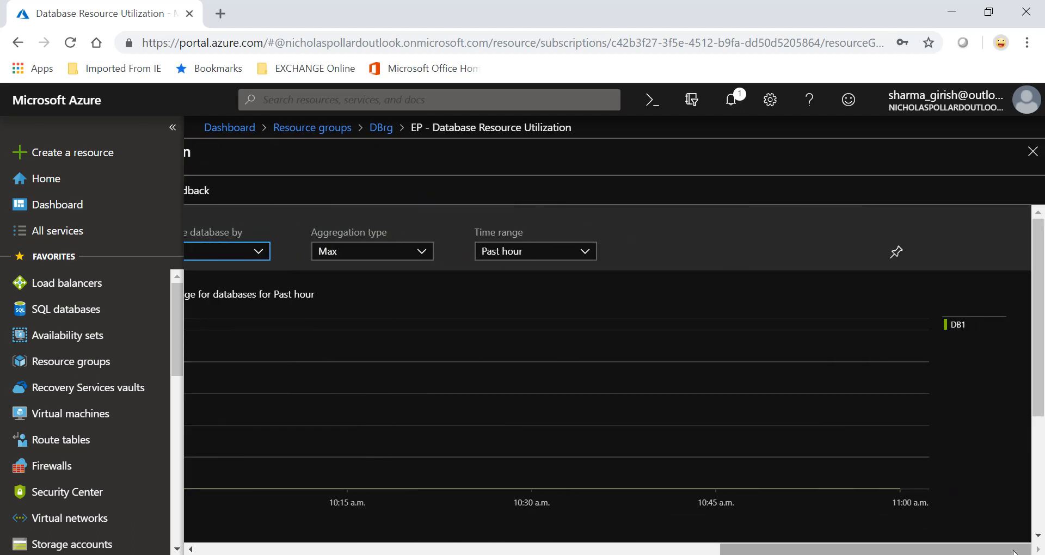
click(1033, 151)
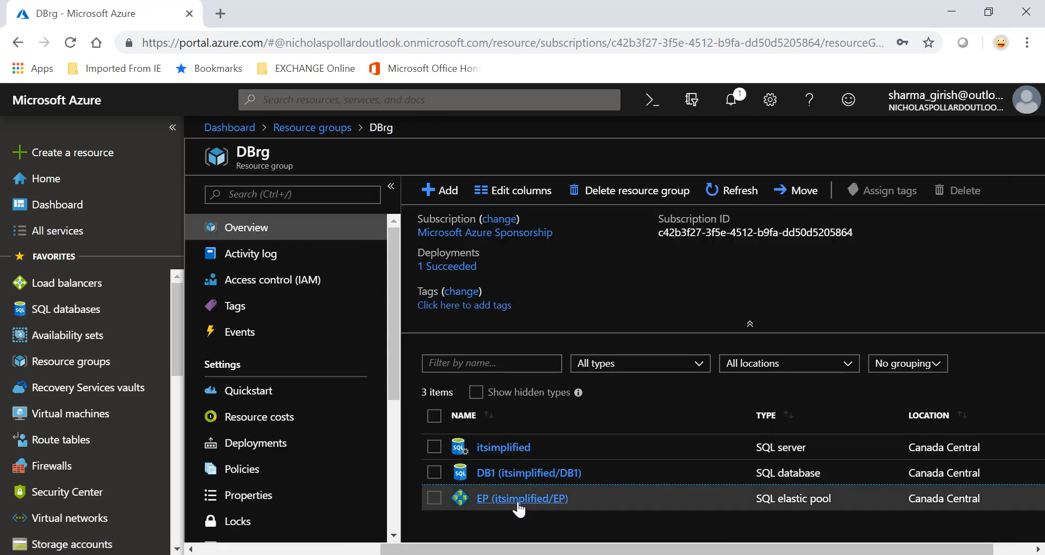
- Check DB1's overview, which names EP as its elastic pool, and return to the EP overview
click(528, 473)
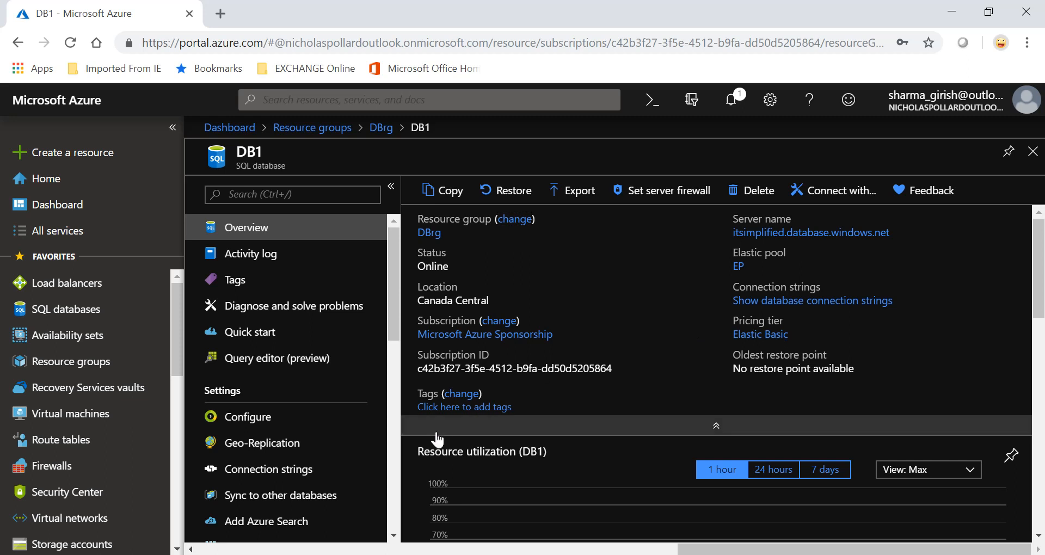
scroll(down, 3)
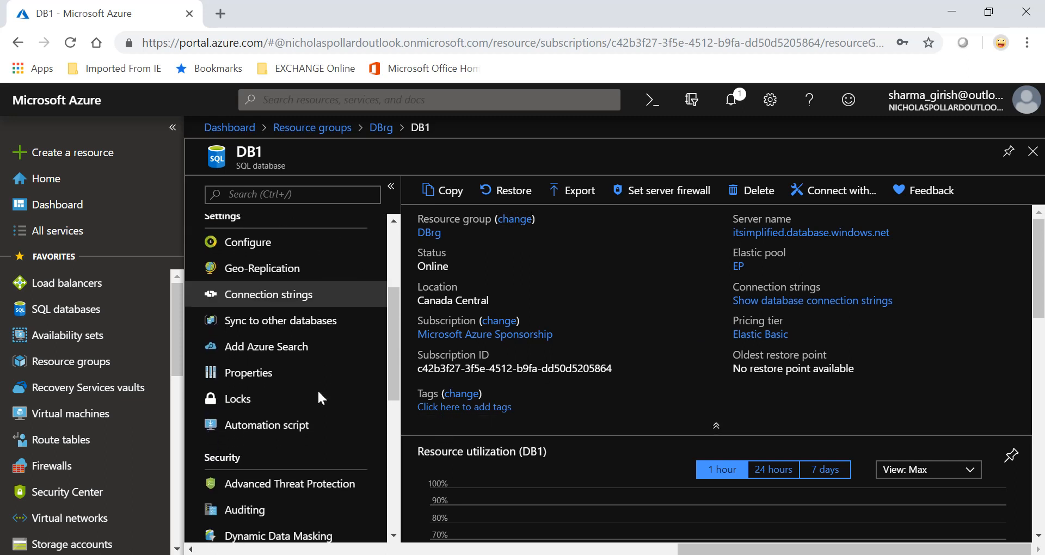
scroll(down, 3)
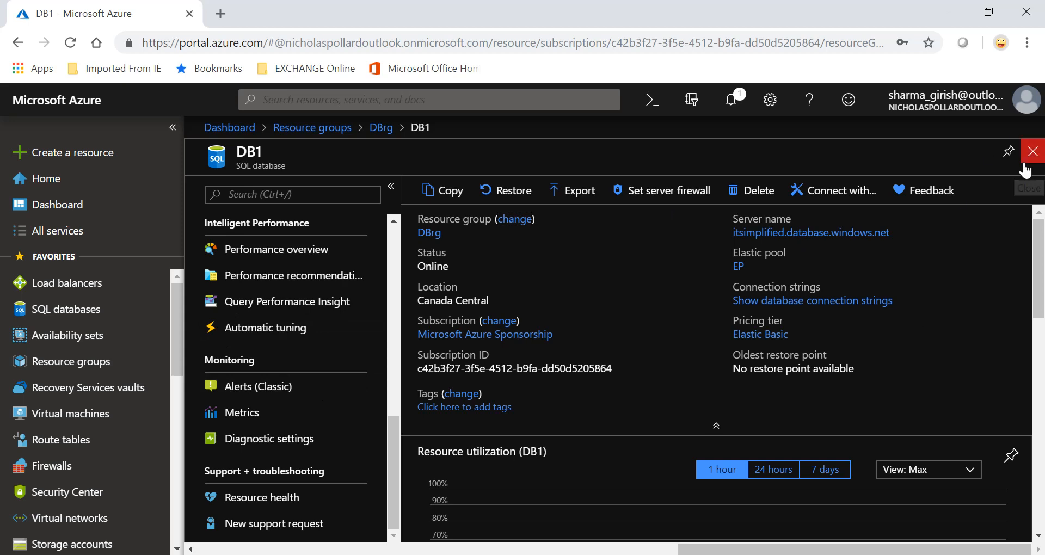
click(381, 127)
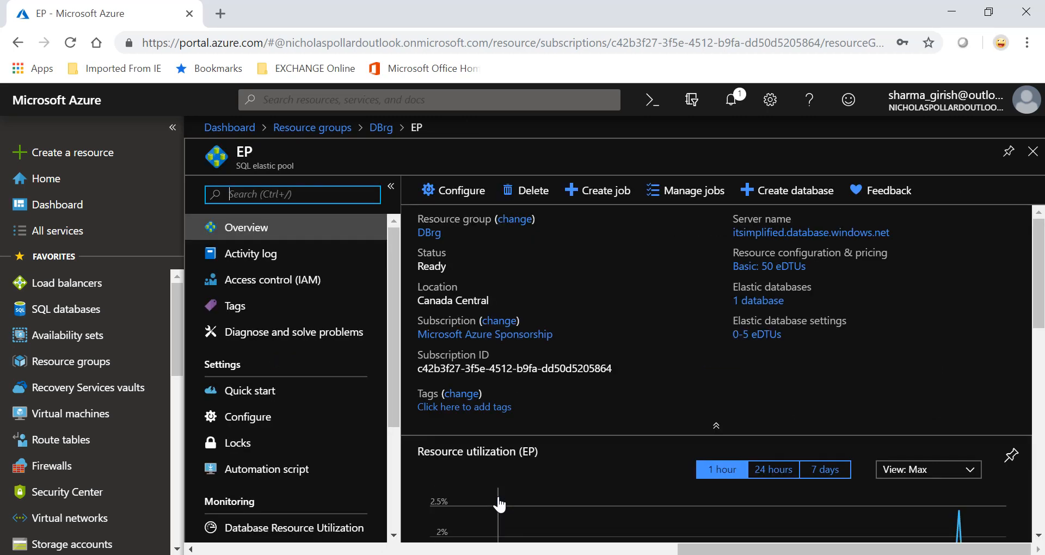
mouse_move(612, 444)
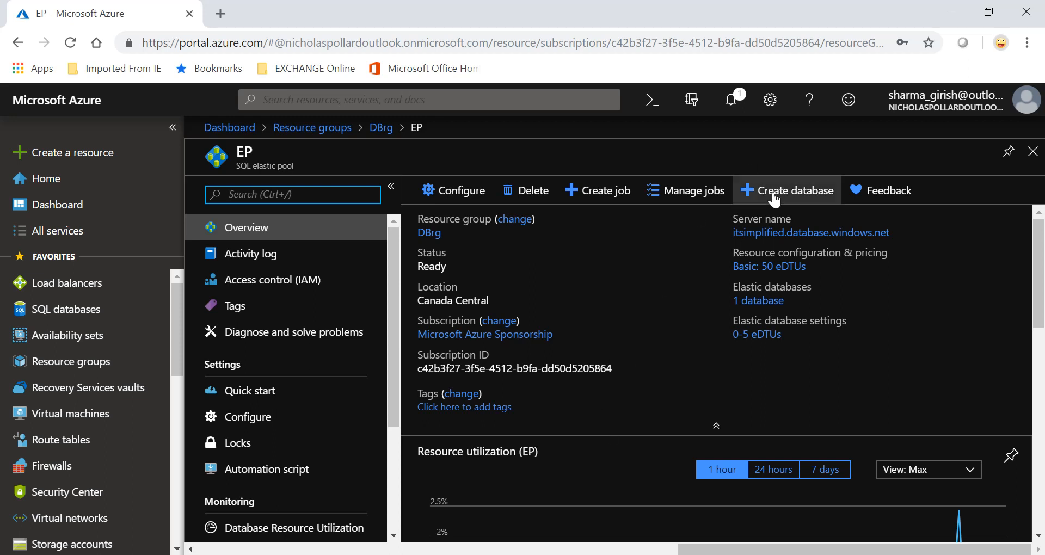
- Create a new blank database named DB2 inside the EP elastic pool
click(788, 190)
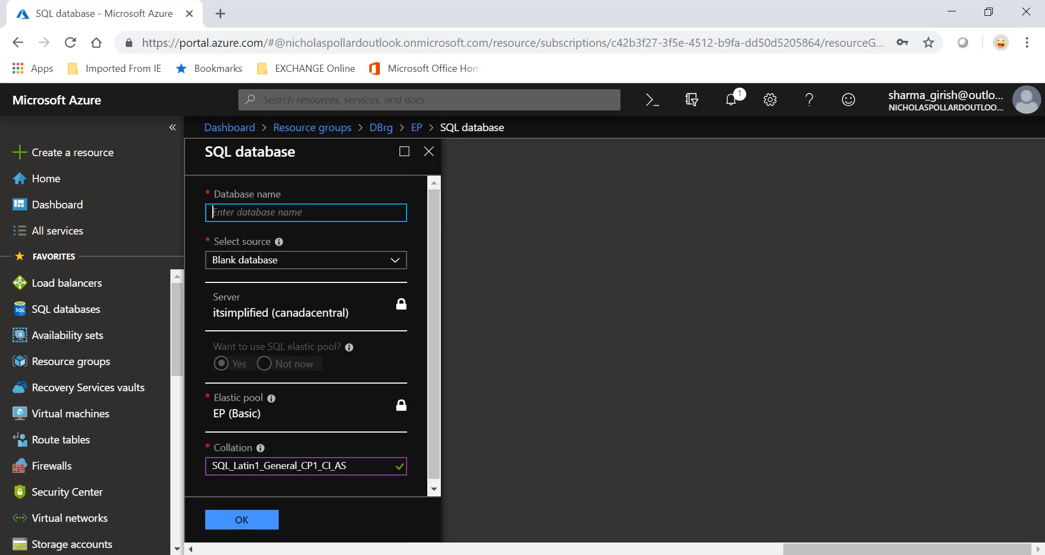
text(DB2)
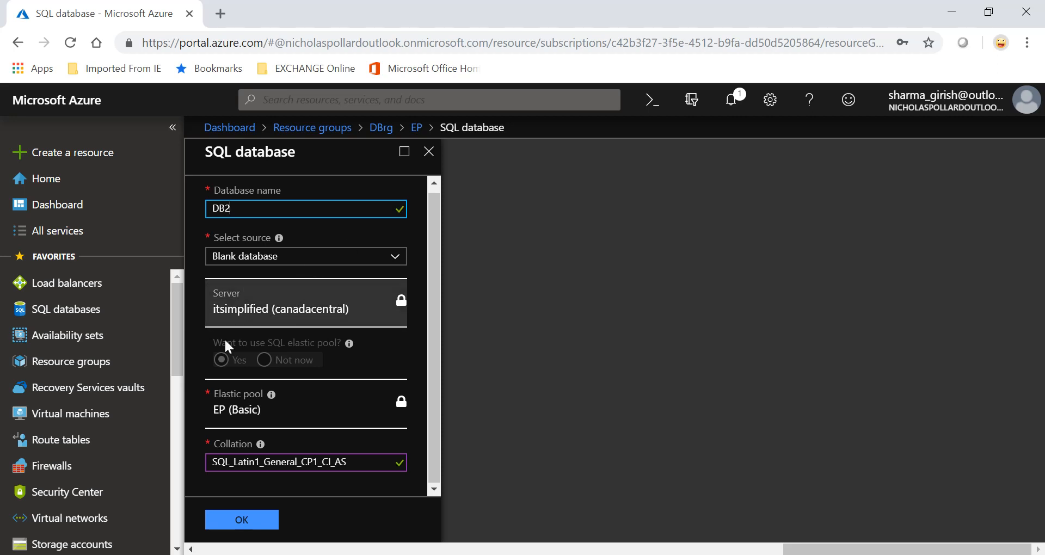
mouse_move(337, 295)
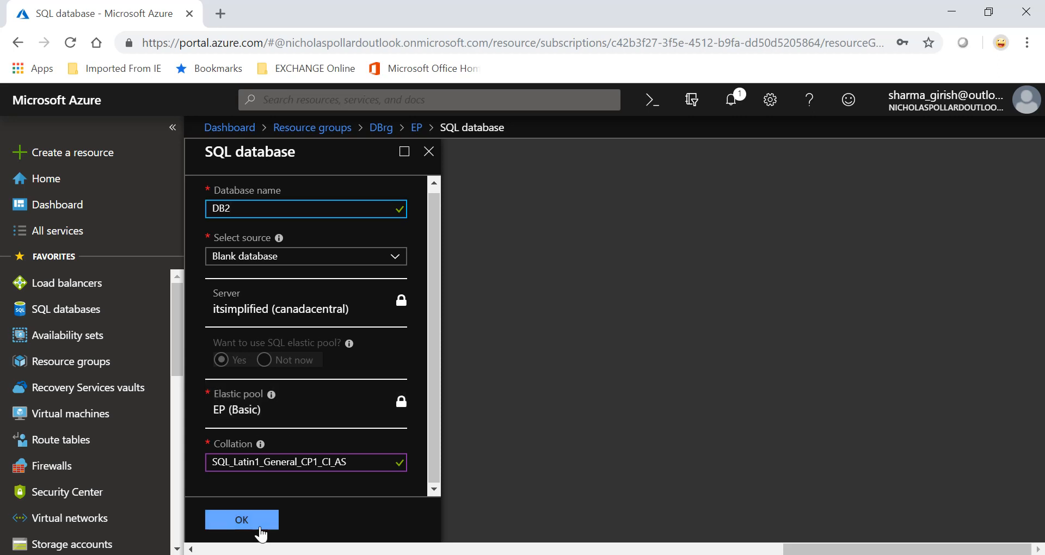
click(241, 521)
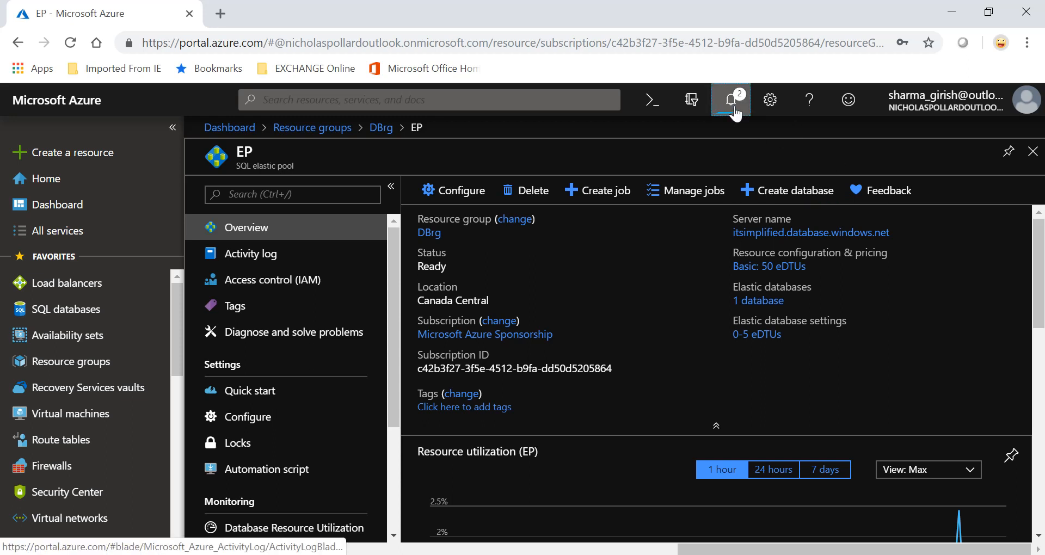
- Dismiss the deployment and firewall notifications and refresh DBrg so DB2 appears in the resource list
click(729, 99)
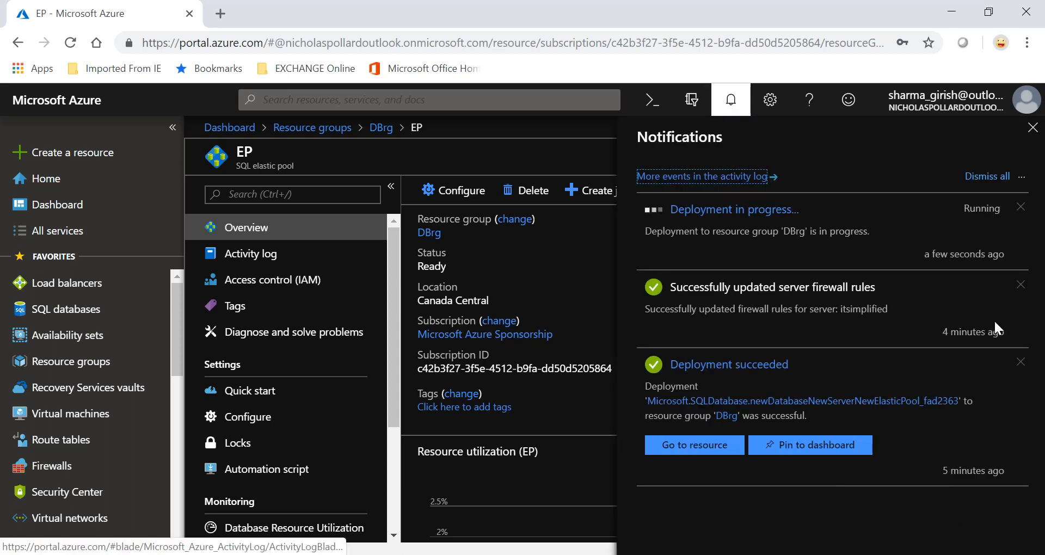
click(1021, 361)
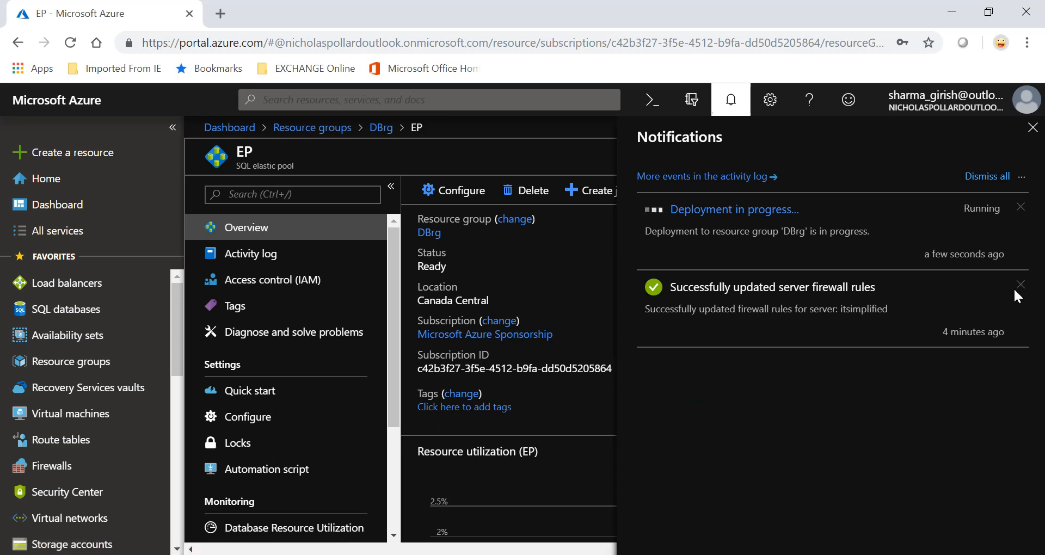
click(1020, 286)
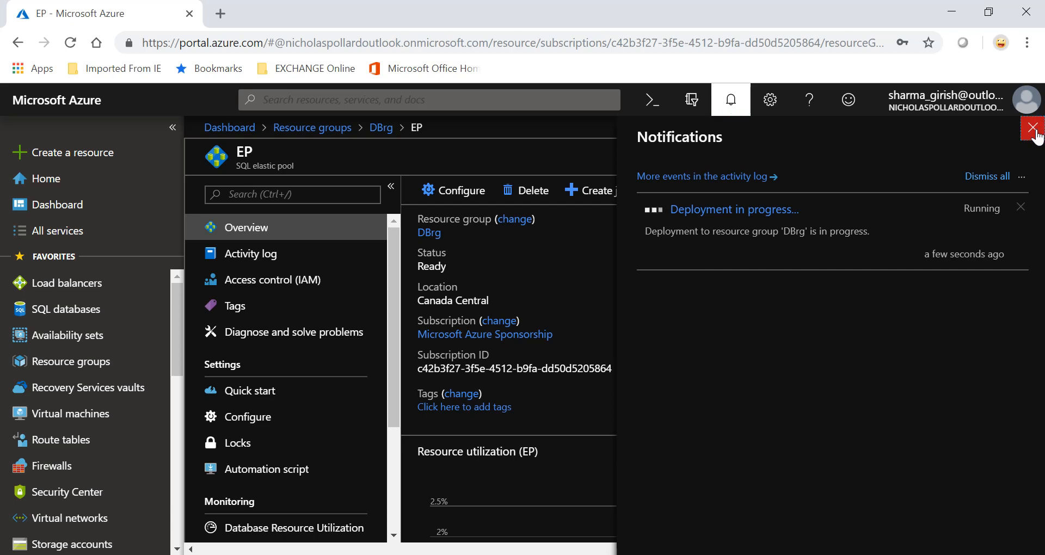
click(1033, 128)
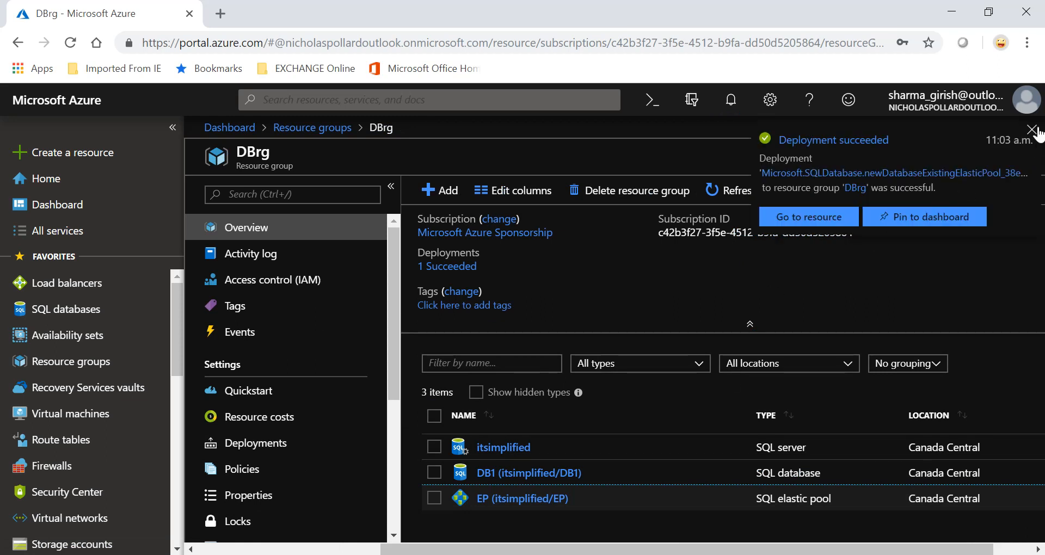
click(1034, 130)
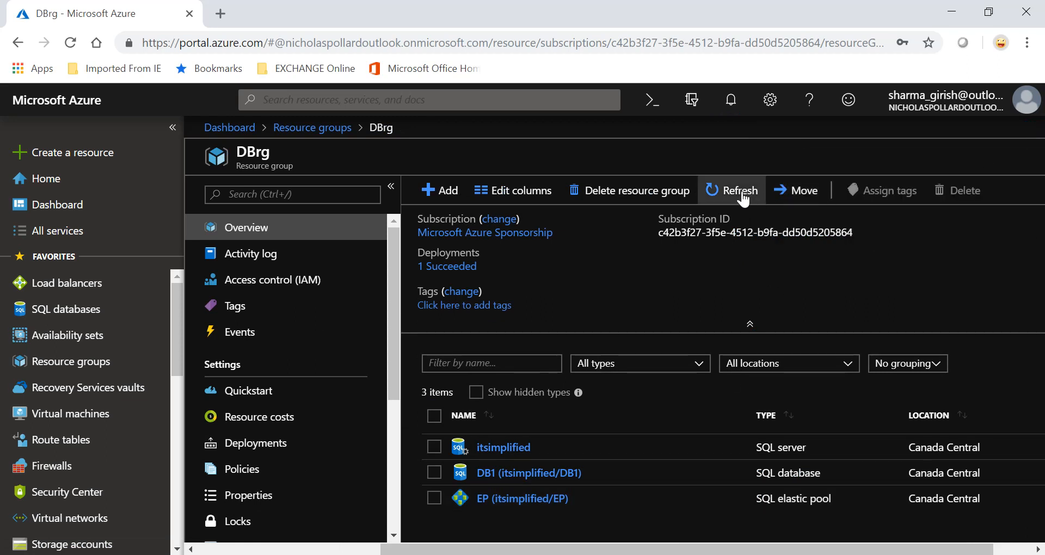
click(738, 190)
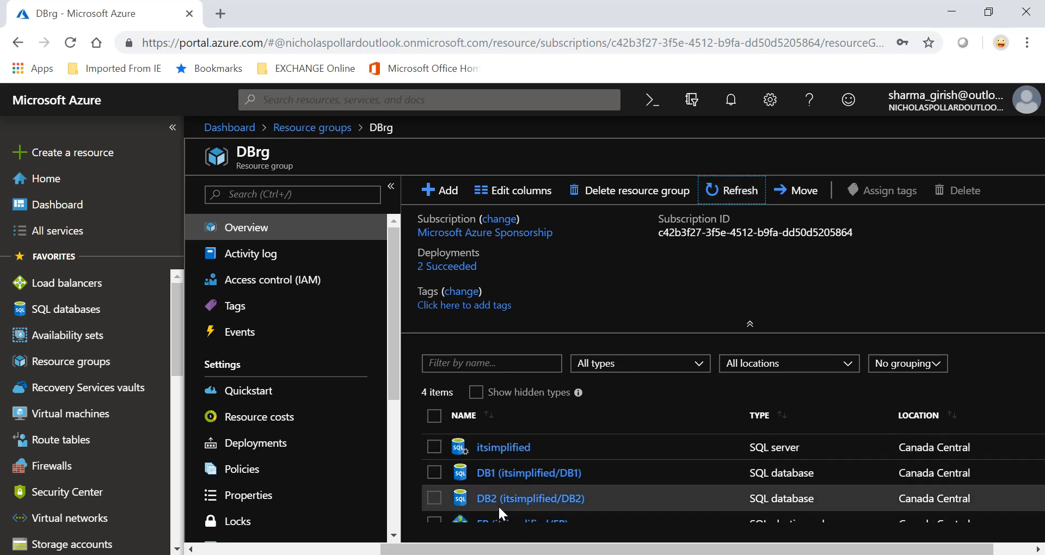
mouse_move(732, 391)
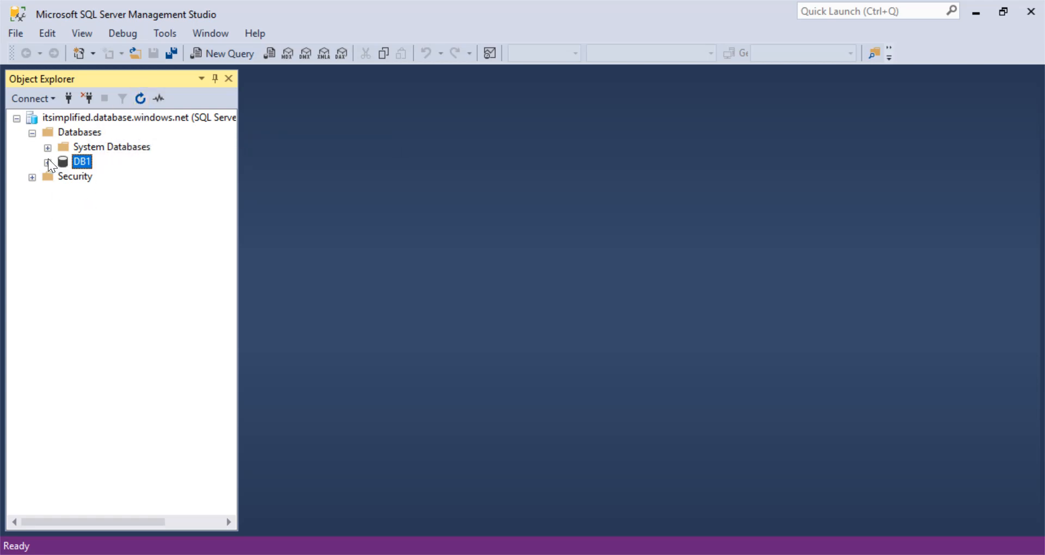
- Refresh Object Explorer so DB2 appears beside DB1, then return the portal to Resource groups
click(48, 161)
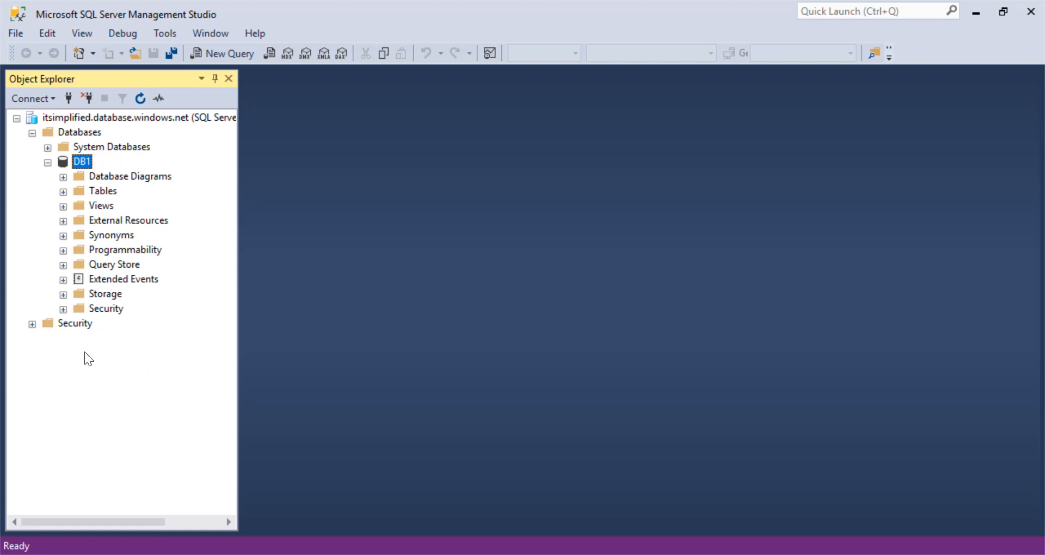
mouse_move(68, 98)
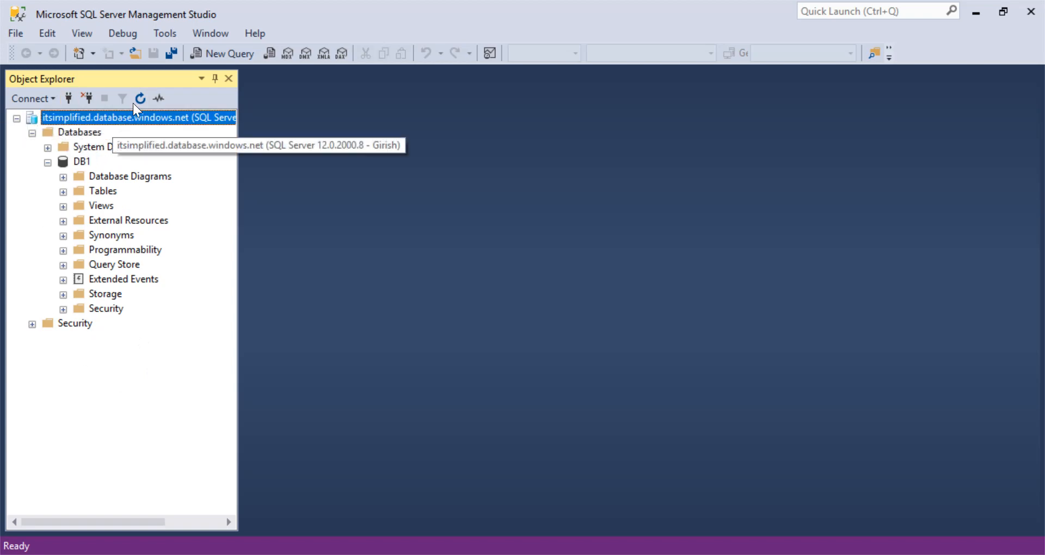
click(141, 99)
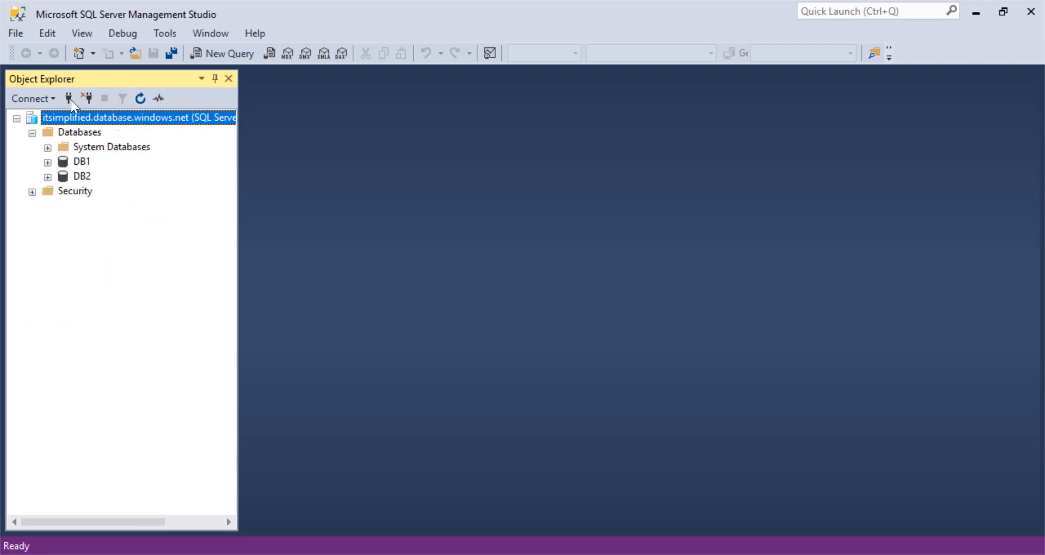
mouse_move(97, 185)
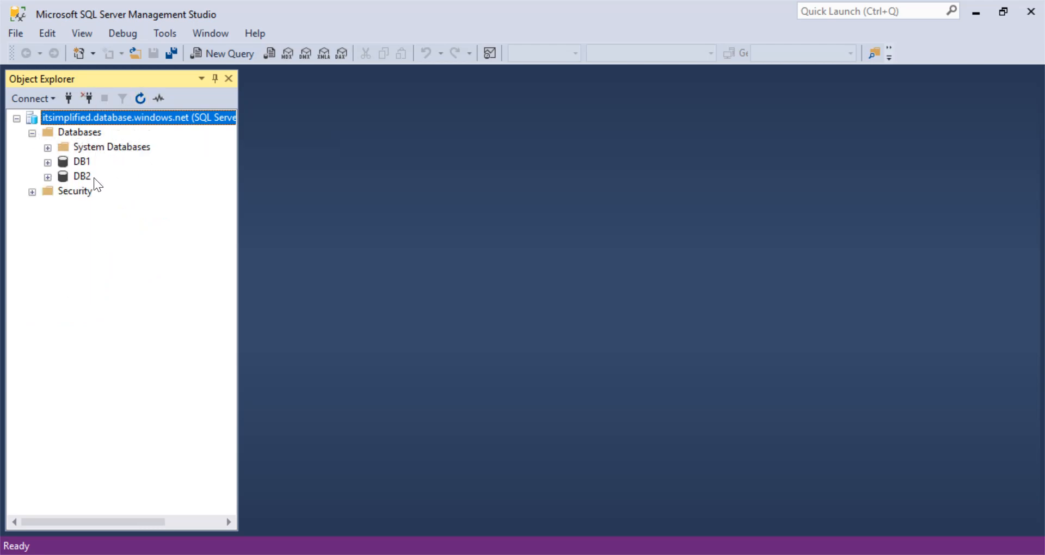
mouse_move(515, 482)
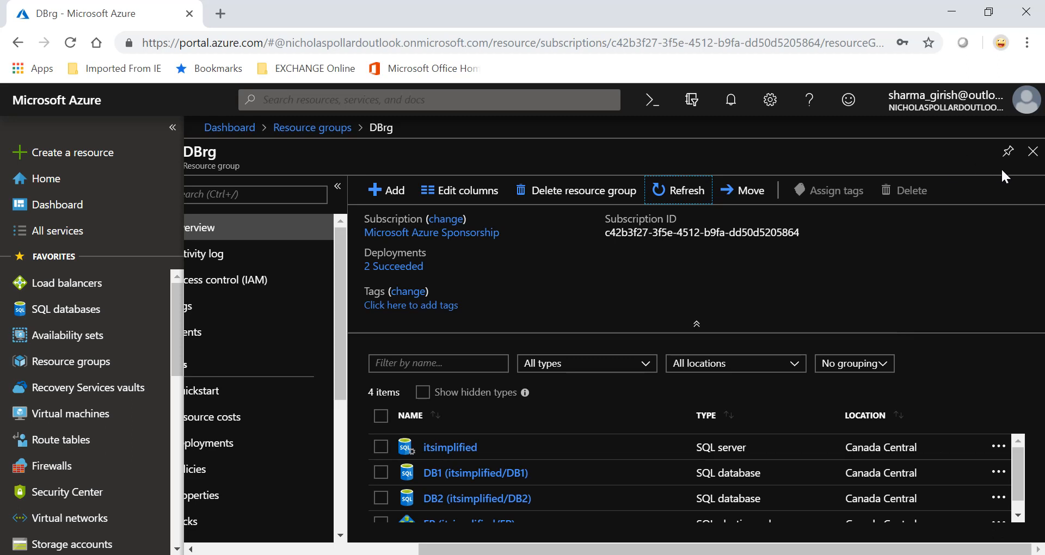
click(313, 128)
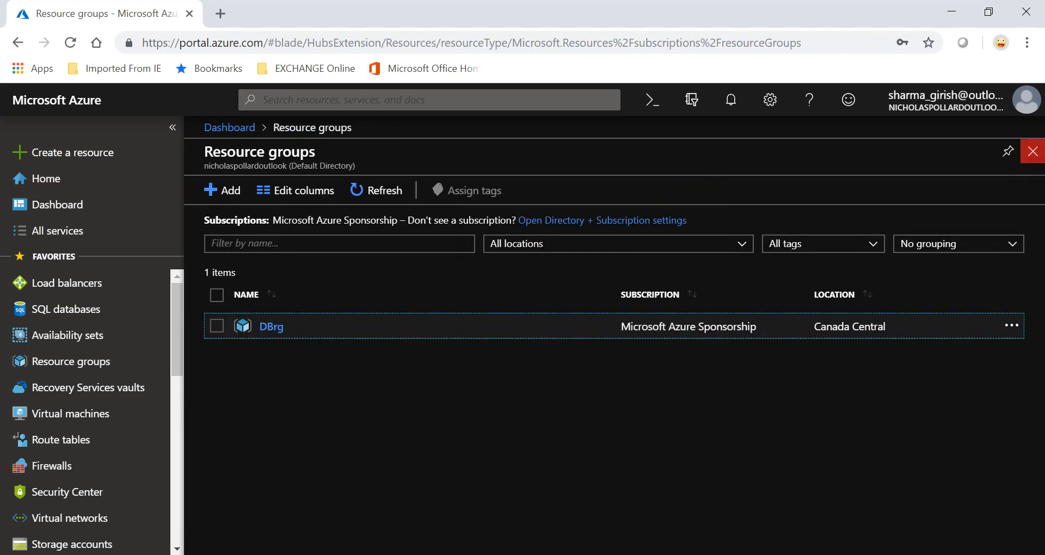